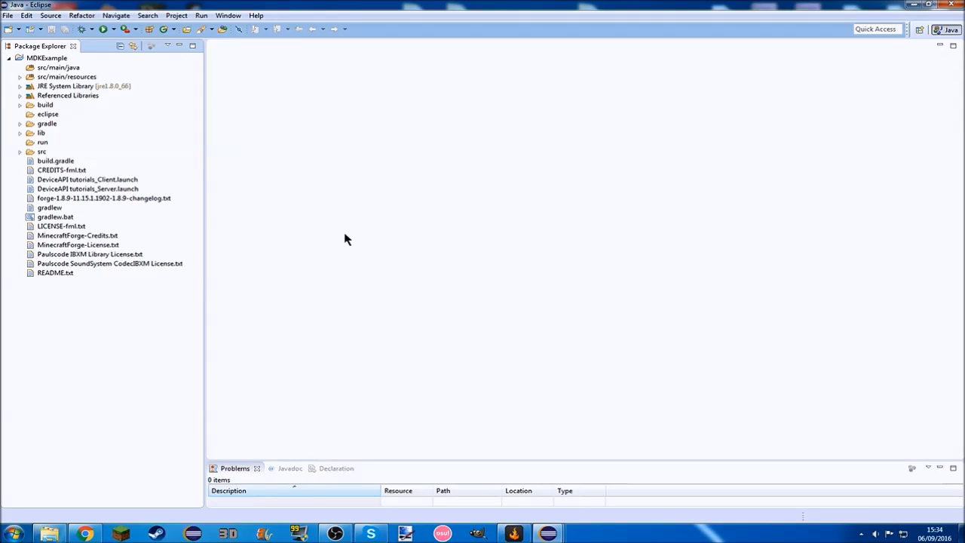
# Step: Start a new Java package in the MDKExample src/main/java source folder
pyautogui.click(66, 77)
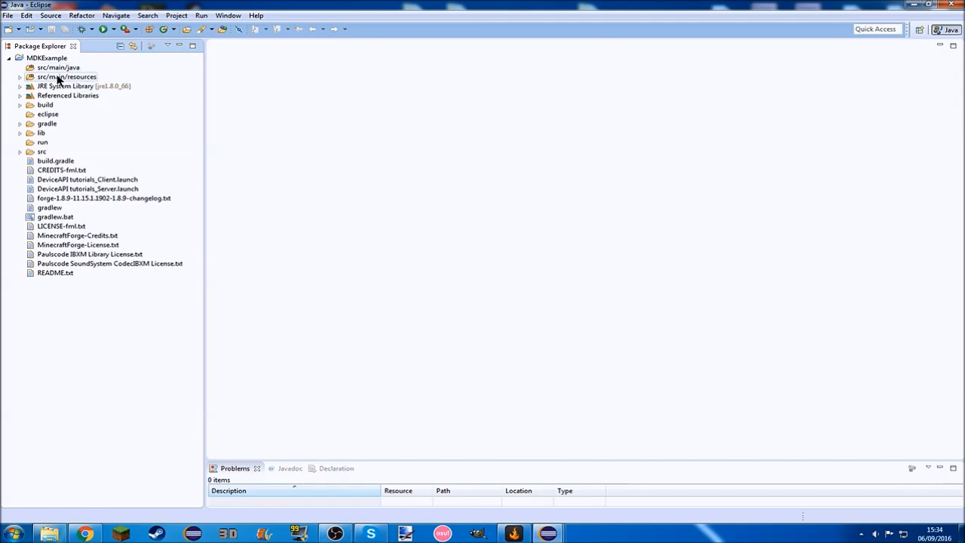
pyautogui.click(58, 68)
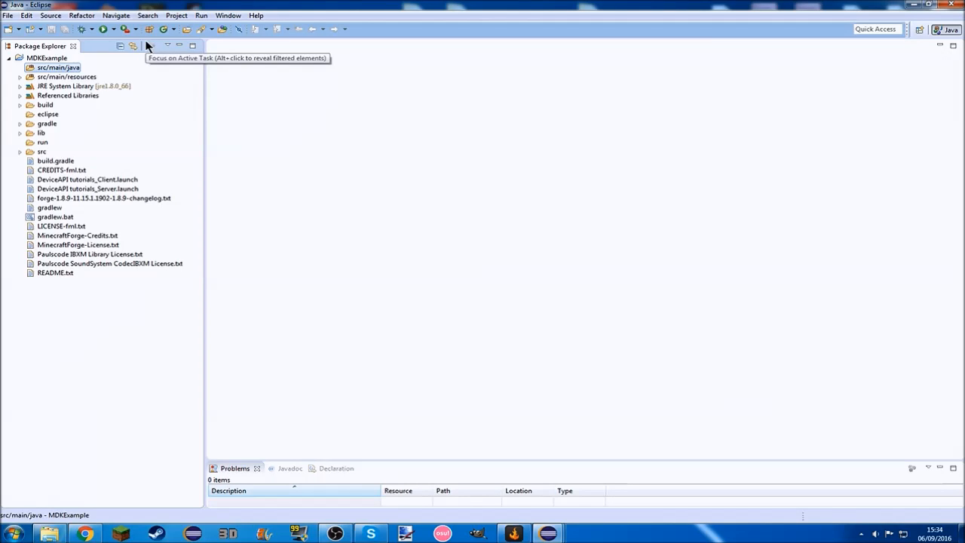
pyautogui.moveTo(147, 46)
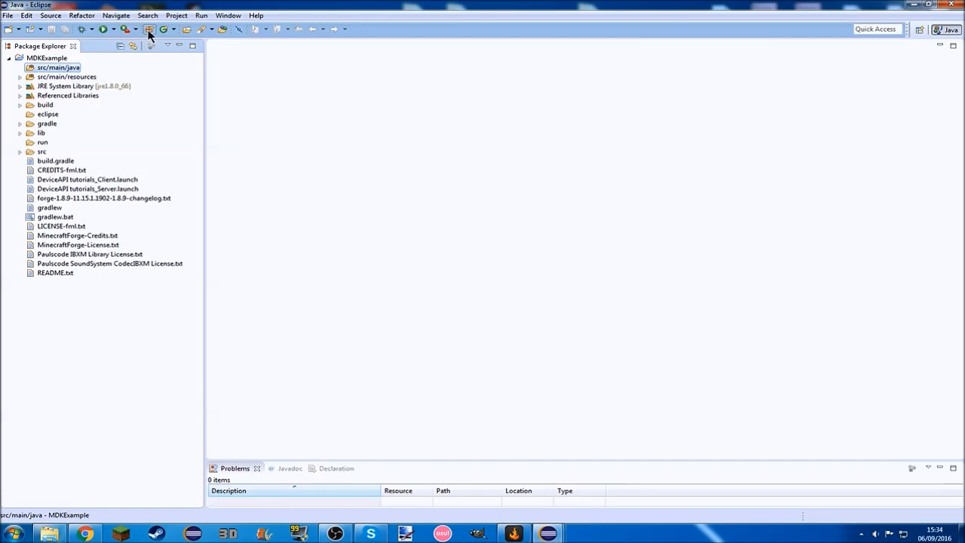
pyautogui.click(149, 29)
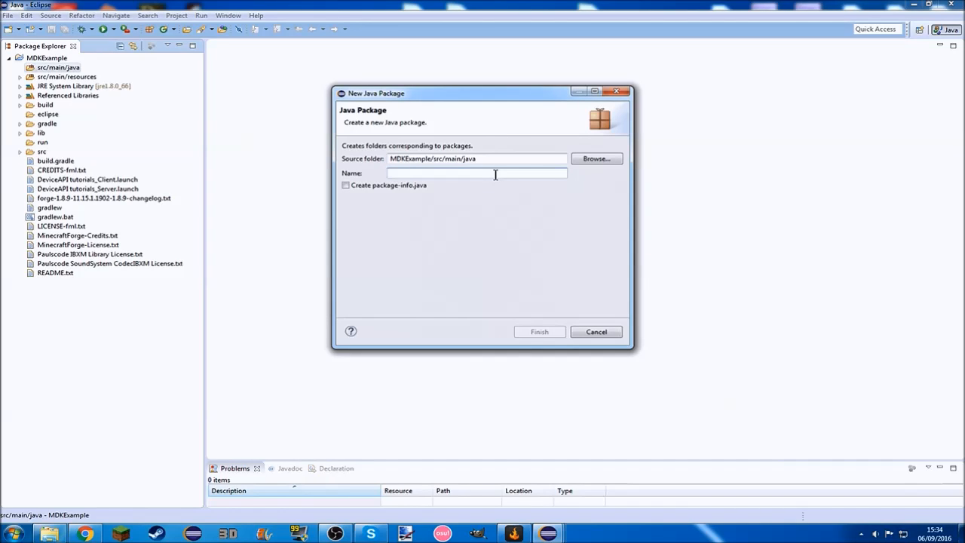
# Step: Name the package thexnator.tutorialapps and finish creating it
pyautogui.click(453, 173)
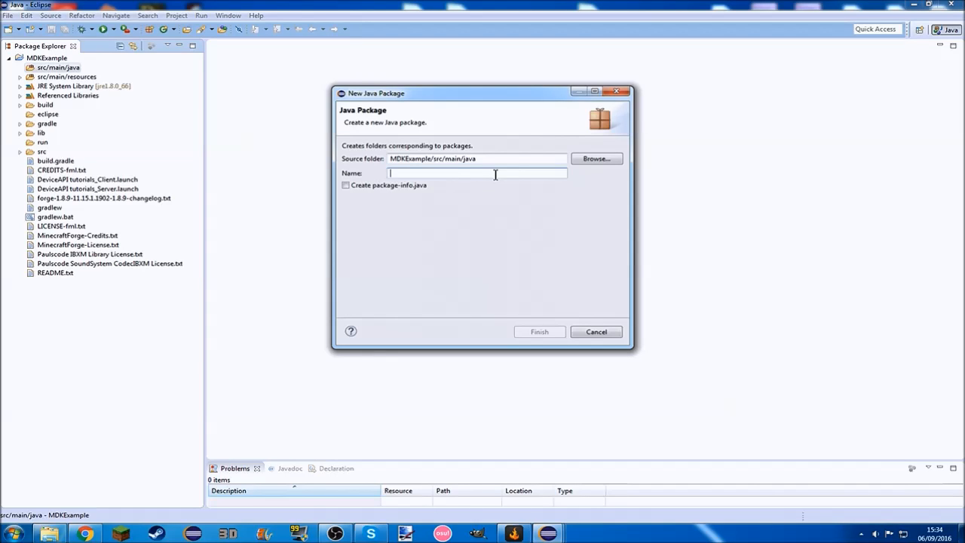
pyautogui.write('thexnator.')
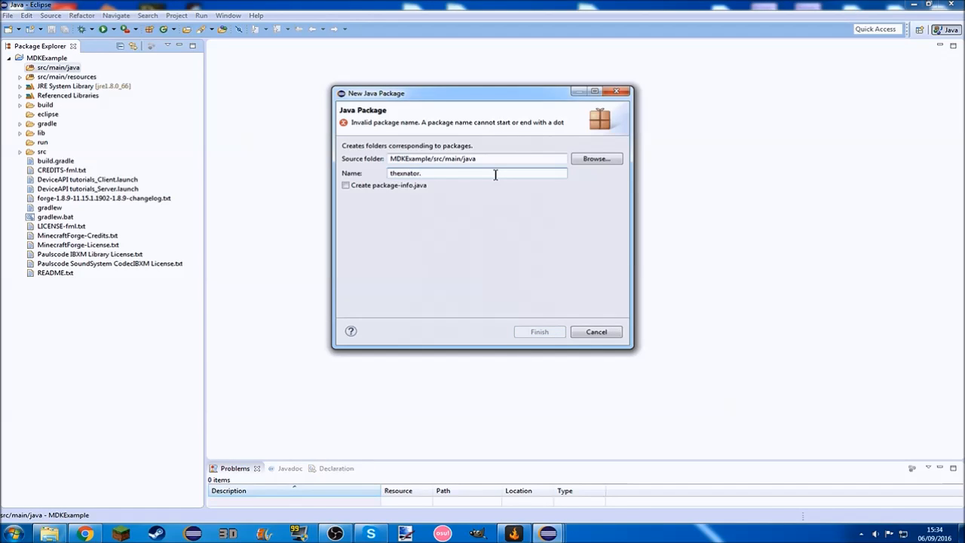
pyautogui.write('tutorial')
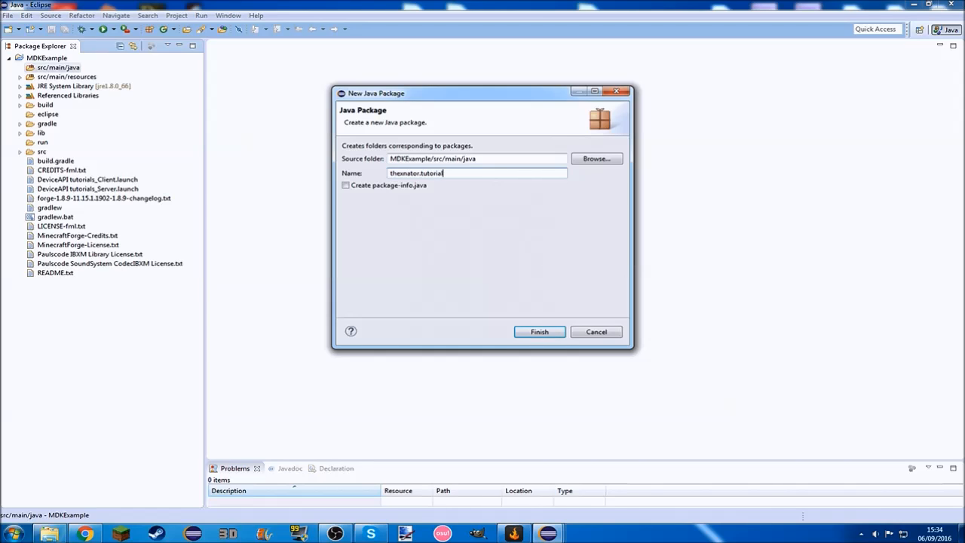
pyautogui.click(539, 332)
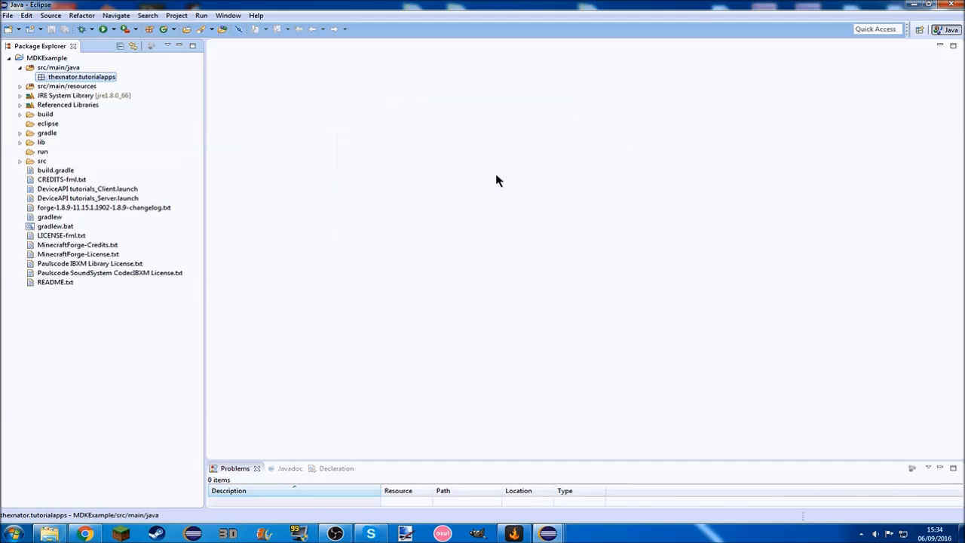
pyautogui.moveTo(164, 28)
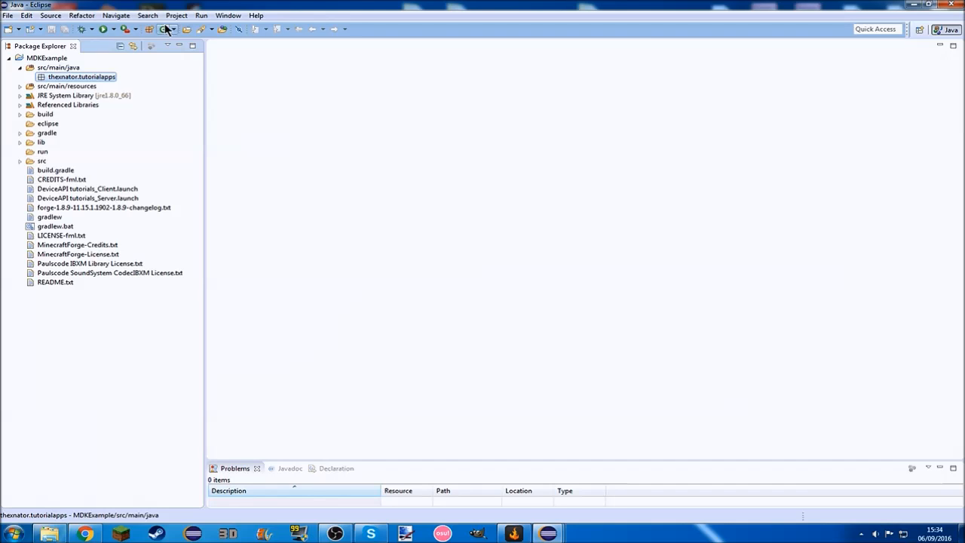
# Step: Create a new Java class named TutorialApps in thexnator.tutorialapps
pyautogui.click(166, 29)
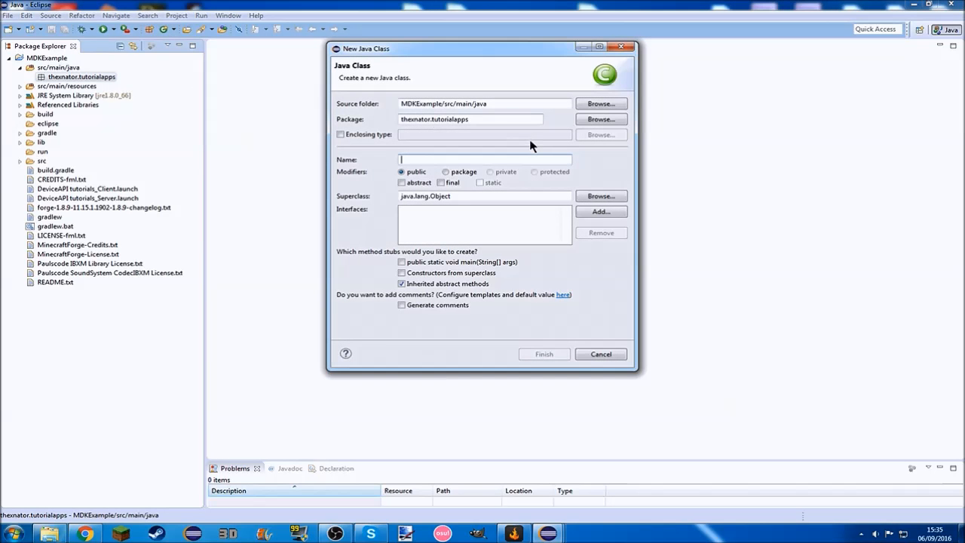
pyautogui.write('T')
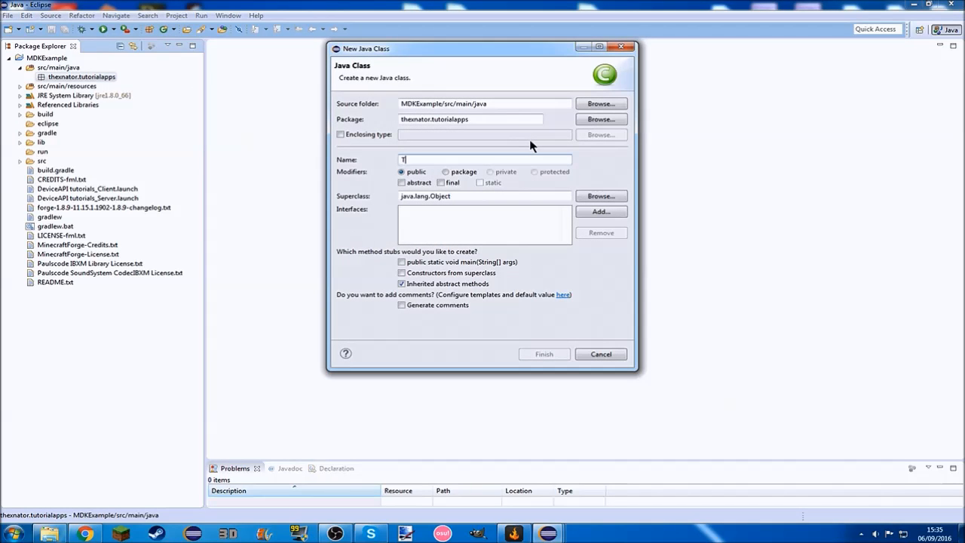
pyautogui.write('utorialApps')
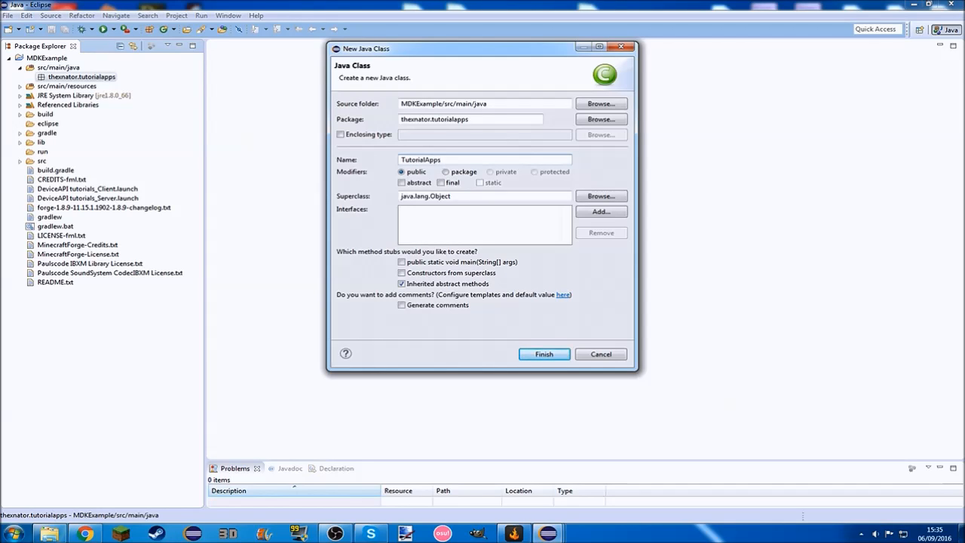
pyautogui.click(544, 353)
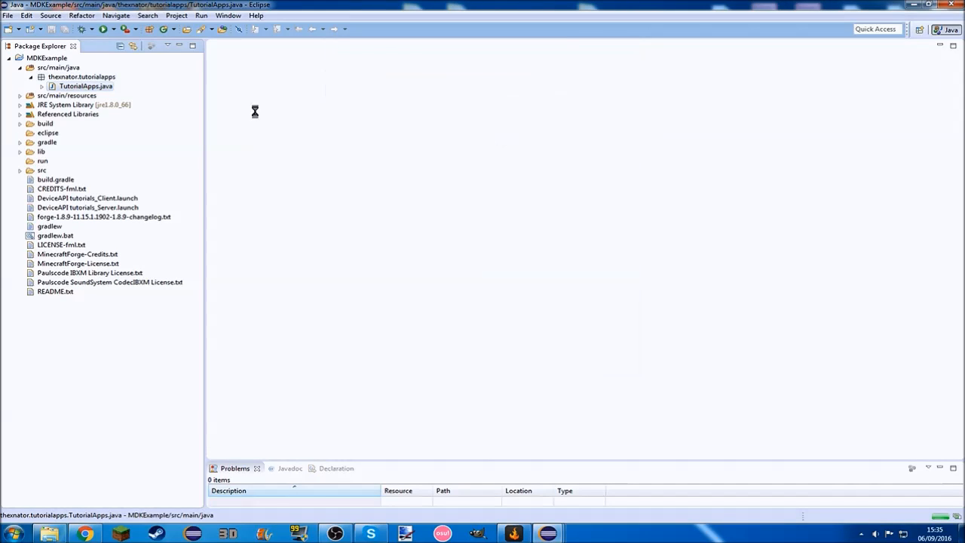
# Step: In TutorialApps.java declare public static final String MODID = "tutorialapps"
pyautogui.doubleClick(86, 85)
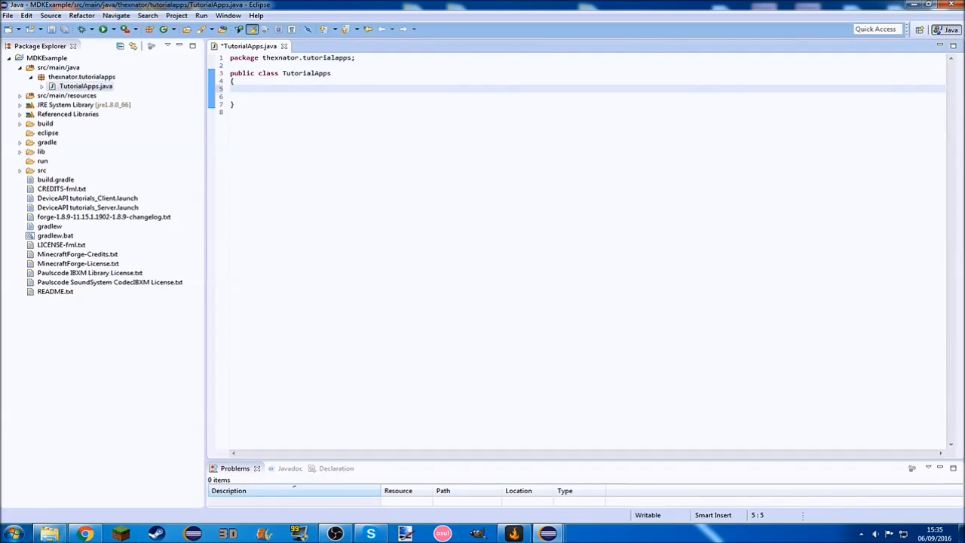
pyautogui.write('pu')
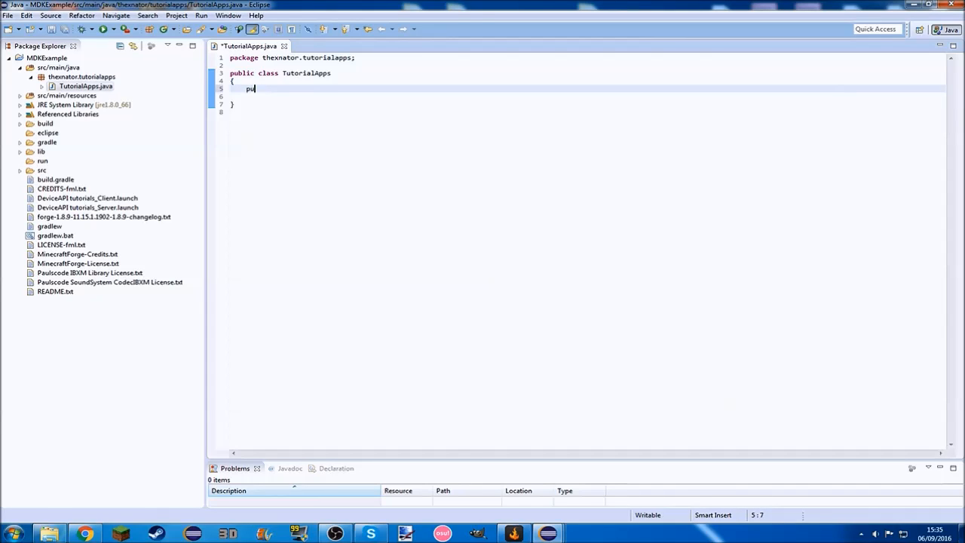
pyautogui.write('blic stat')
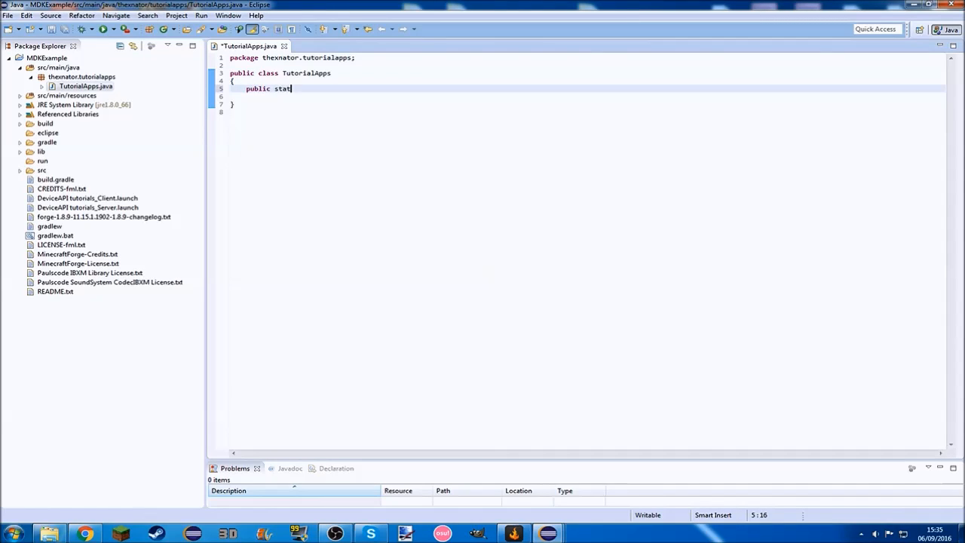
pyautogui.write('ic final String "')
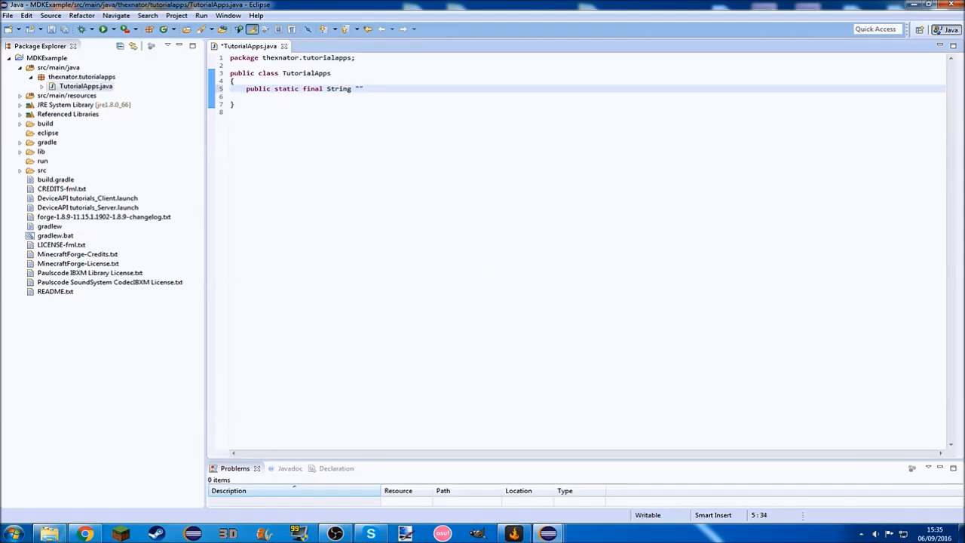
pyautogui.write(';')
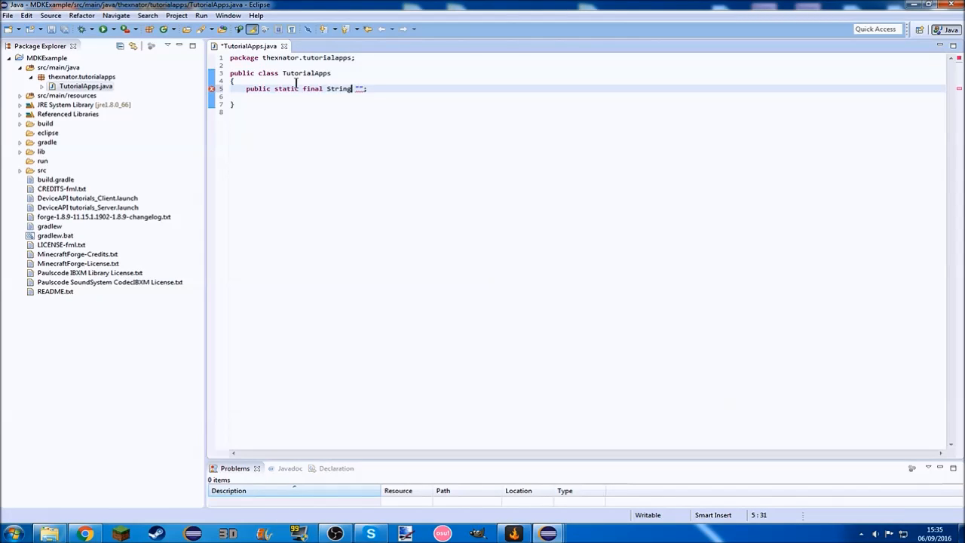
pyautogui.write('MODIDI')
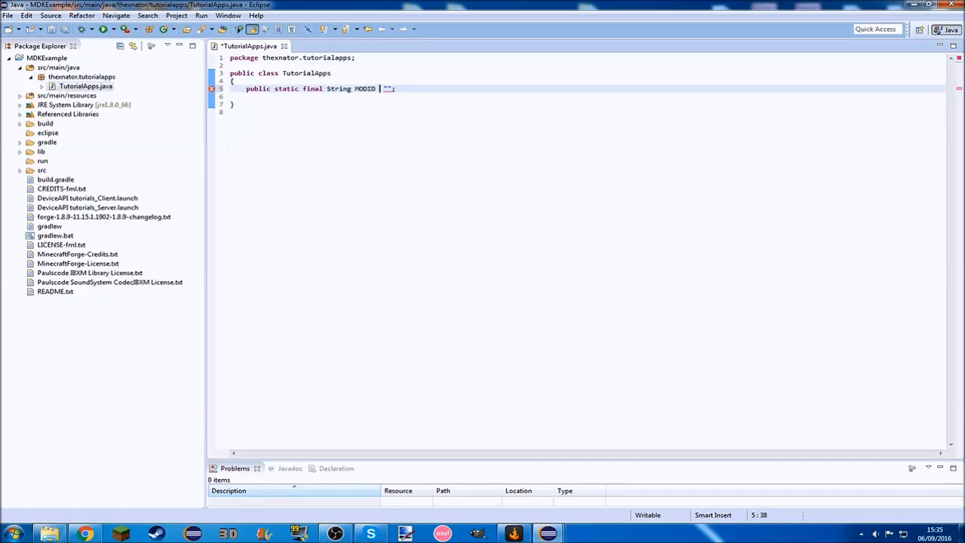
pyautogui.write('=')
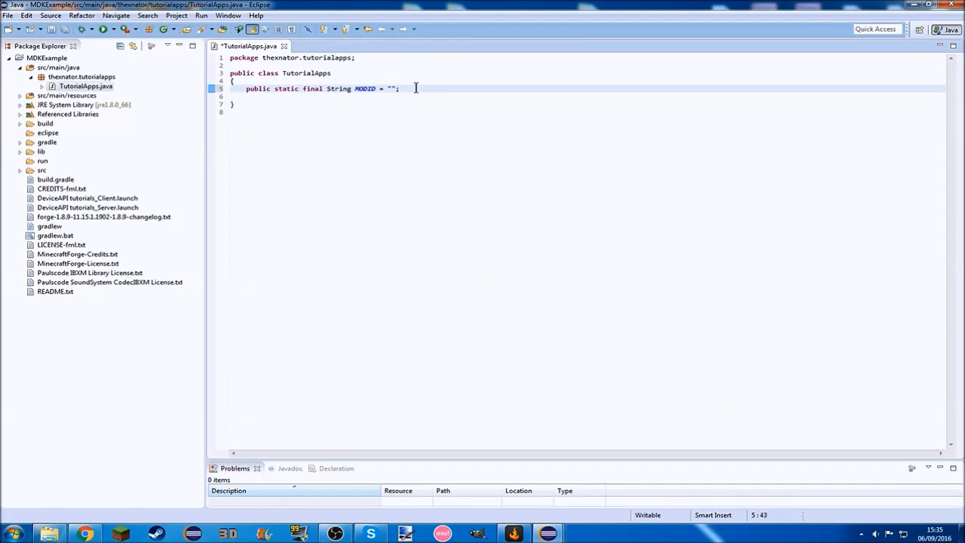
# Step: Declare public static final String VERSION = "1.0" alongside it
pyautogui.write('public stat')
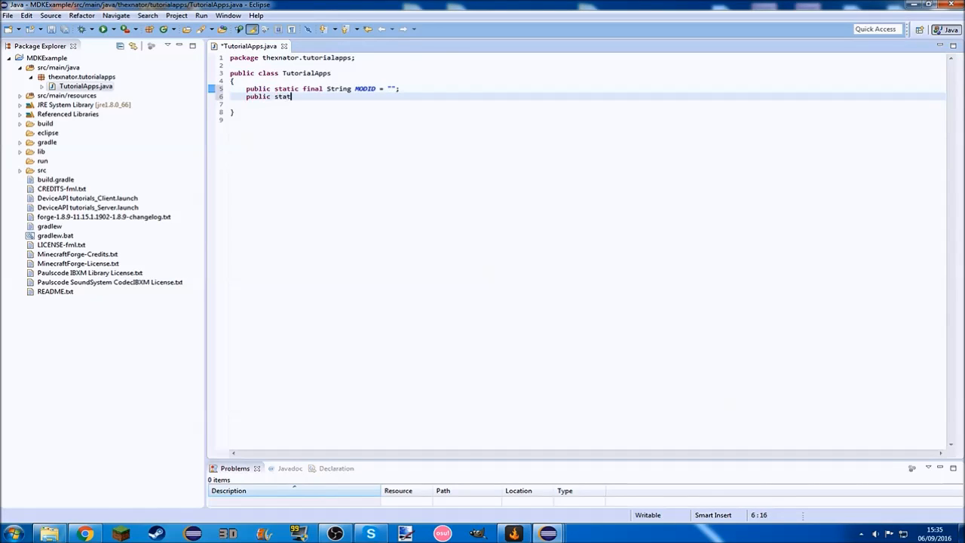
pyautogui.write('ic final String')
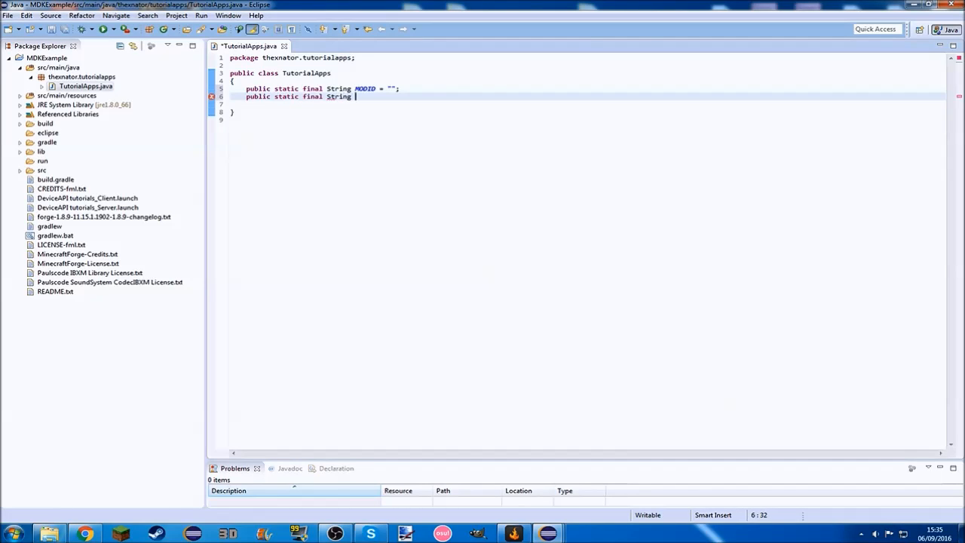
pyautogui.write('VERSION = "1.0')
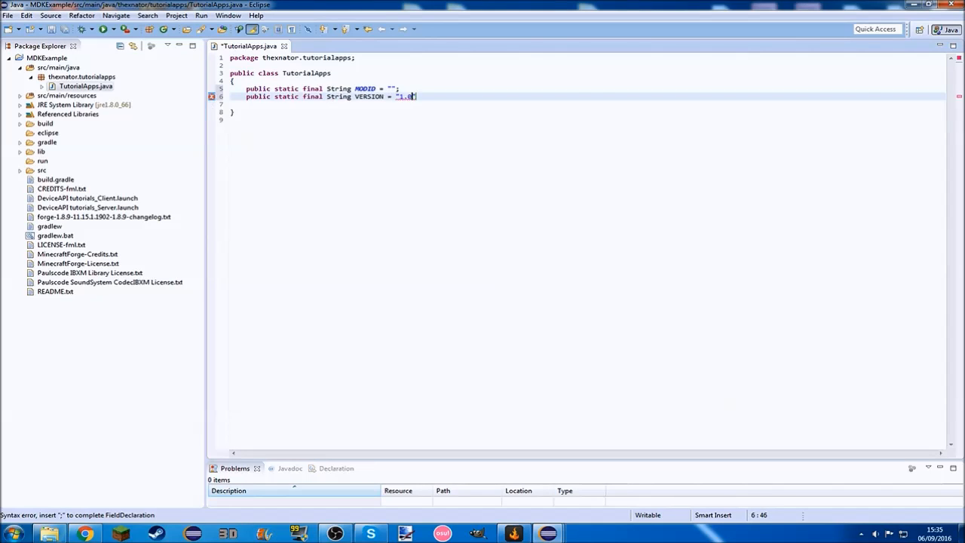
pyautogui.write(';')
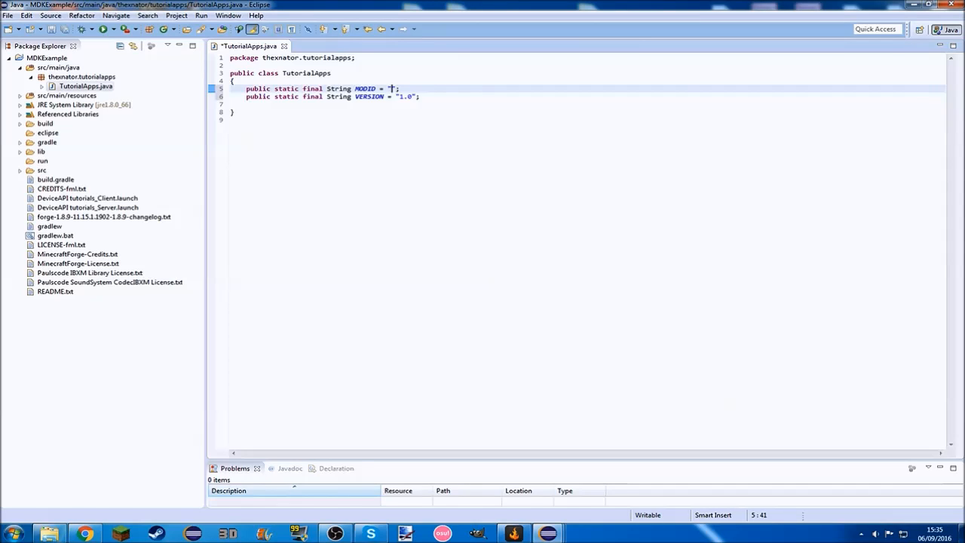
pyautogui.write('xnator')
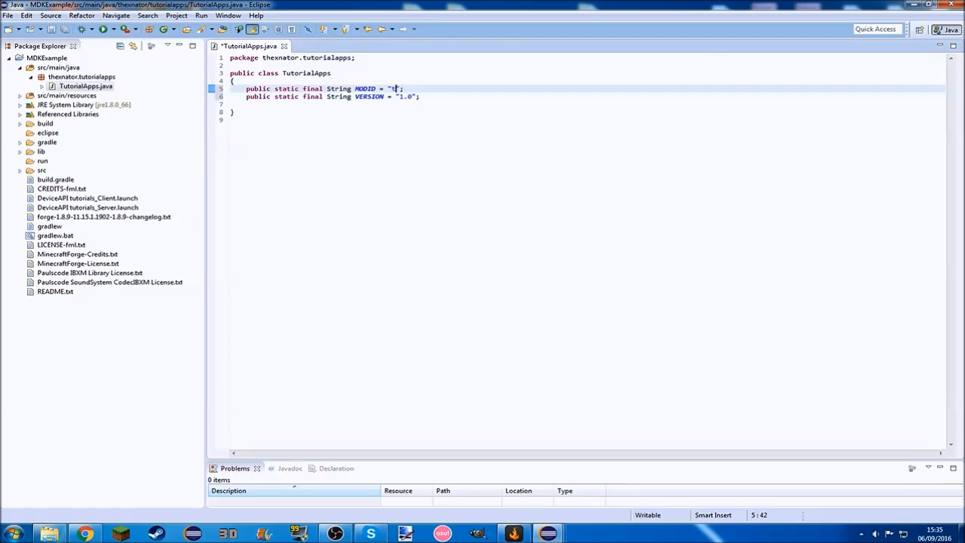
pyautogui.write('utorialapps')
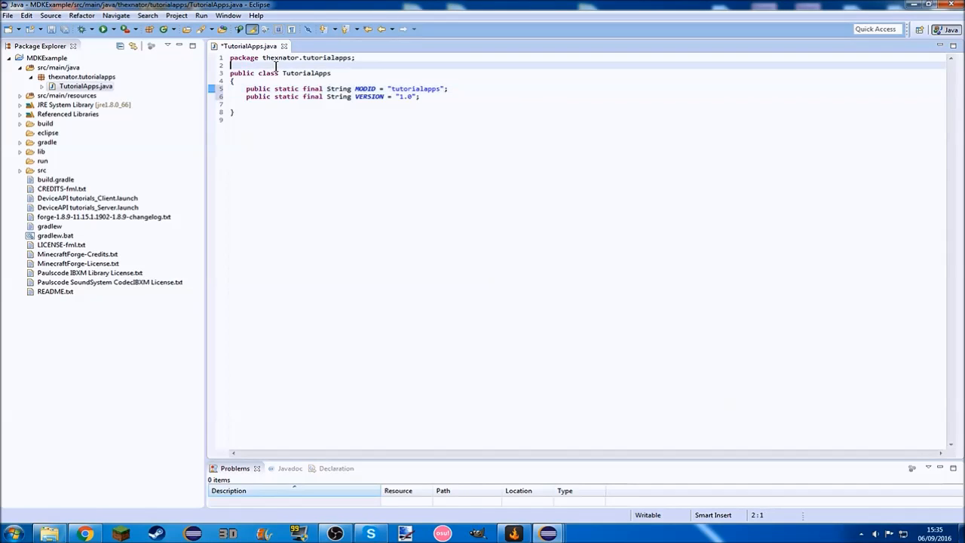
pyautogui.press('ctrl+a')
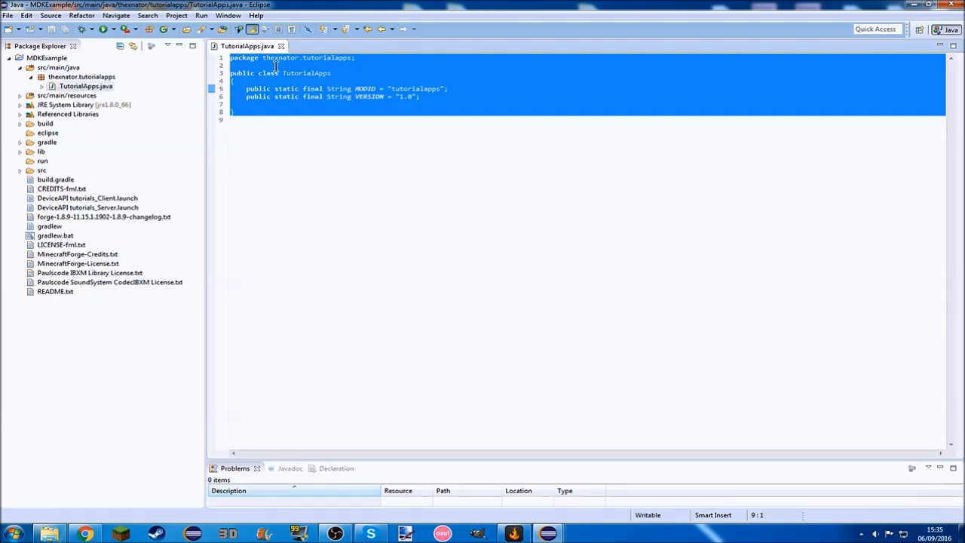
pyautogui.write('@Mod(')
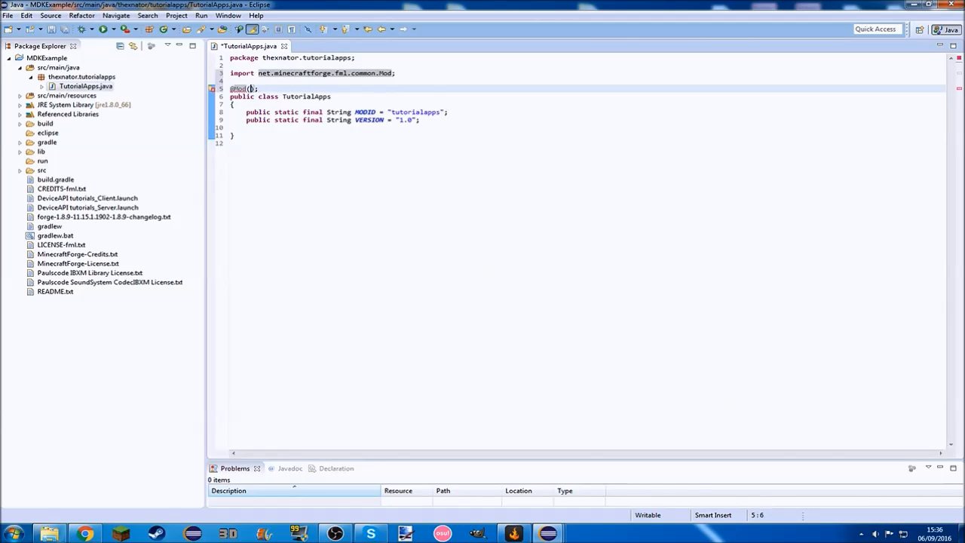
pyautogui.write('modid =')
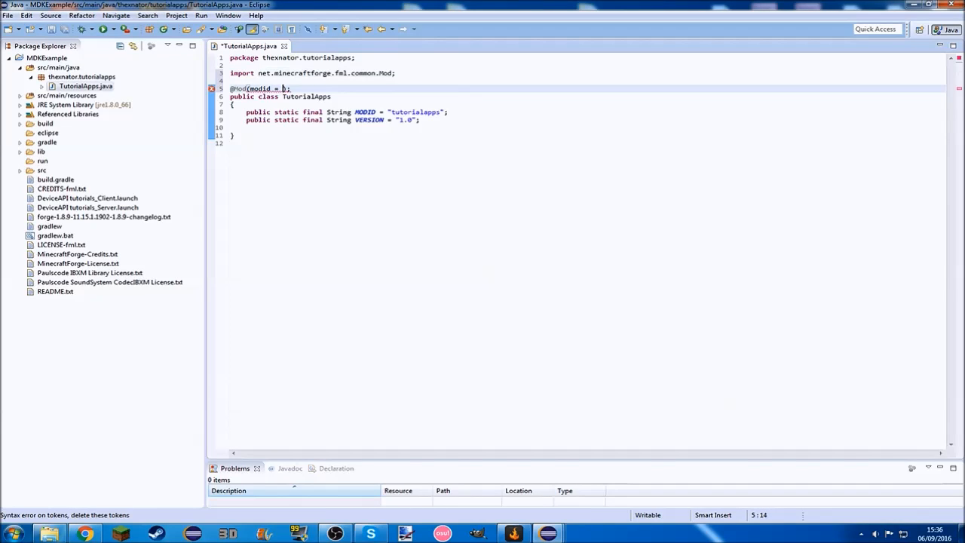
pyautogui.write('TutorialApps.MODID,')
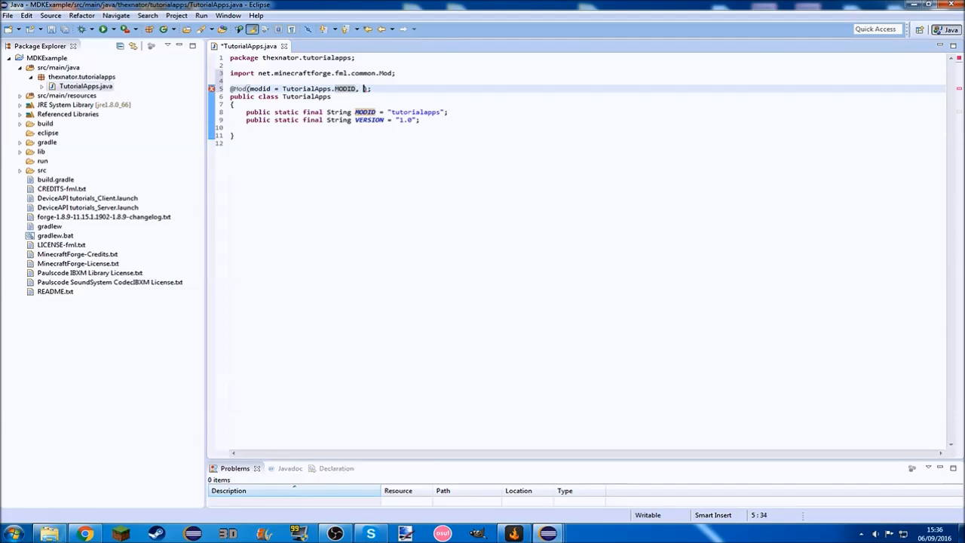
pyautogui.moveTo(316, 89)
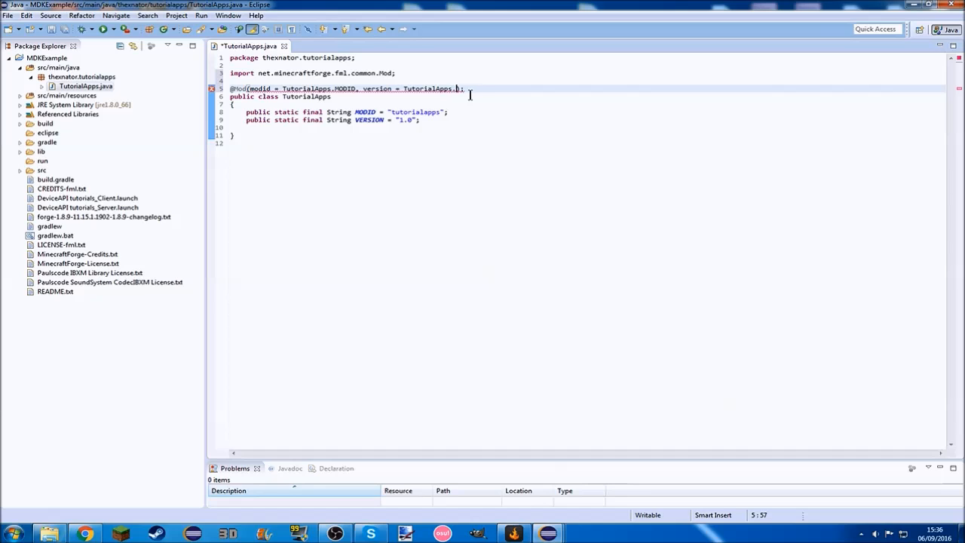
pyautogui.write('VERSION')
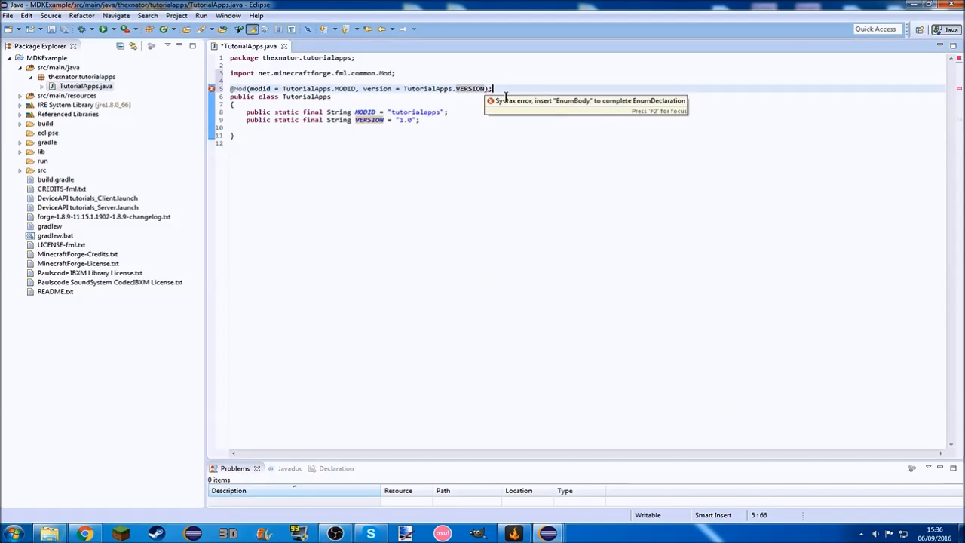
pyautogui.press('BackSpace')
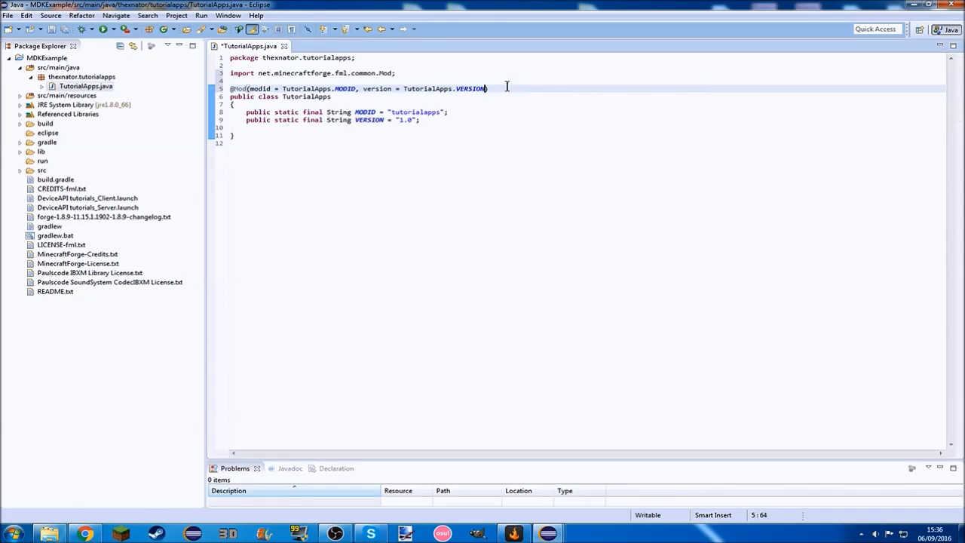
pyautogui.write(',')
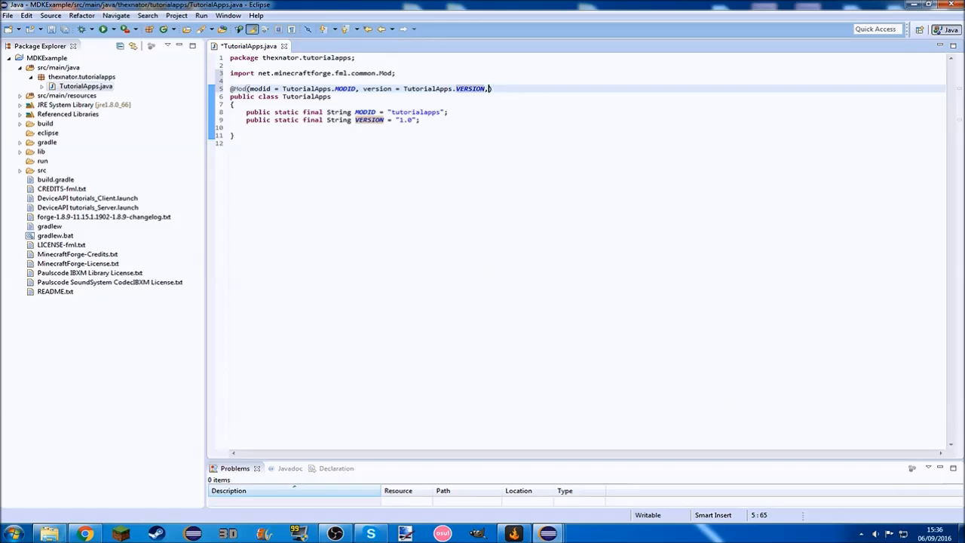
pyautogui.write('acceptedMinecraftVersions = "')
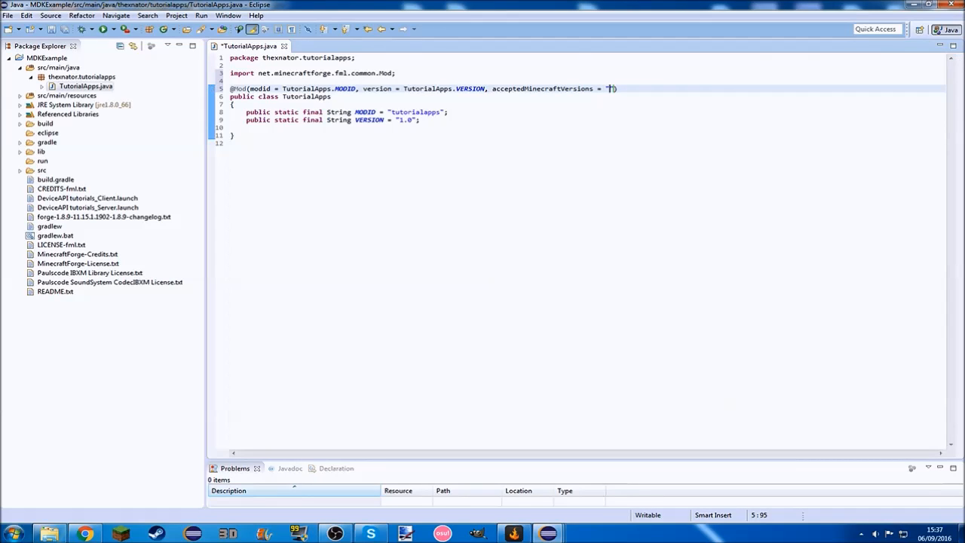
pyautogui.write('"')
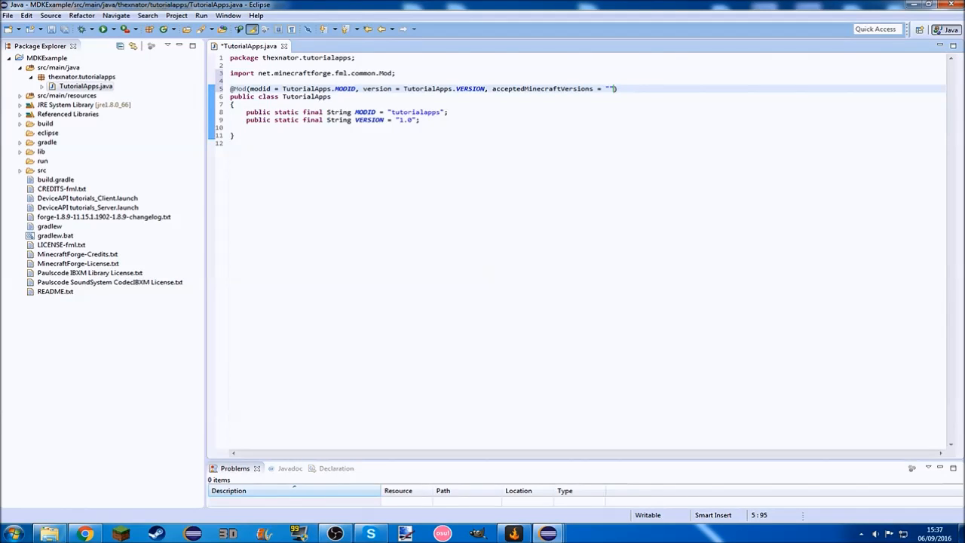
pyautogui.write('[1.8.9')
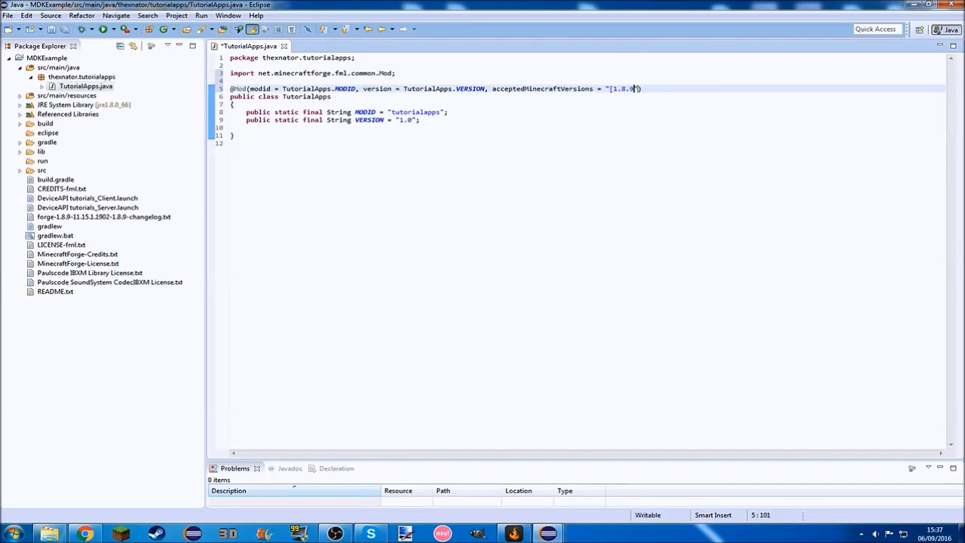
pyautogui.write(',"')
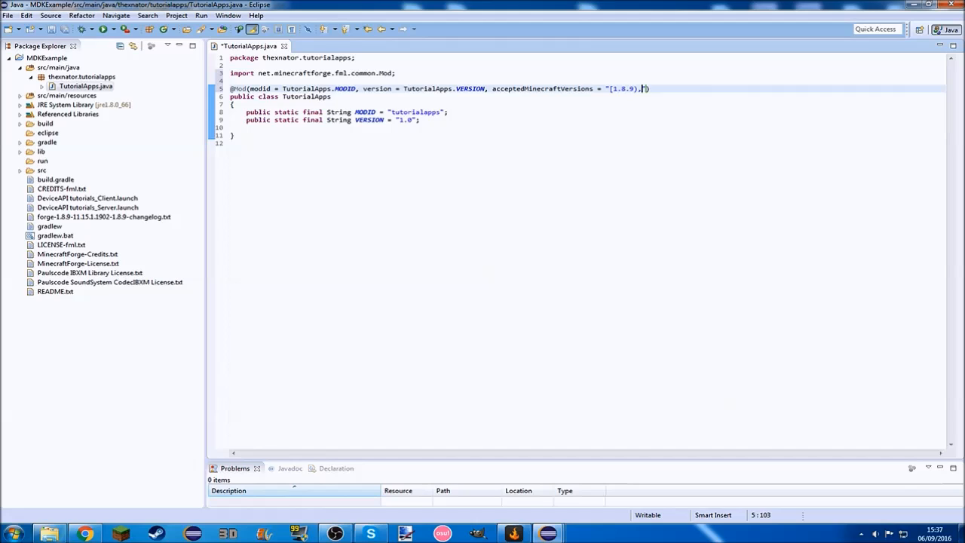
pyautogui.press('BackSpace')
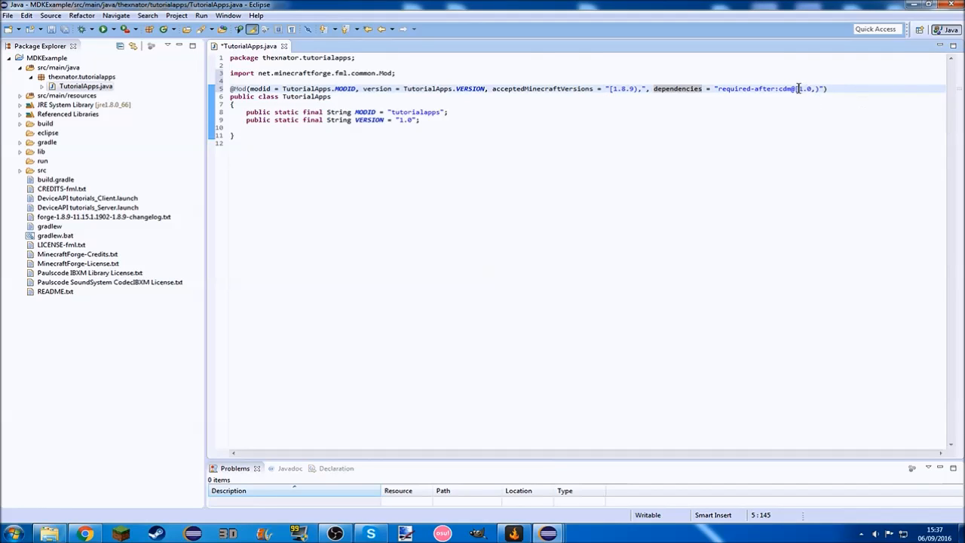
# Step: Bring up the DeviceAPI tutorials folder in Windows Explorer
pyautogui.doubleClick(806, 88)
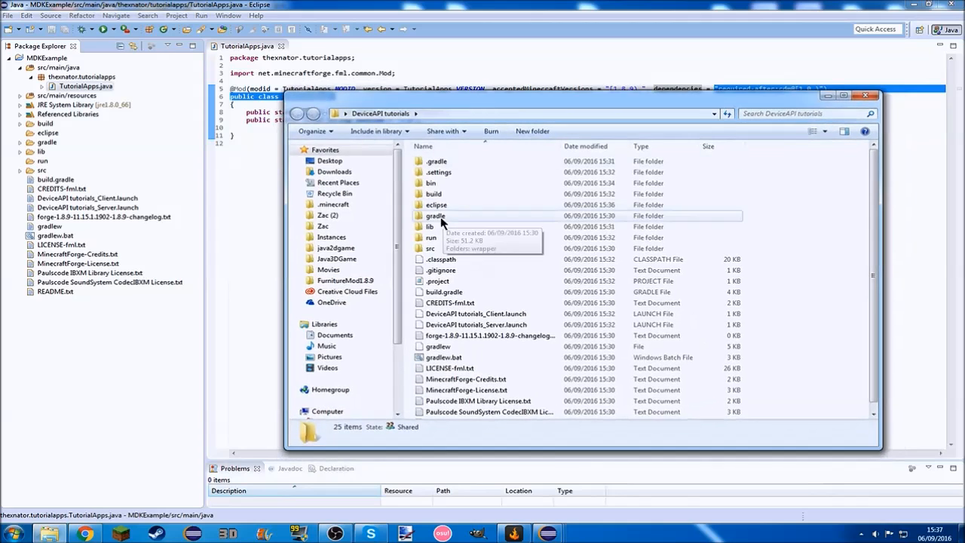
# Step: Check the lib folder holds DeviceAPI-prototype.jar and the javadoc zip, then return to Eclipse
pyautogui.click(429, 227)
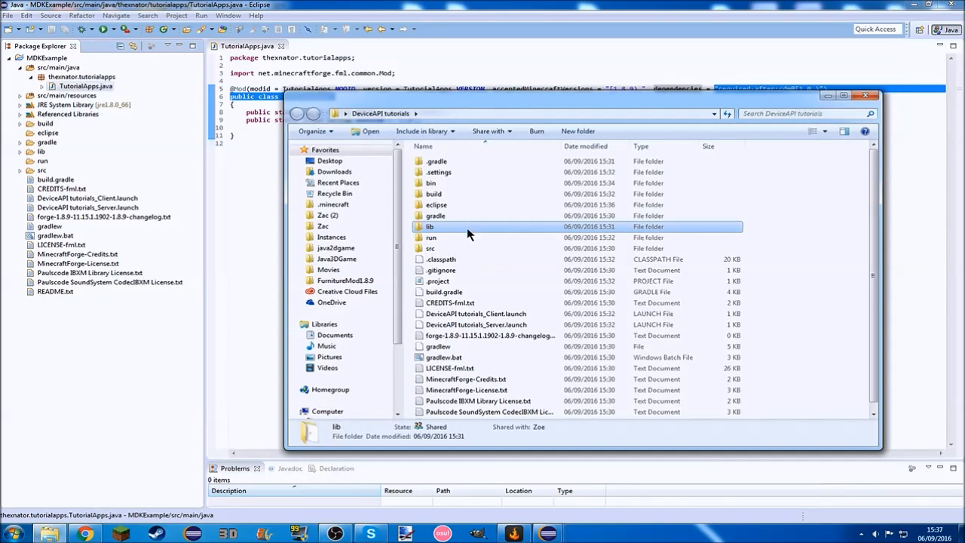
pyautogui.doubleClick(430, 226)
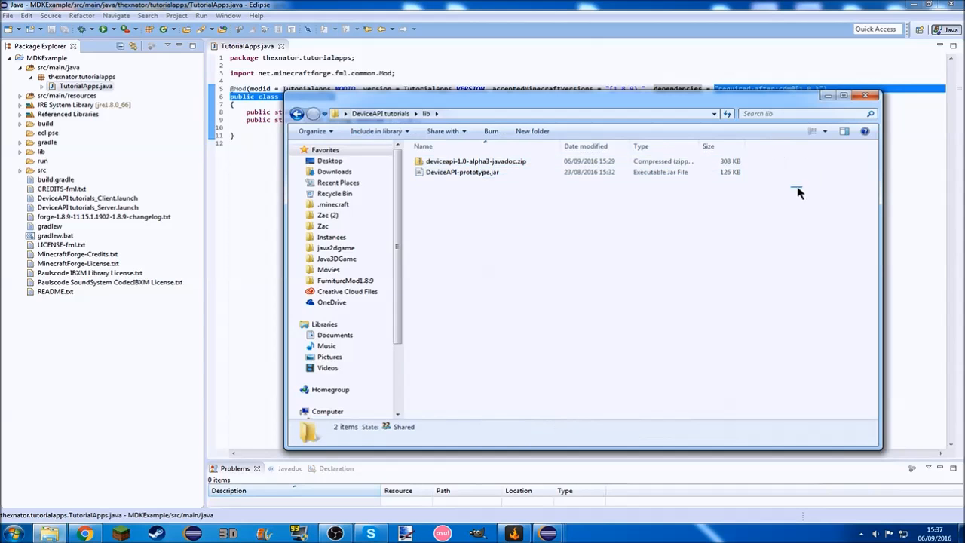
pyautogui.moveTo(765, 179)
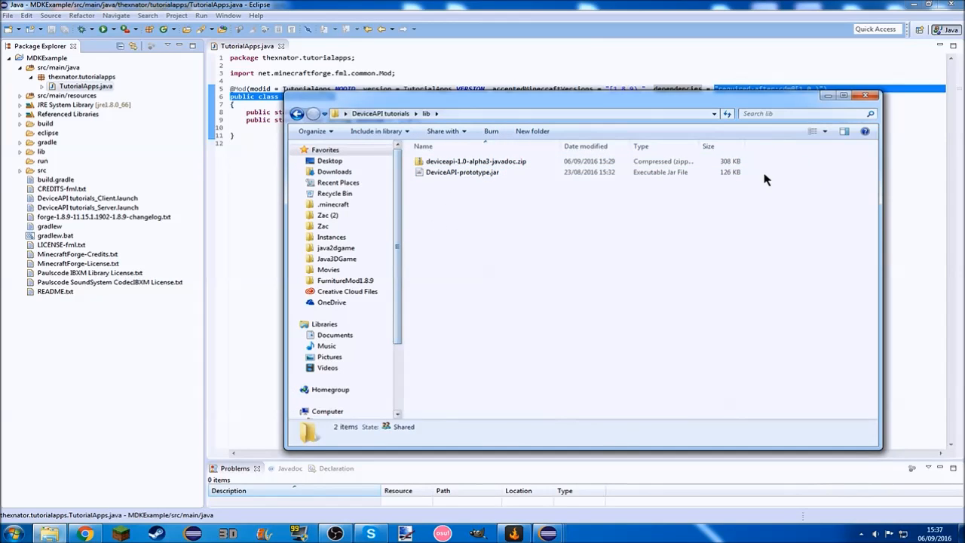
pyautogui.press('ctrl+a')
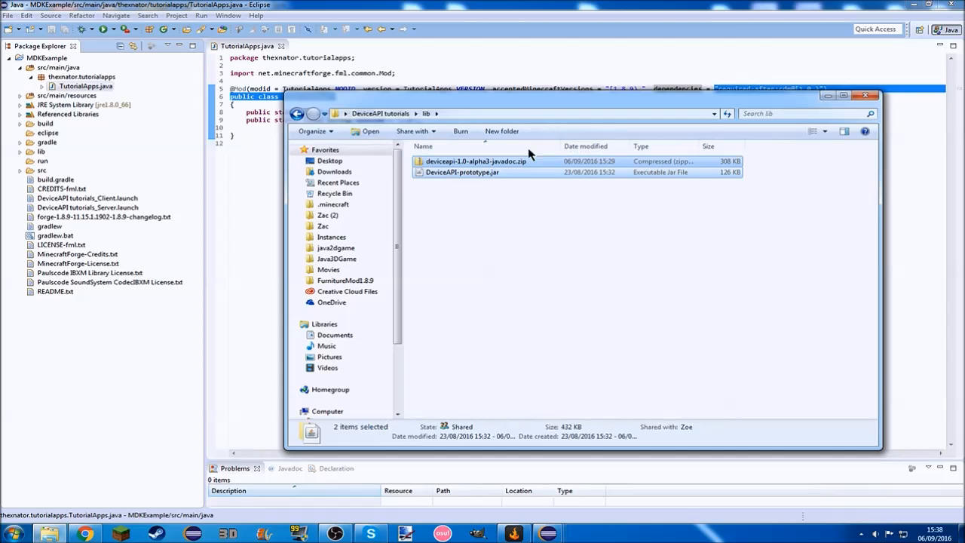
pyautogui.click(461, 172)
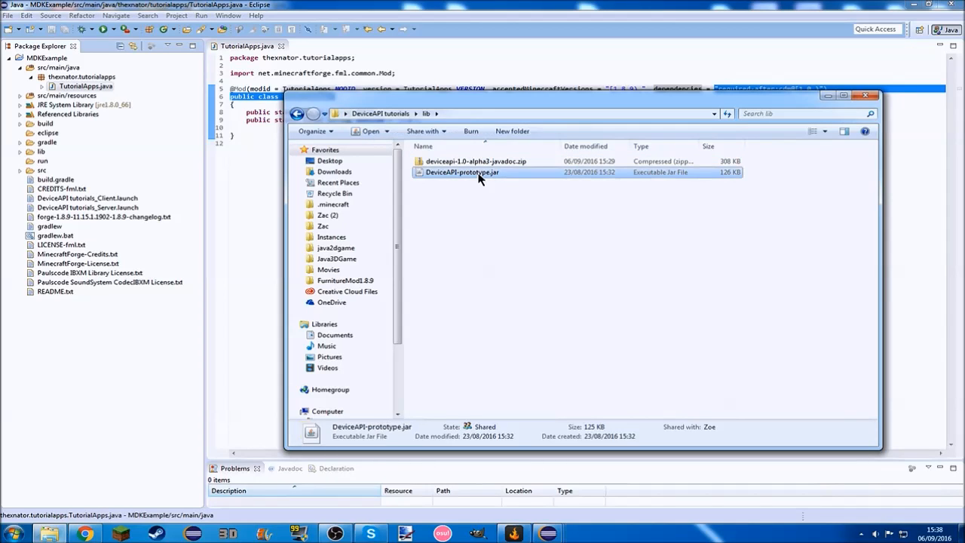
pyautogui.click(475, 161)
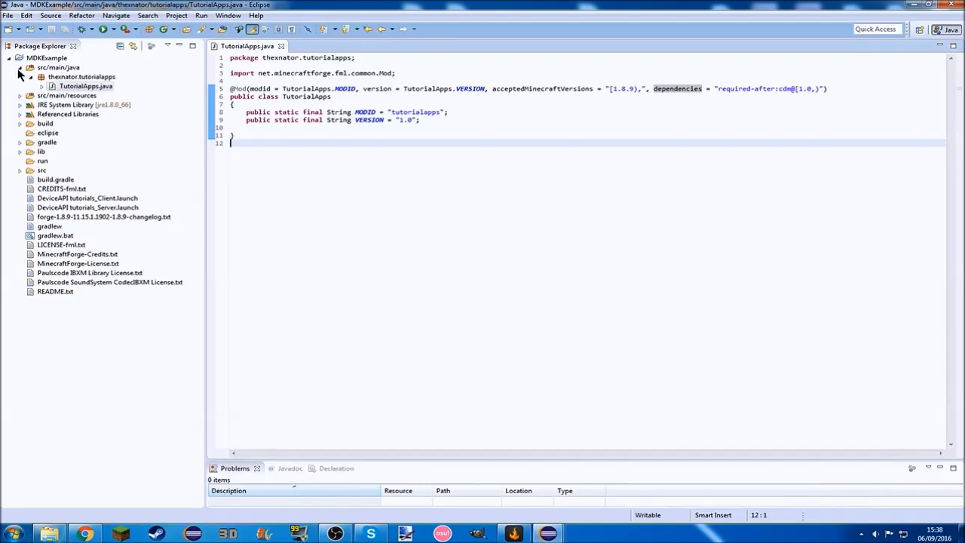
# Step: Add lib/DeviceAPI-prototype.jar to the MDKExample build path libraries
pyautogui.rightClick(47, 58)
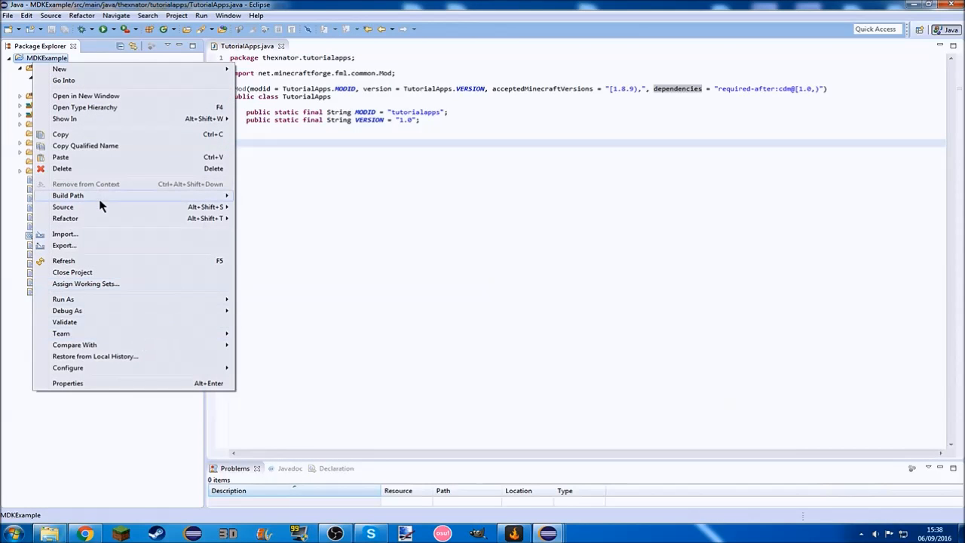
pyautogui.click(67, 383)
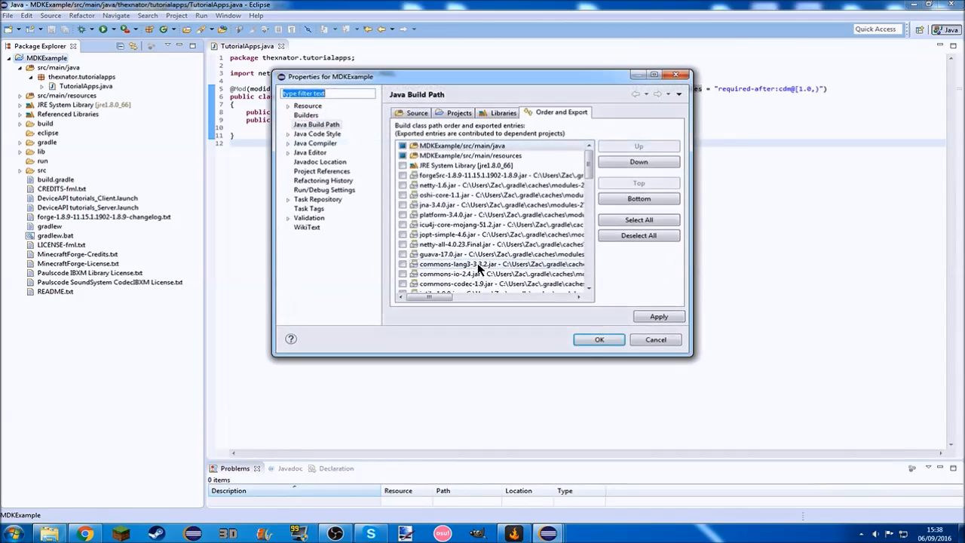
pyautogui.click(503, 112)
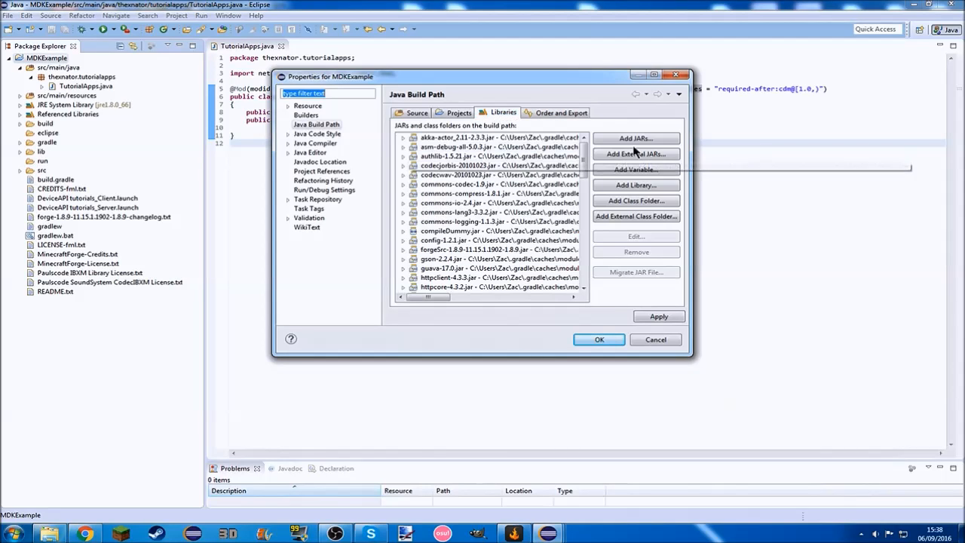
pyautogui.click(635, 138)
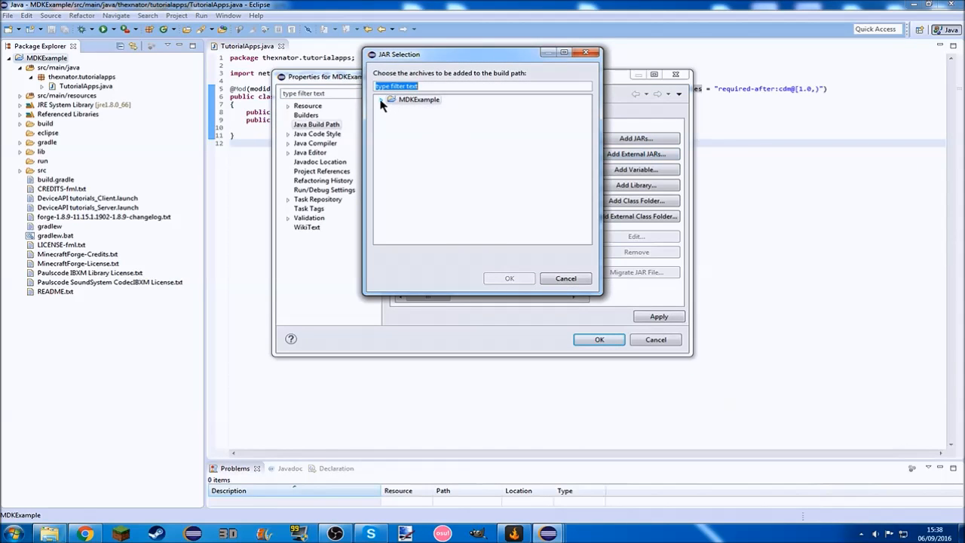
pyautogui.click(382, 98)
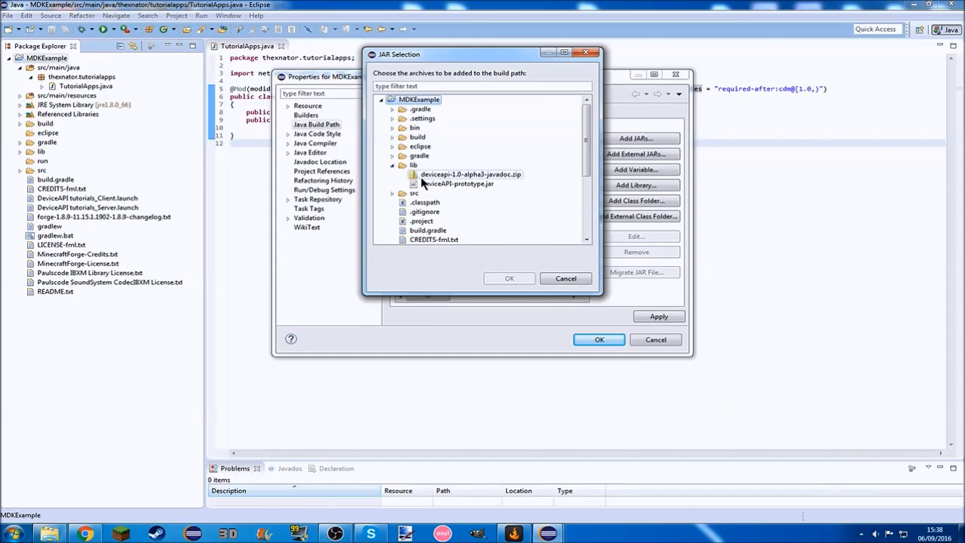
pyautogui.click(509, 278)
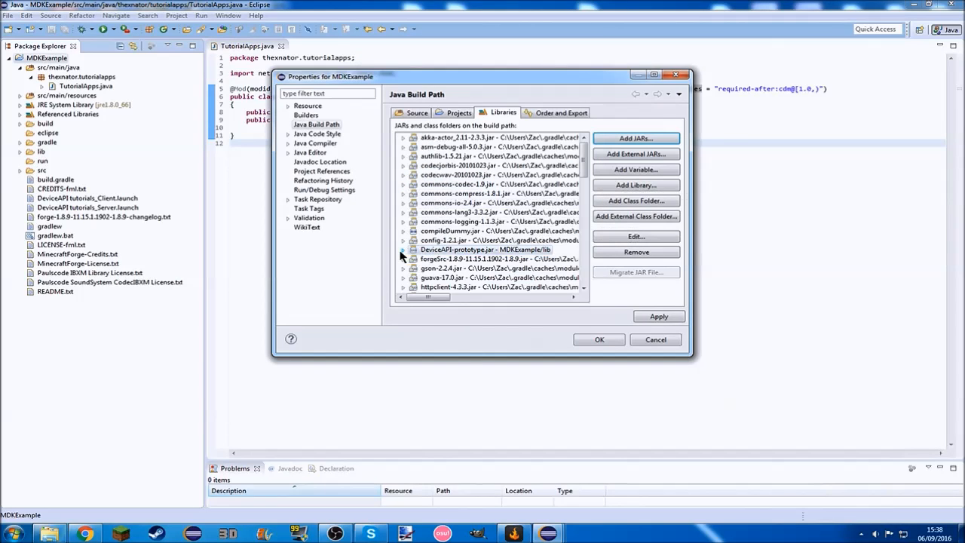
pyautogui.click(403, 250)
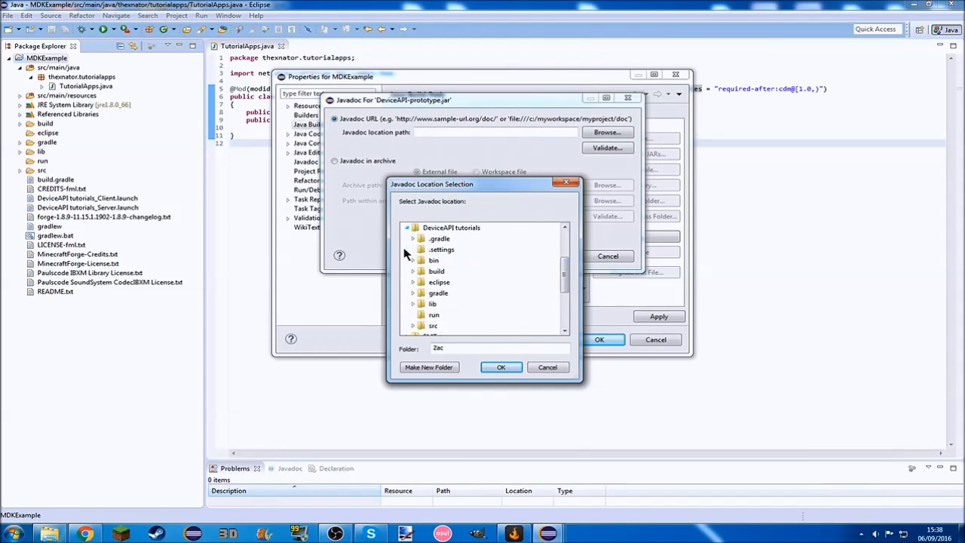
pyautogui.moveTo(432, 303)
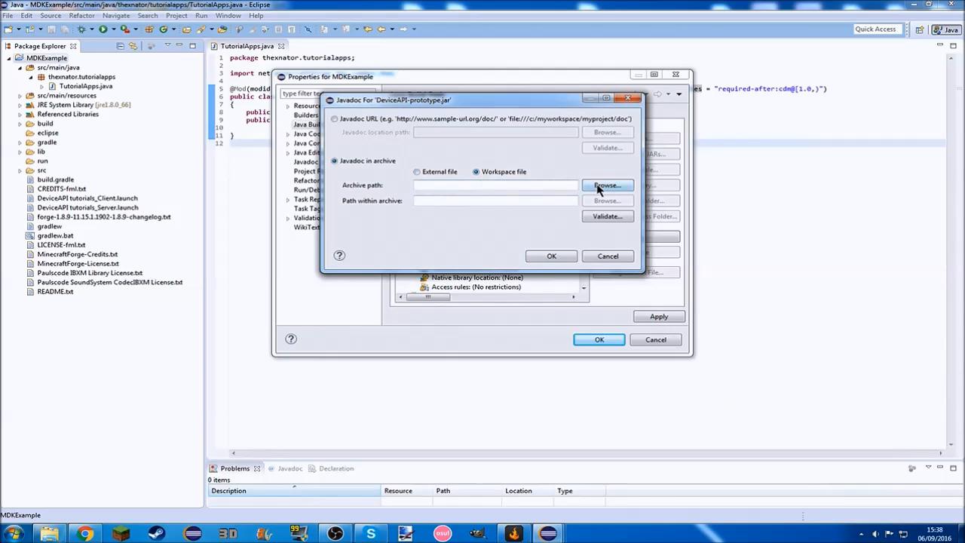
# Step: Set its Javadoc to workspace file lib/deviceapi-1.0-alpha3-javadoc.zip with path 'doc', validated and confirmed
pyautogui.click(607, 186)
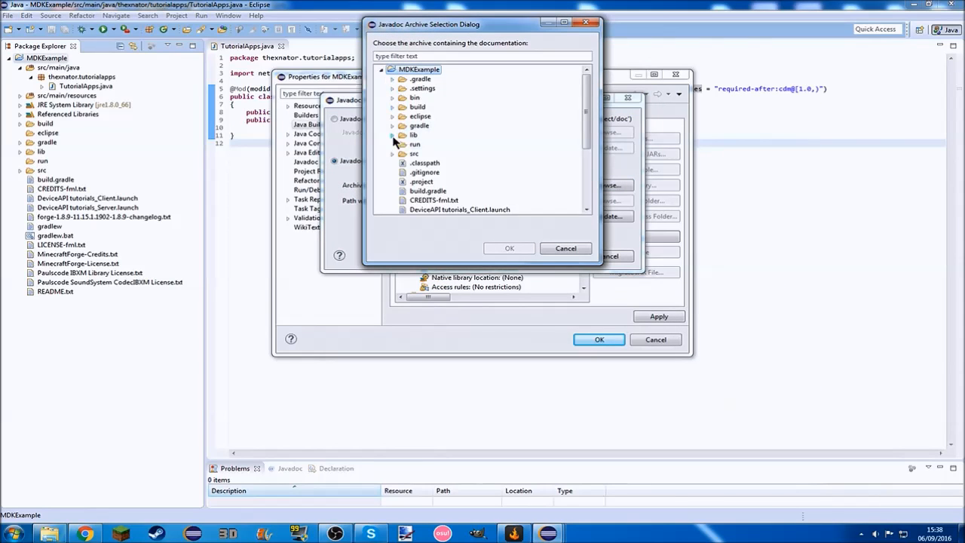
pyautogui.click(509, 248)
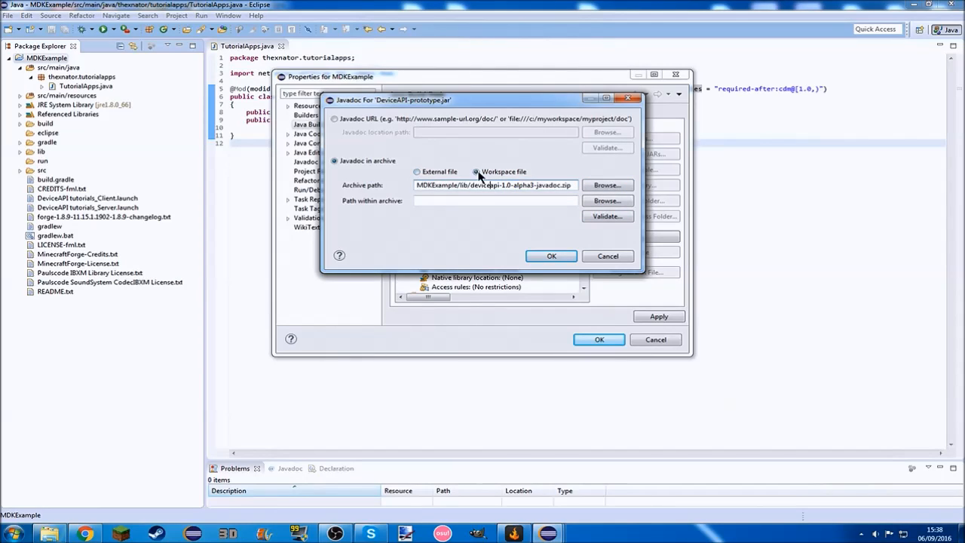
pyautogui.write('doc')
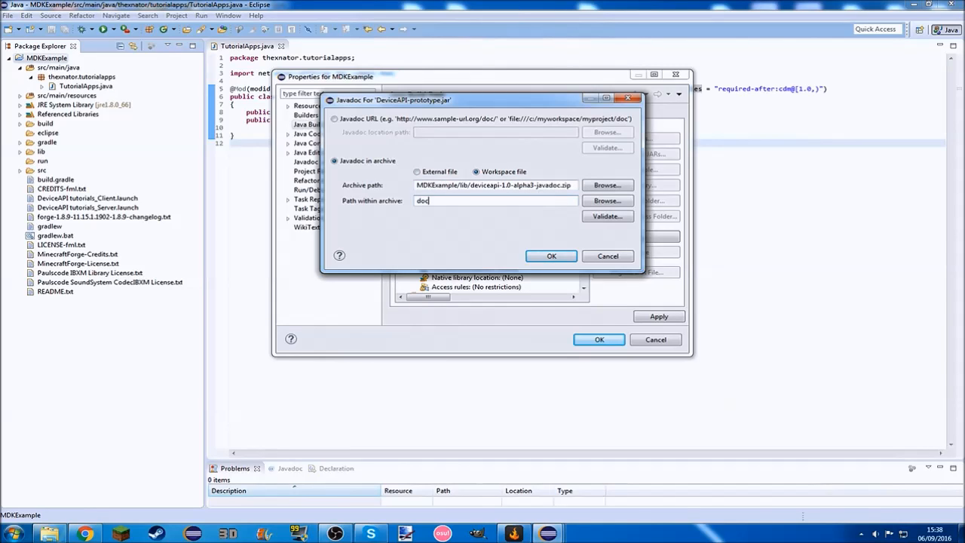
pyautogui.click(606, 217)
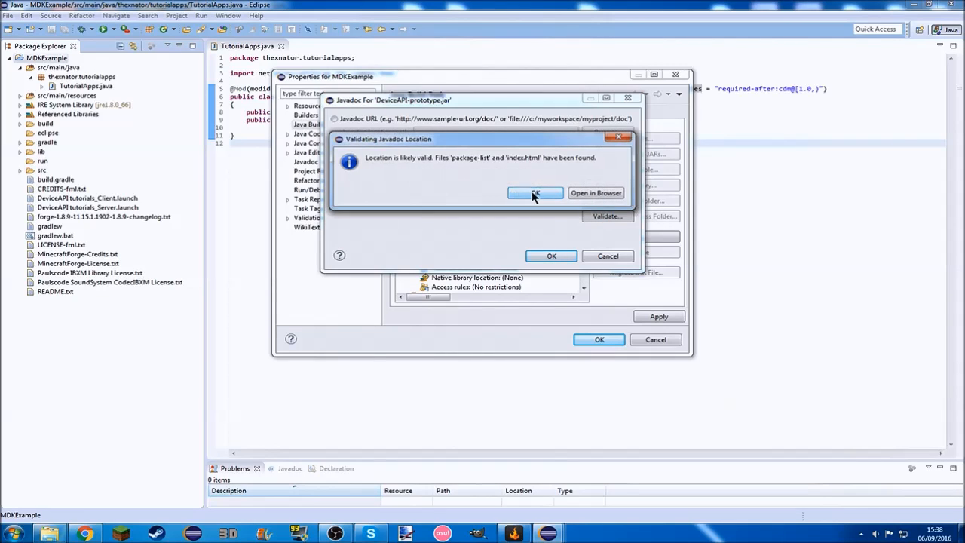
pyautogui.click(535, 193)
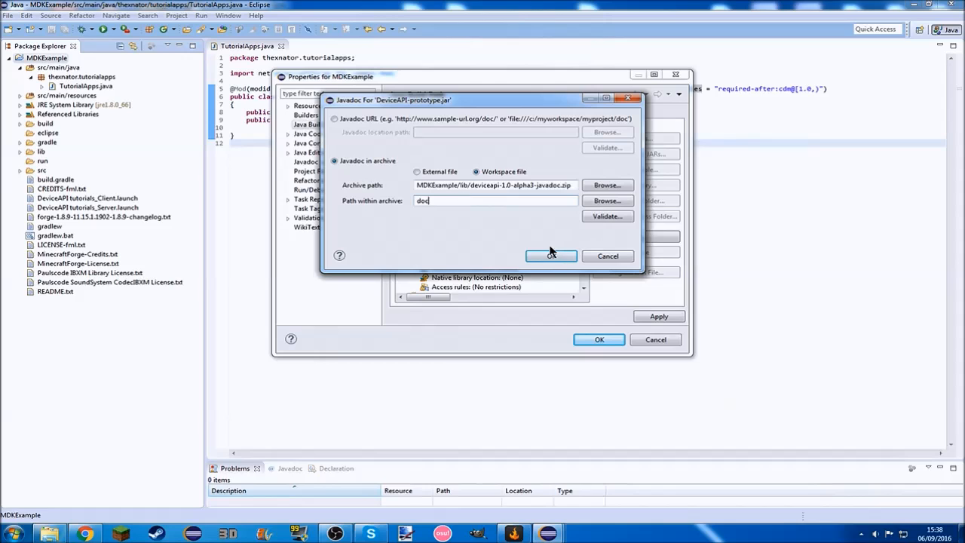
pyautogui.click(551, 256)
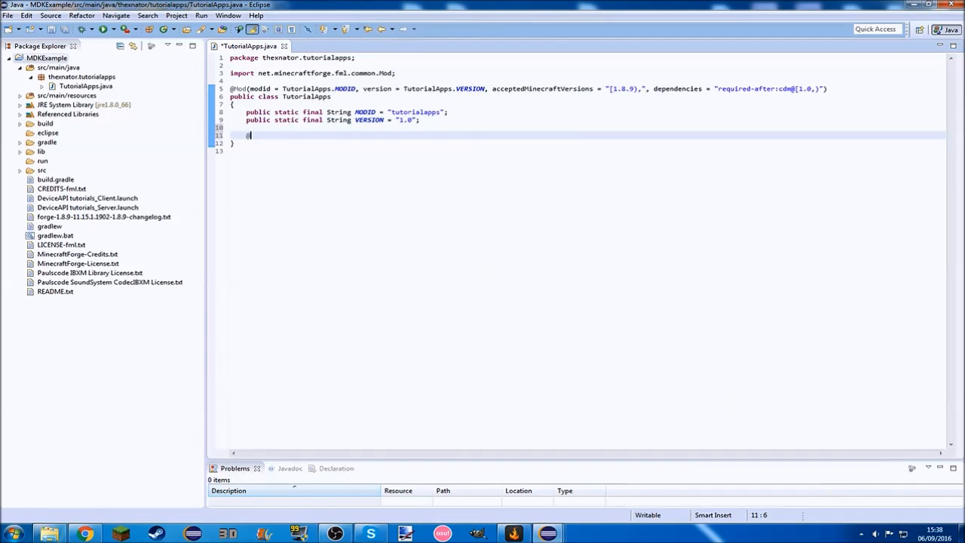
pyautogui.write('@EventHand')
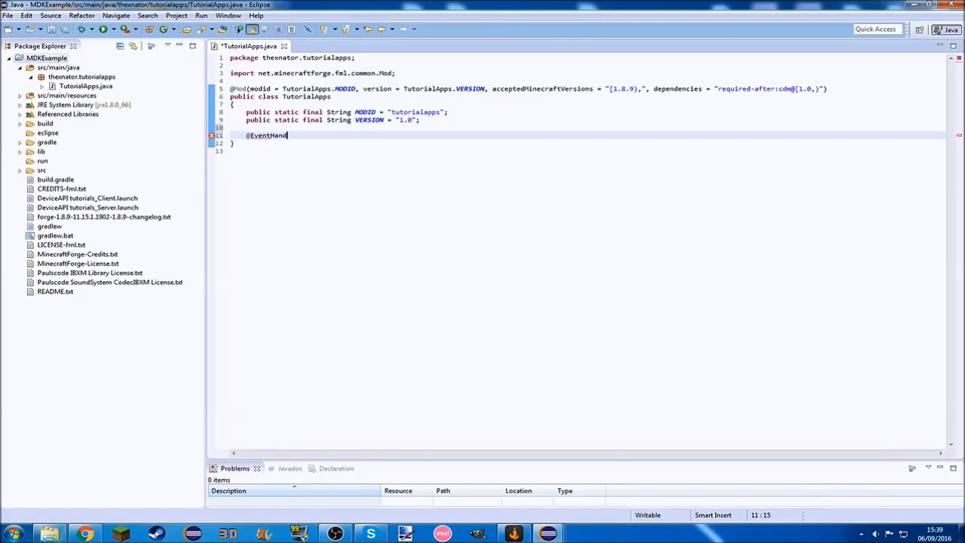
pyautogui.write('ler')
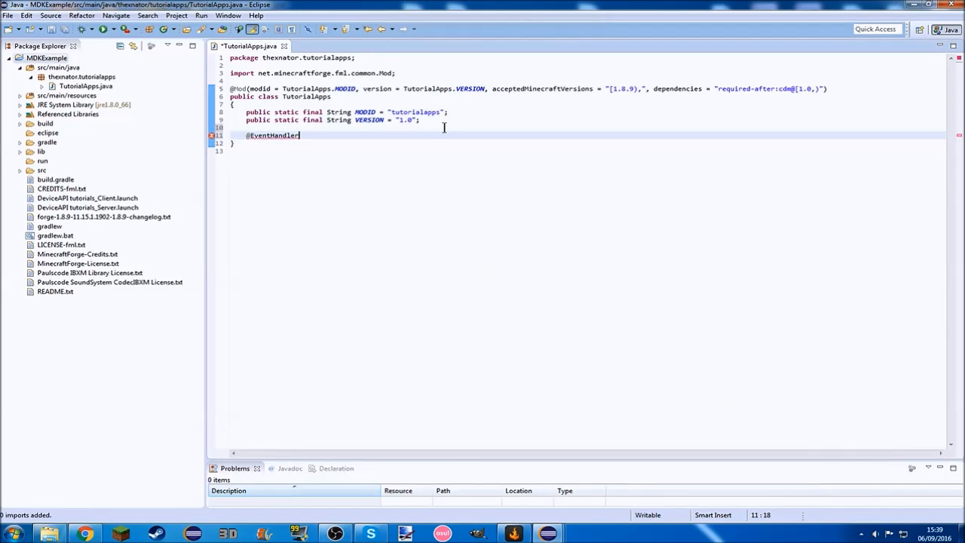
pyautogui.write('public')
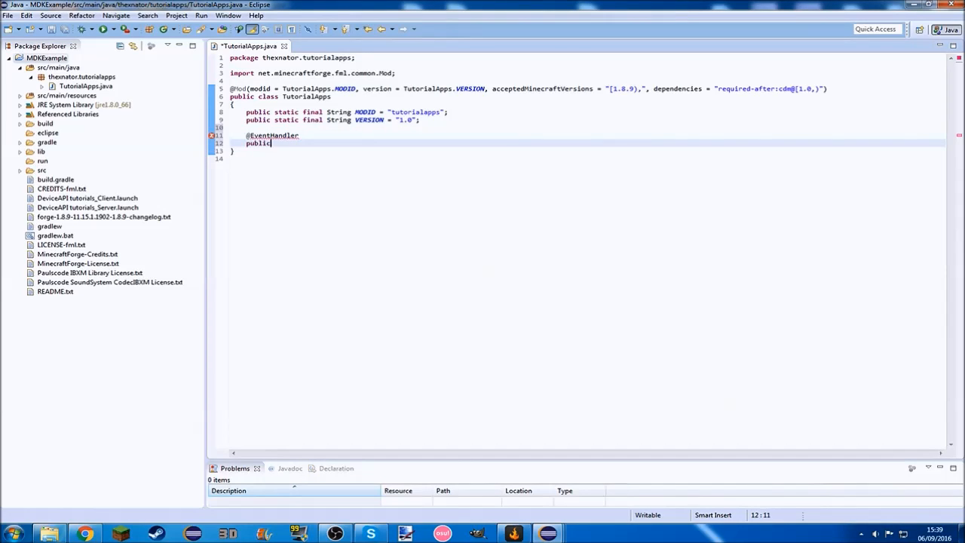
pyautogui.write('static voi')
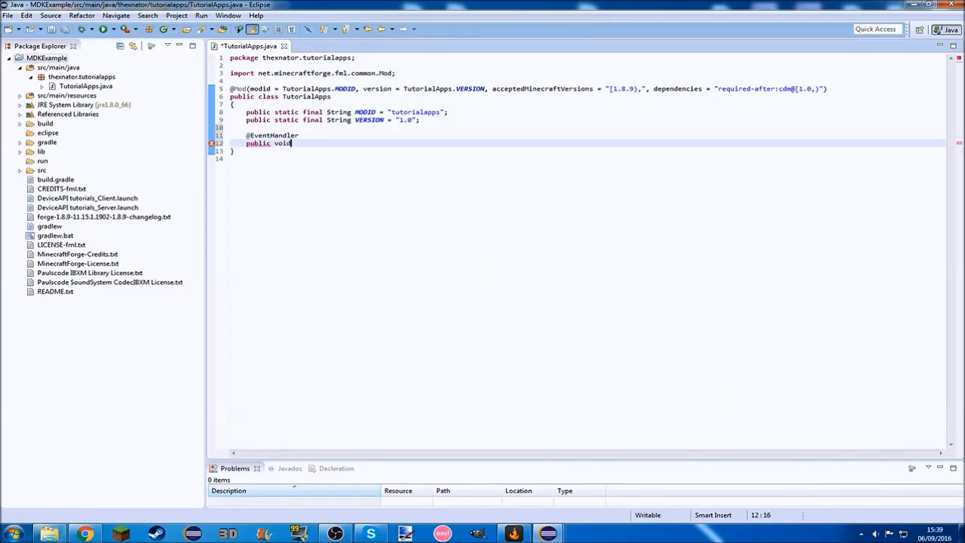
pyautogui.write('preInit')
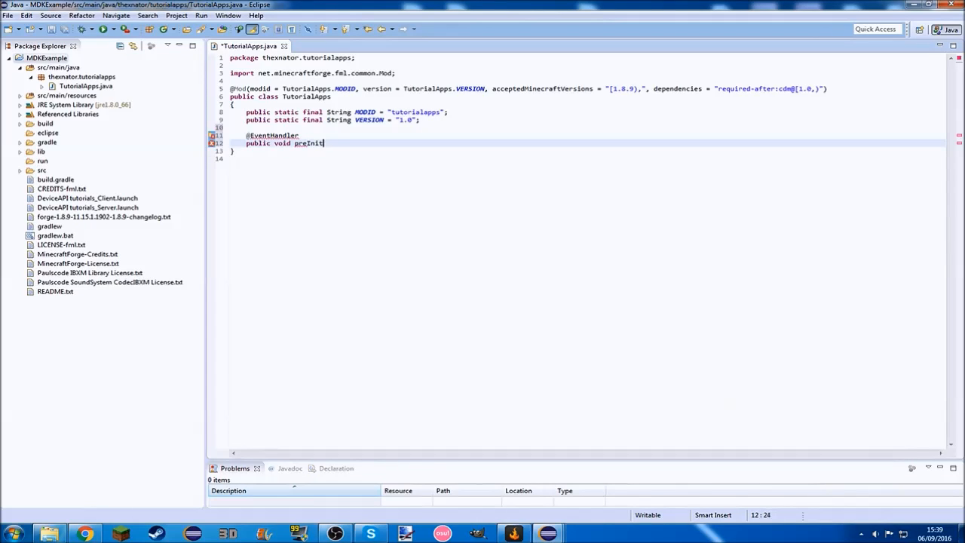
pyautogui.write('(fmli')
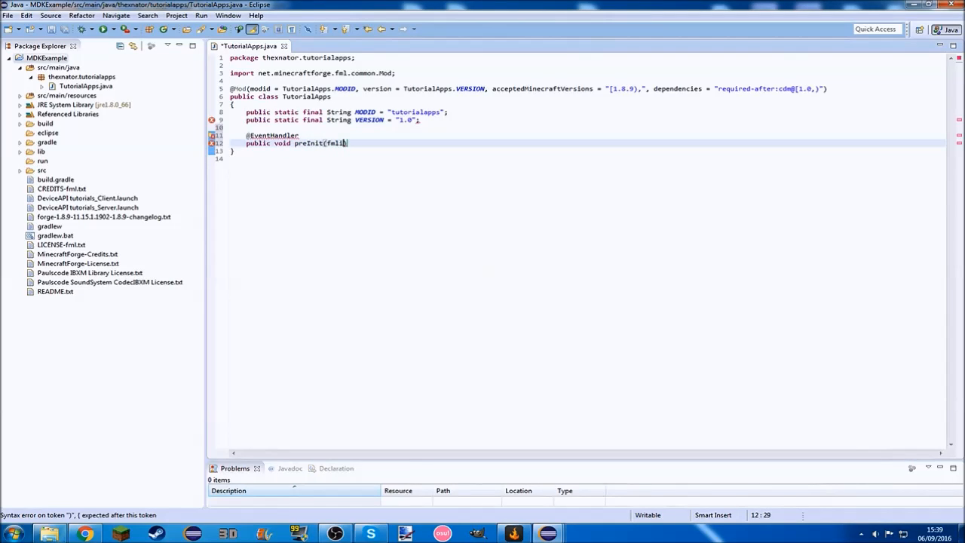
pyautogui.write('m)')
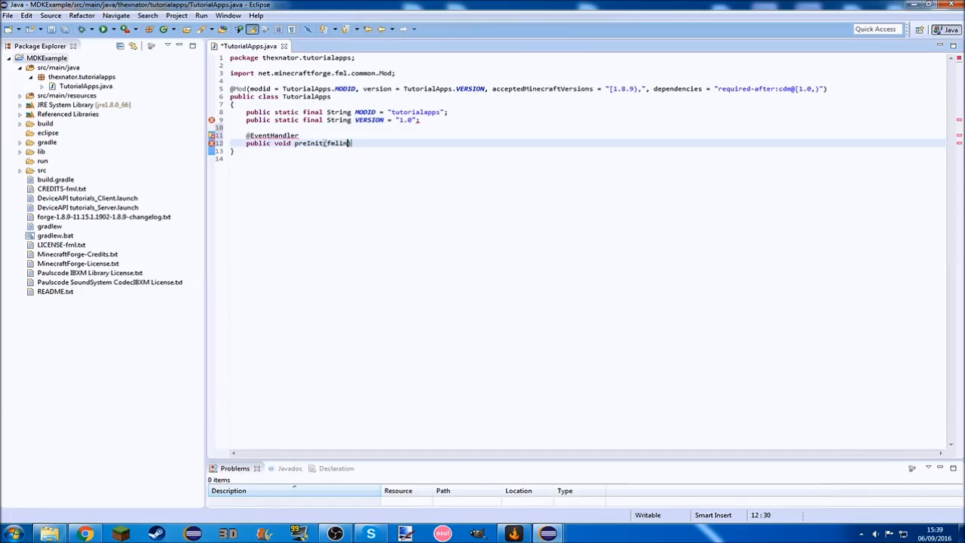
pyautogui.write('preinit')
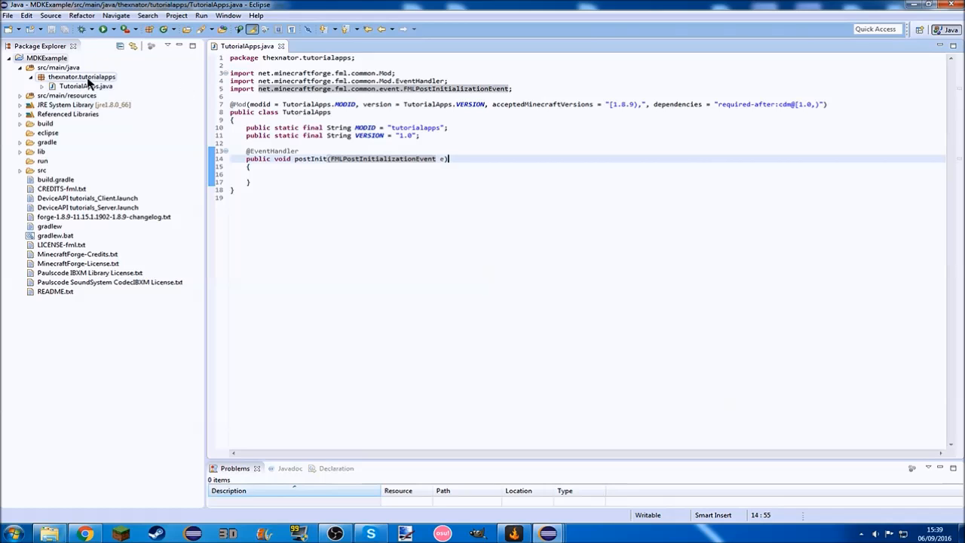
# Step: Create the thexnator.tutorialapps.apps subpackage
pyautogui.click(164, 29)
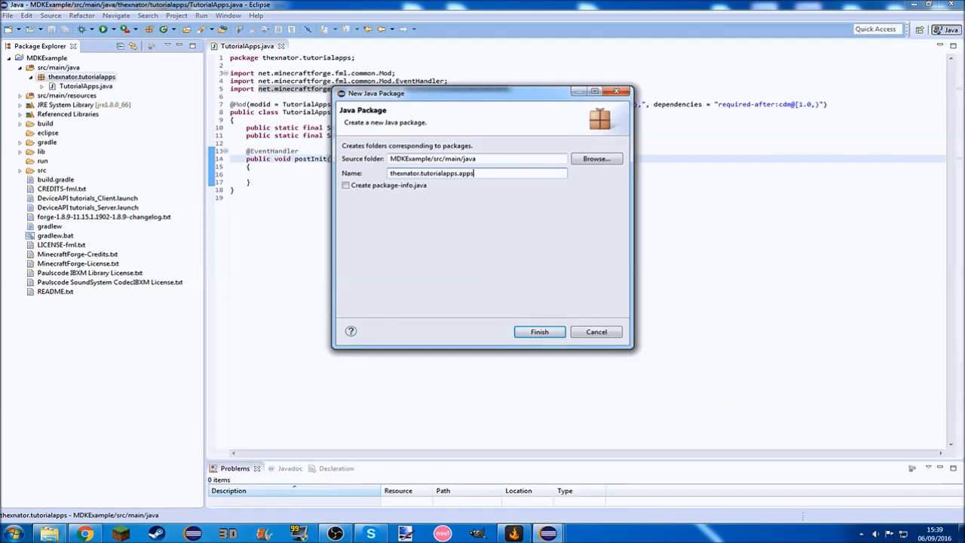
pyautogui.click(539, 332)
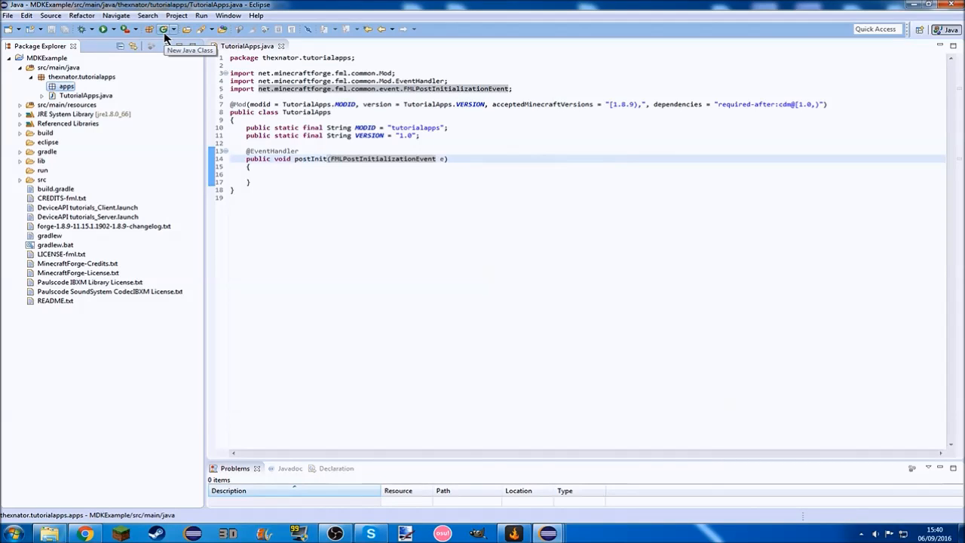
# Step: Create a new ApplicationTutorial class inside the apps package
pyautogui.click(164, 29)
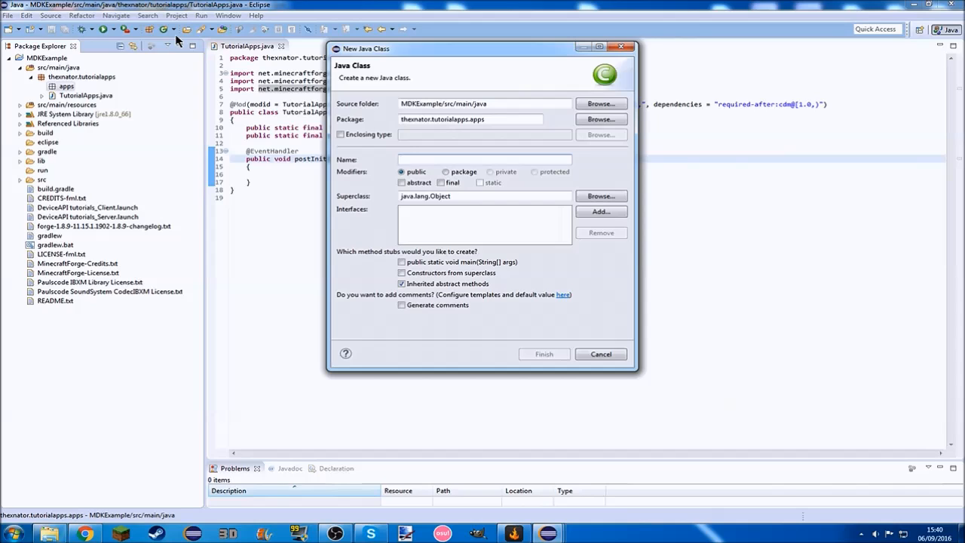
pyautogui.write('Tuto')
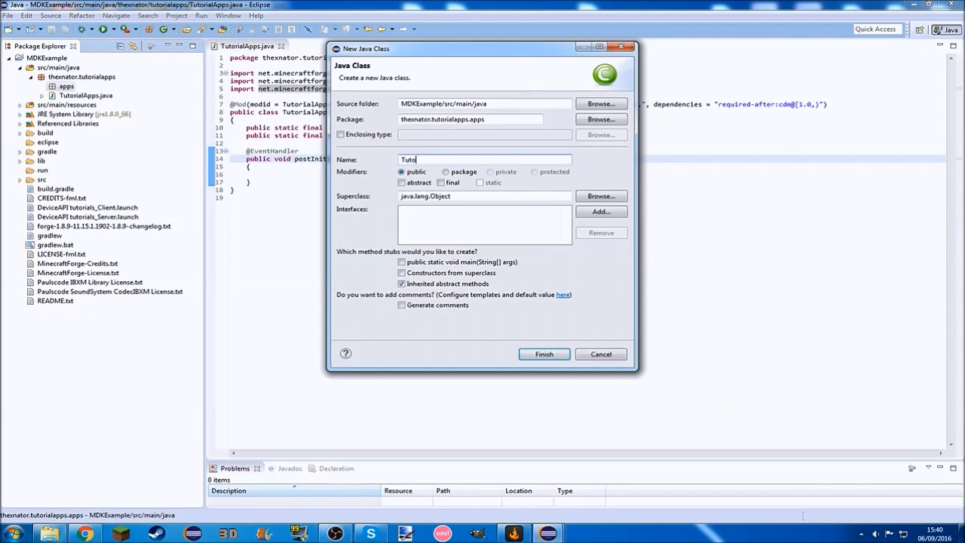
pyautogui.write('Application')
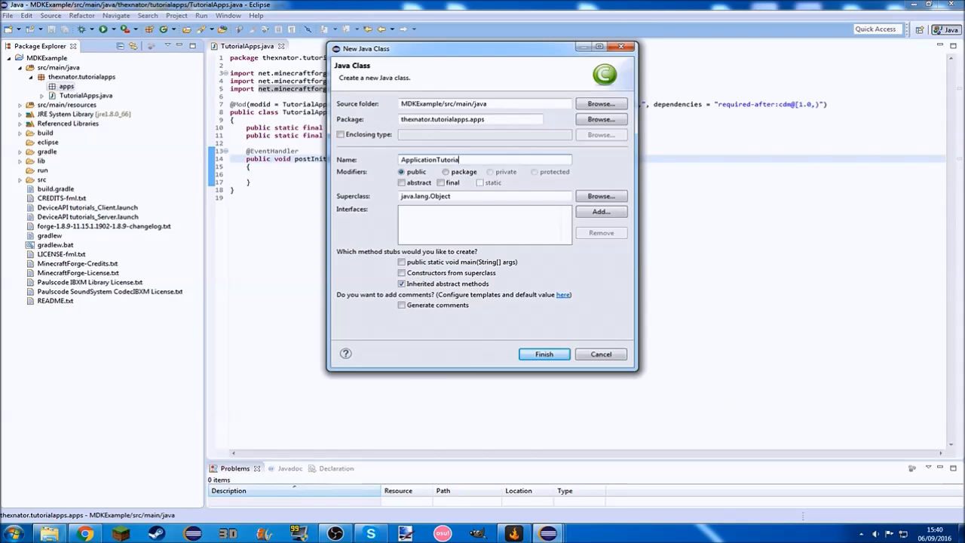
pyautogui.click(543, 353)
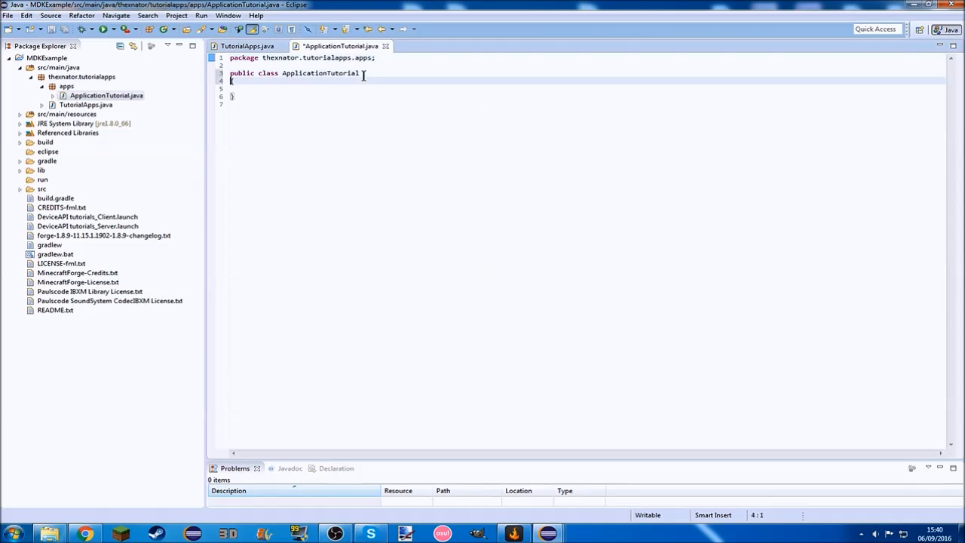
# Step: Extend com.mrcrayfish.device.api.app.Application and generate the (appId, displayName) super constructor
pyautogui.write('extends')
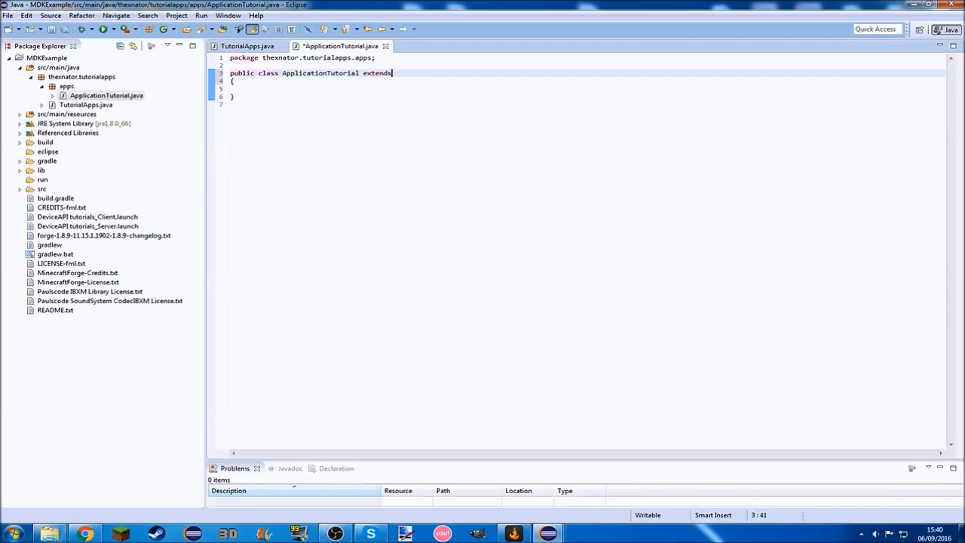
pyautogui.write('App')
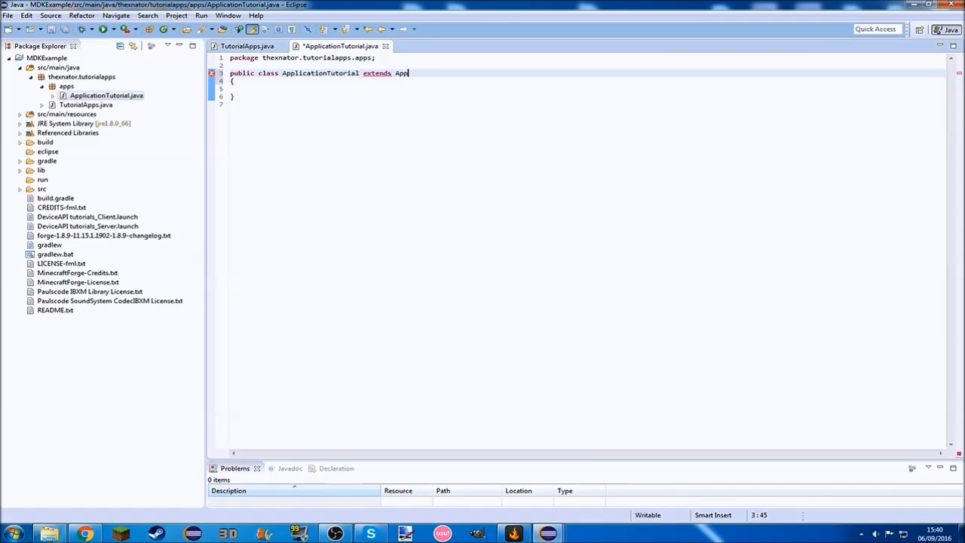
pyautogui.write('lic')
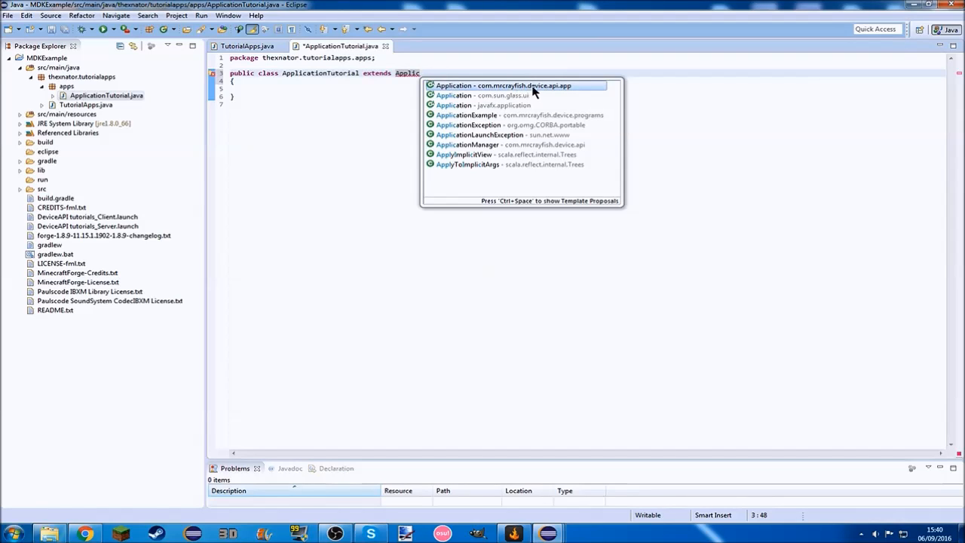
pyautogui.click(504, 85)
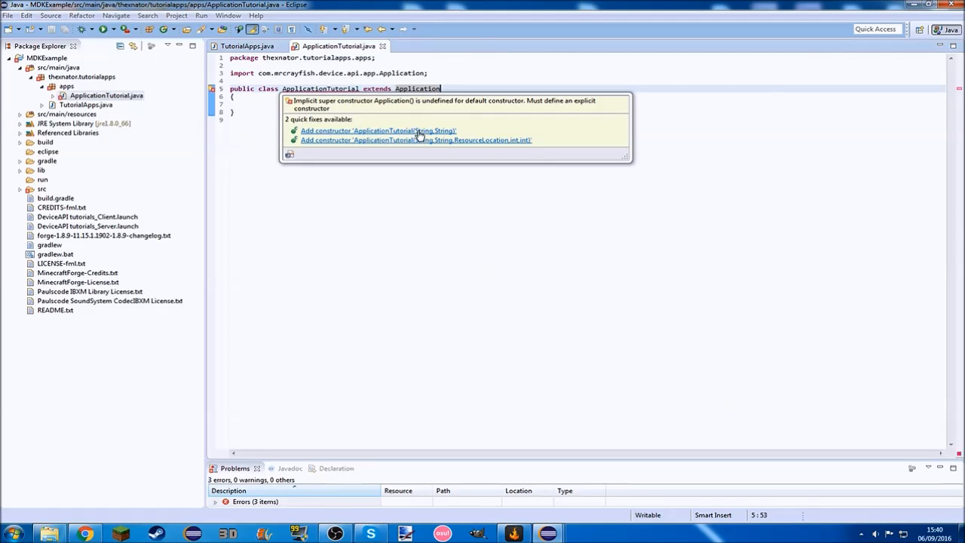
pyautogui.click(378, 131)
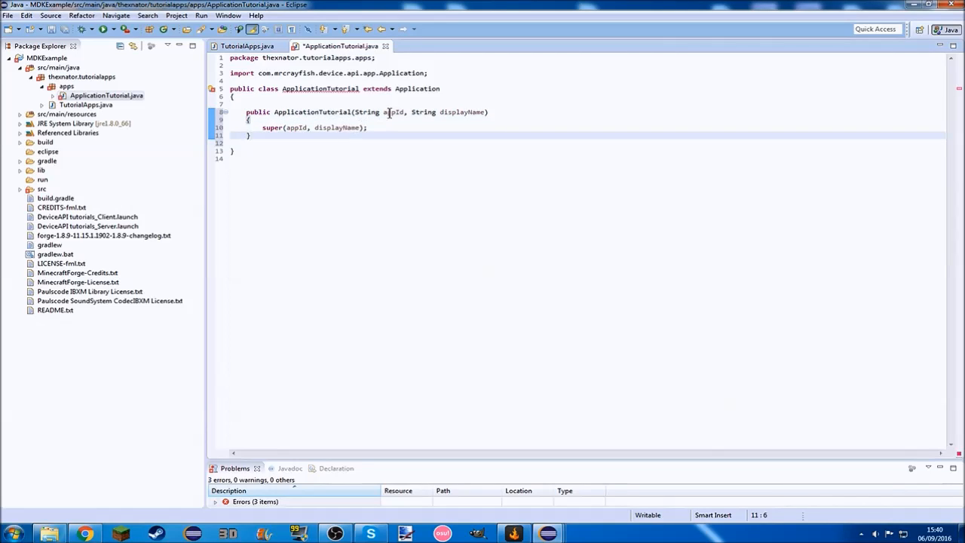
# Step: Remove the constructor parameter and call super(TutorialApps.MODID + "tutorialapp", "Tutorial App") with load/save overrides
pyautogui.moveTo(389, 111); pyautogui.dragTo(488, 112)
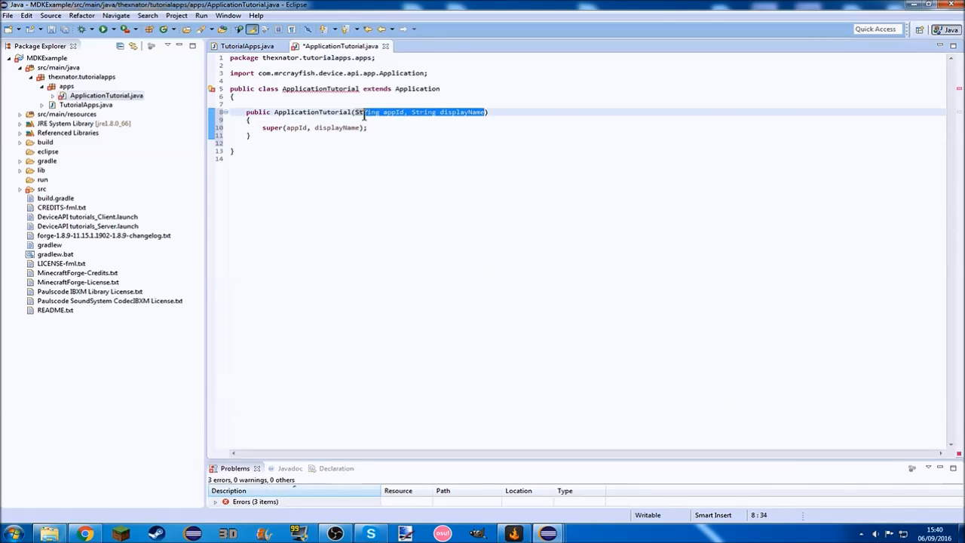
pyautogui.press('Delete')
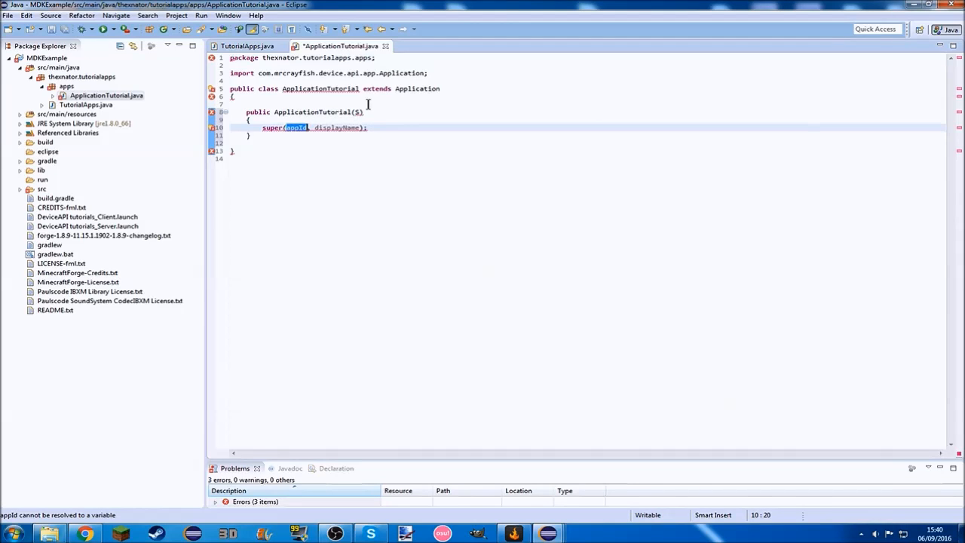
pyautogui.write('TutorialApps.MODID')
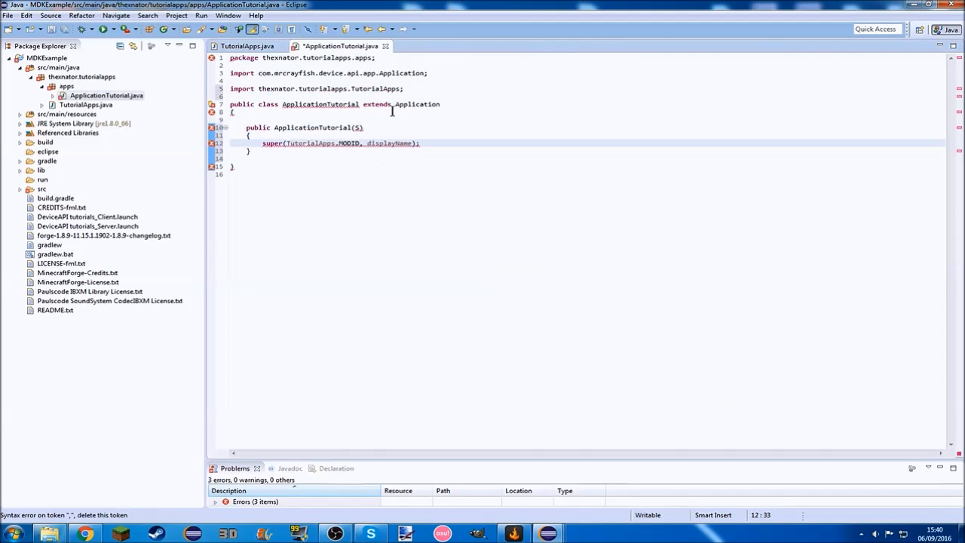
pyautogui.write('+ ""')
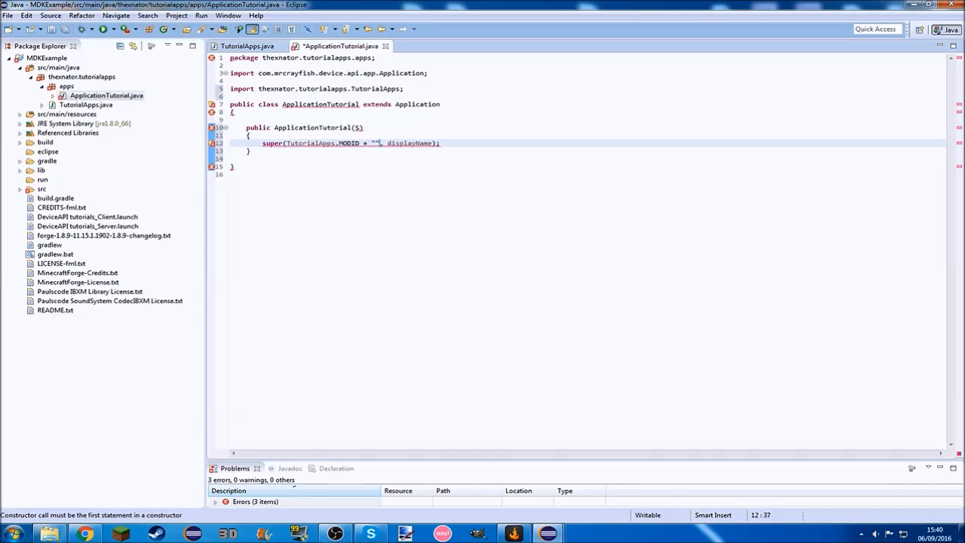
pyautogui.write('tutorialApp')
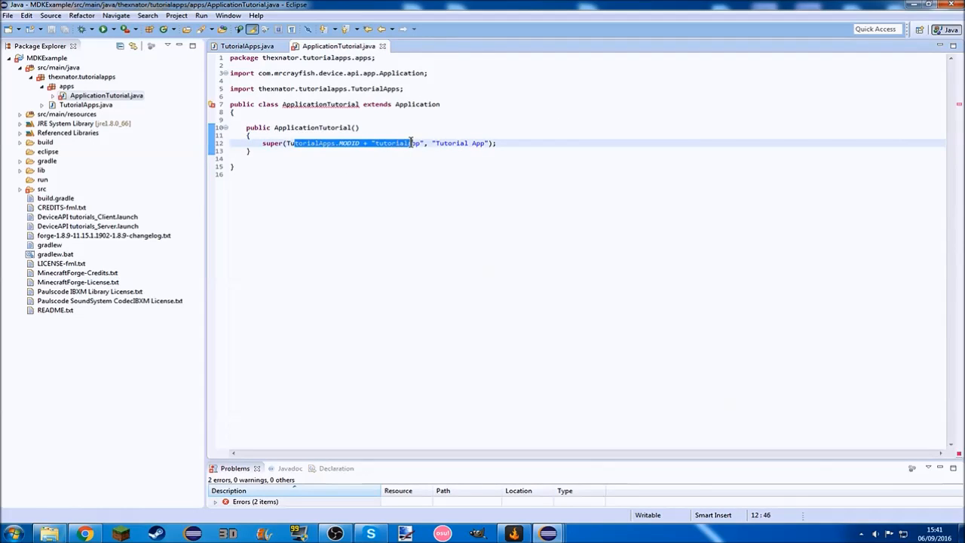
pyautogui.doubleClick(310, 143)
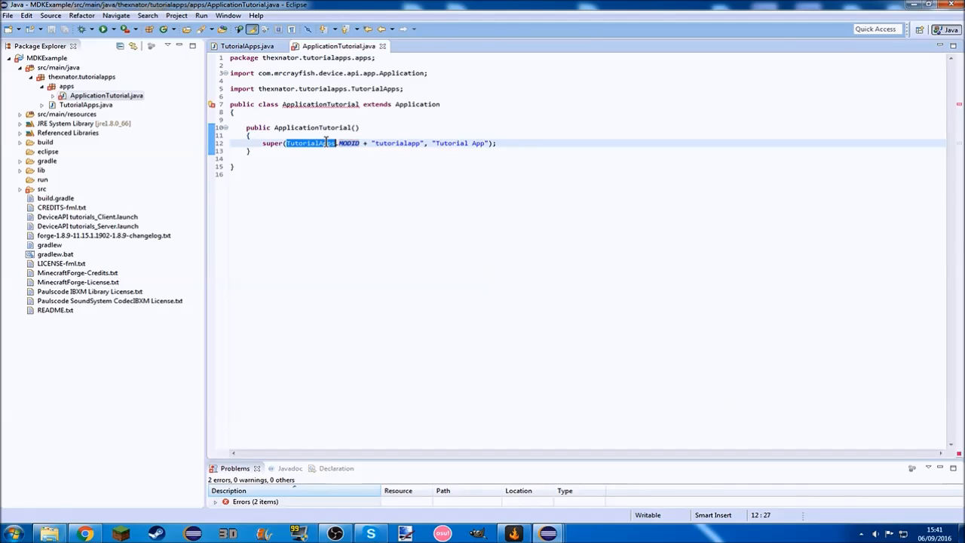
pyautogui.click(403, 143)
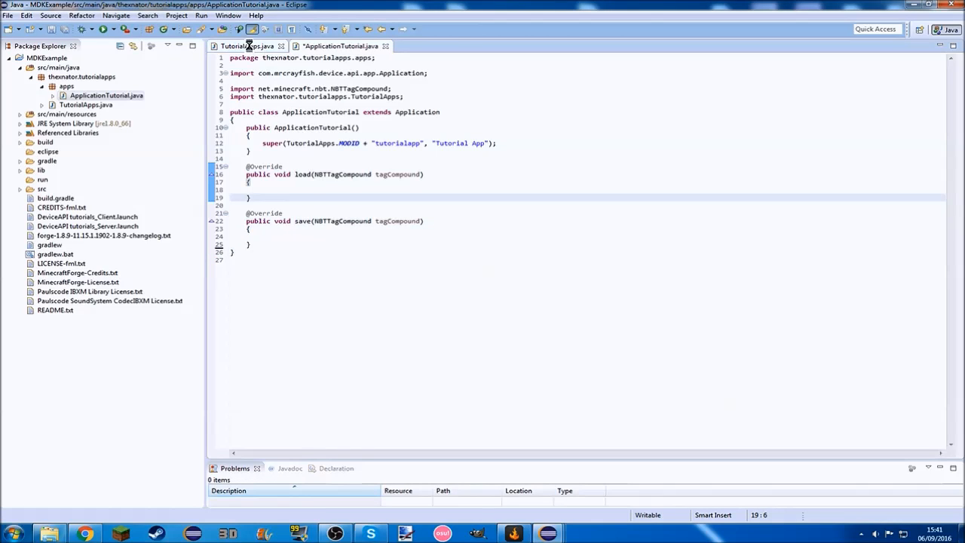
# Step: In TutorialApps postInit, call ApplicationManager.registerApplication(new ApplicationTutorial()) with imports added
pyautogui.click(241, 46)
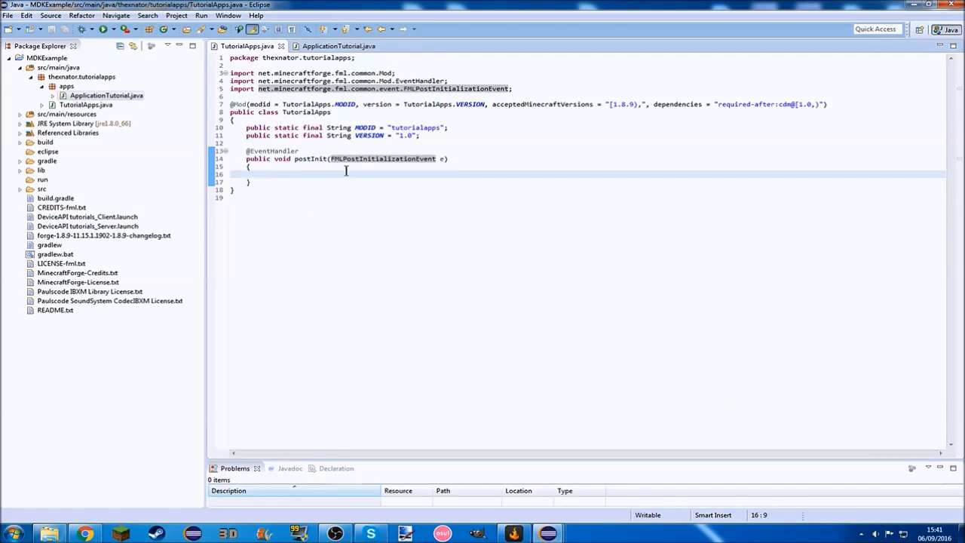
pyautogui.write('ApplicationManage')
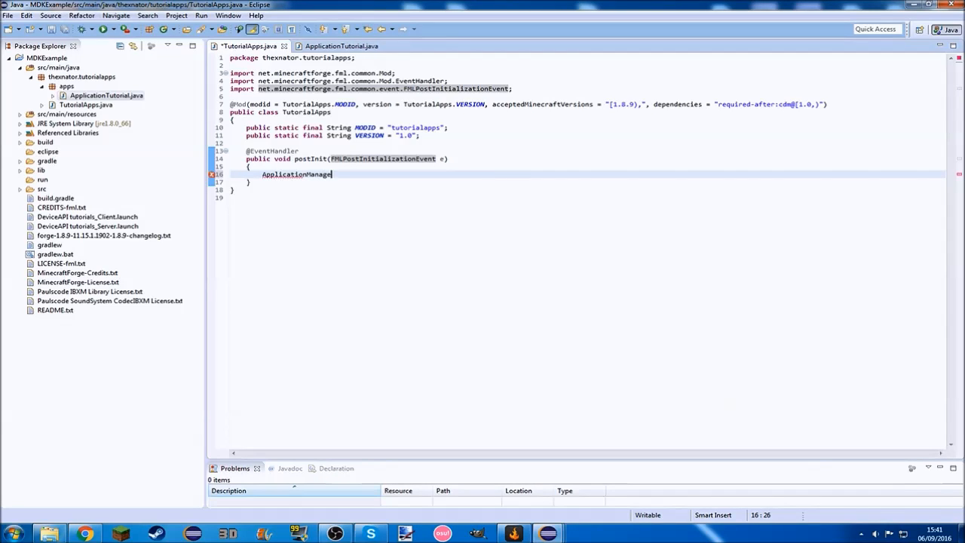
pyautogui.write('.registerApplication();')
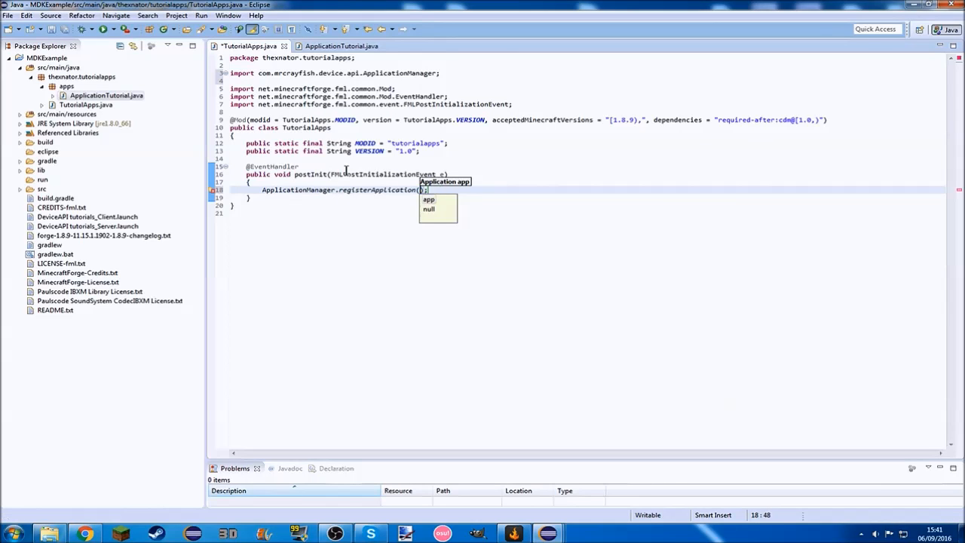
pyautogui.write('Application')
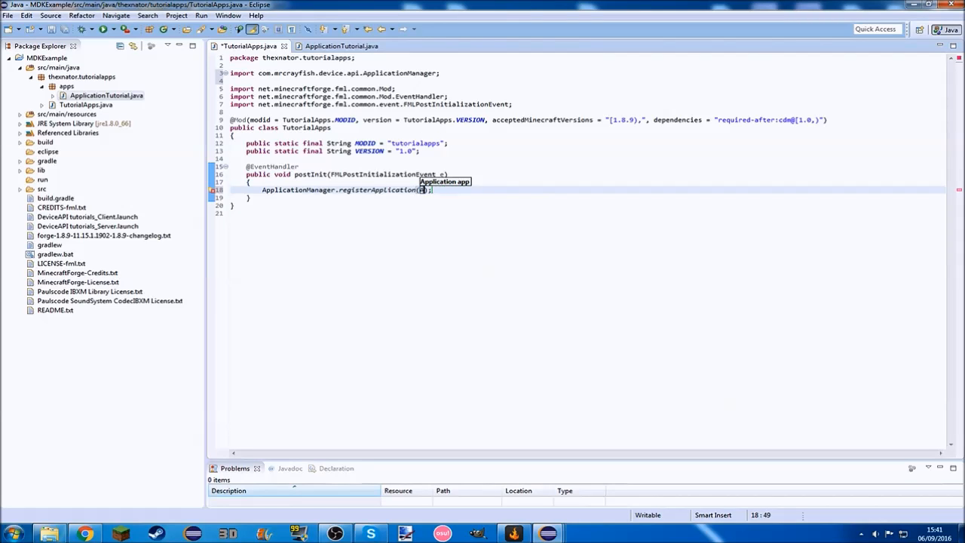
pyautogui.write('new ApplicationTutorial(')
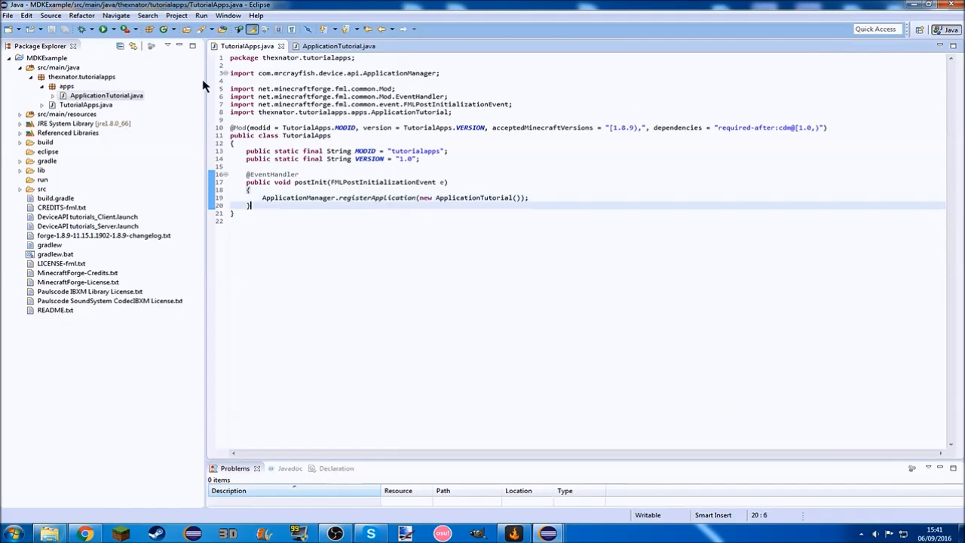
# Step: Run the Client launch configuration so the Java application starts in the console
pyautogui.click(103, 28)
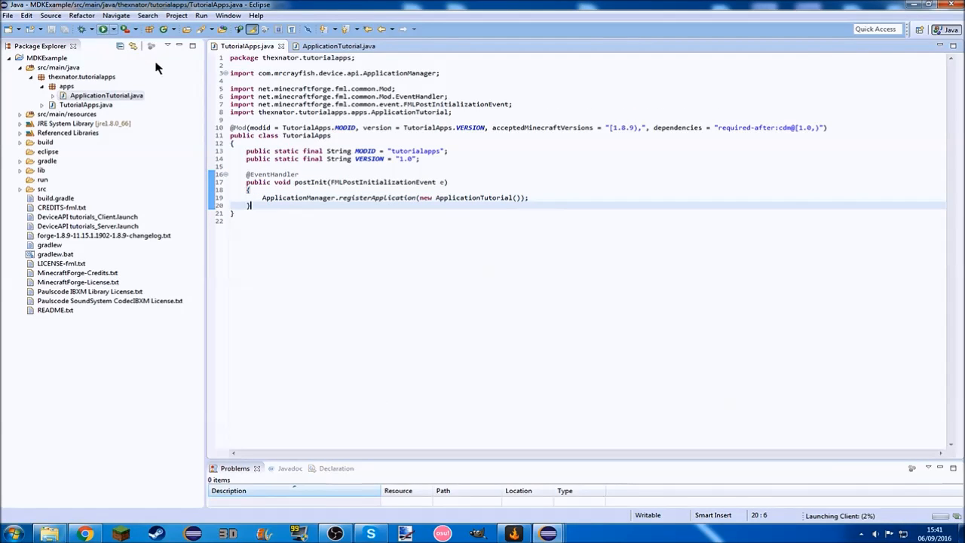
pyautogui.click(371, 468)
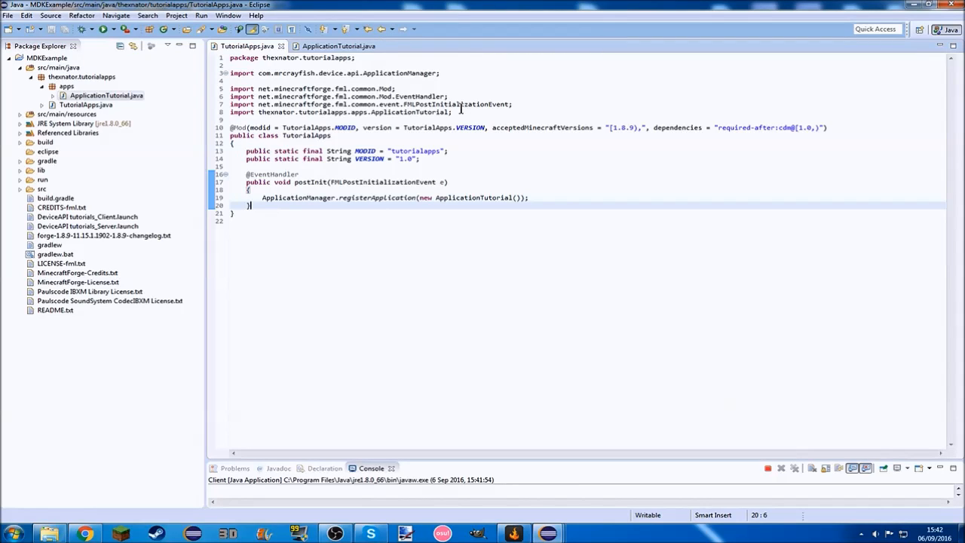
pyautogui.moveTo(392, 507)
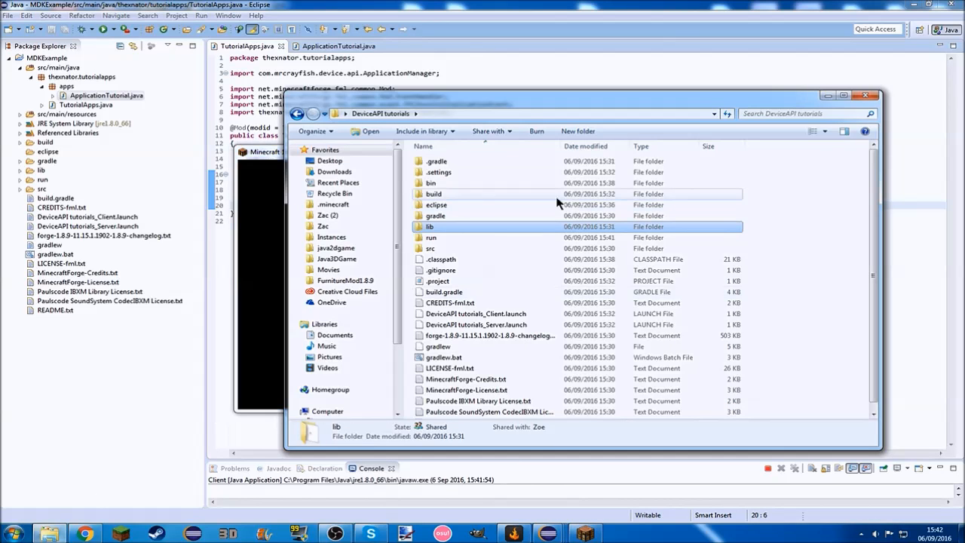
# Step: Browse into the project's run/config folder in Windows Explorer
pyautogui.click(431, 237)
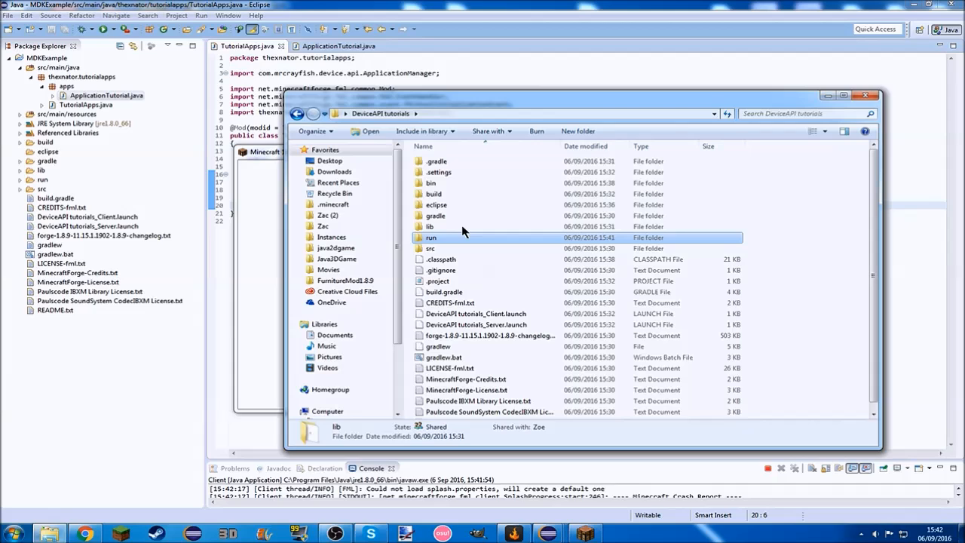
pyautogui.doubleClick(430, 237)
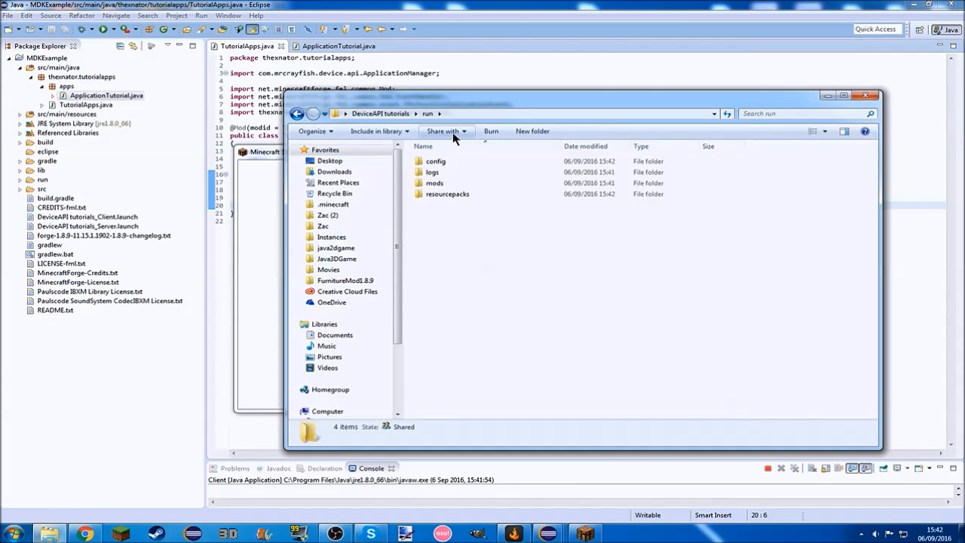
pyautogui.moveTo(464, 164)
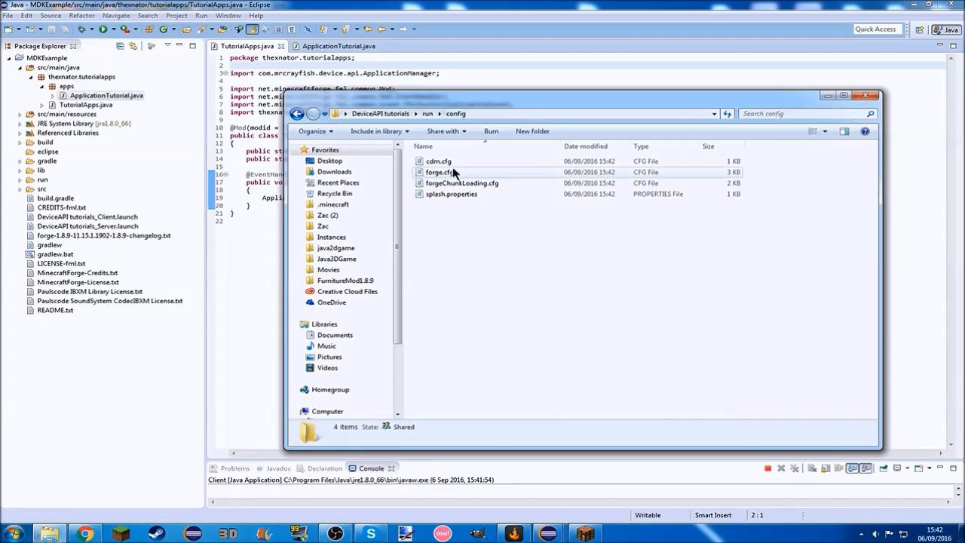
pyautogui.doubleClick(438, 161)
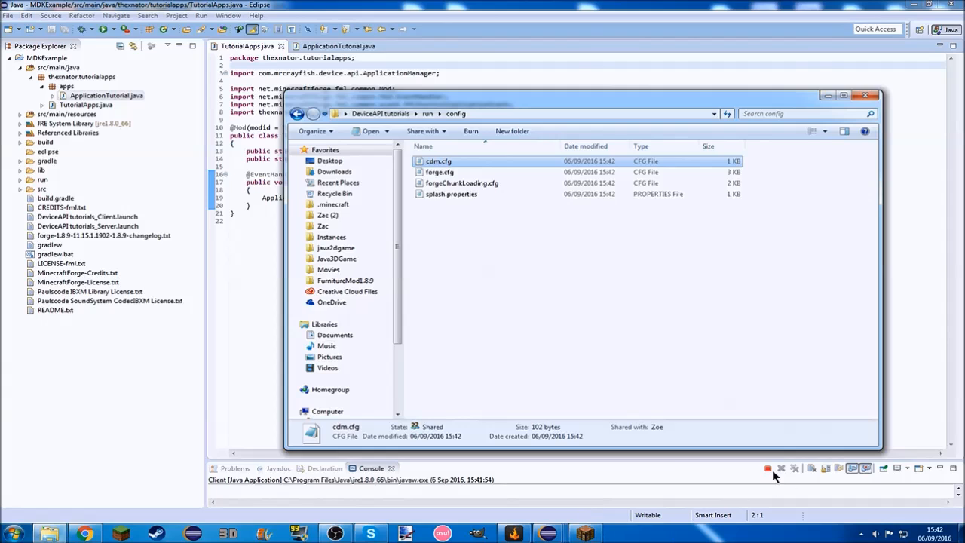
# Step: Stop the running client and view cdm.cfg in Notepad showing B:enabled=false
pyautogui.click(767, 468)
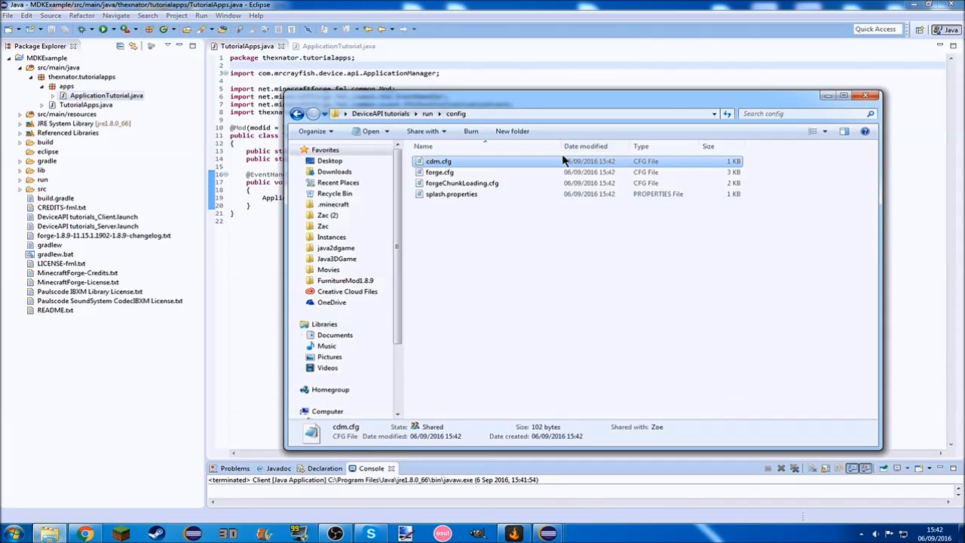
pyautogui.doubleClick(438, 160)
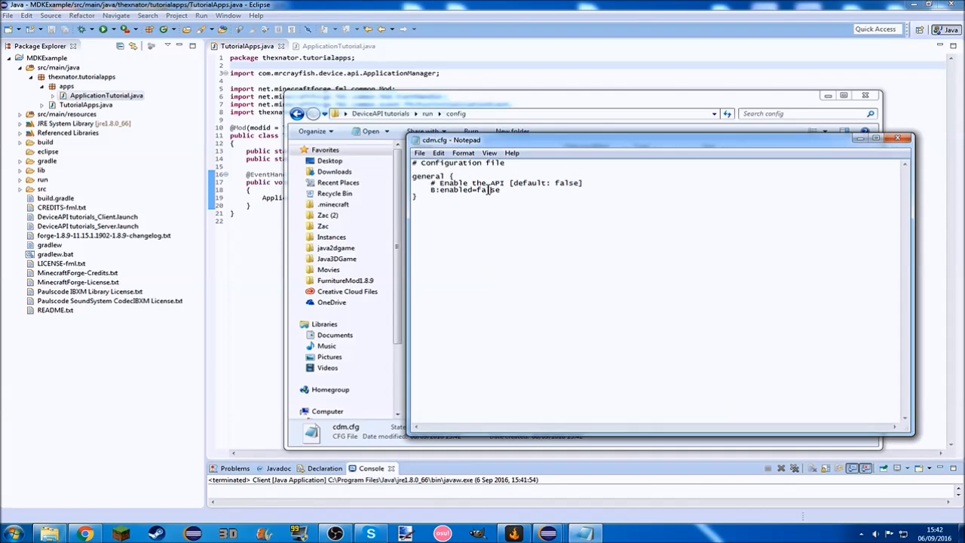
pyautogui.doubleClick(489, 189)
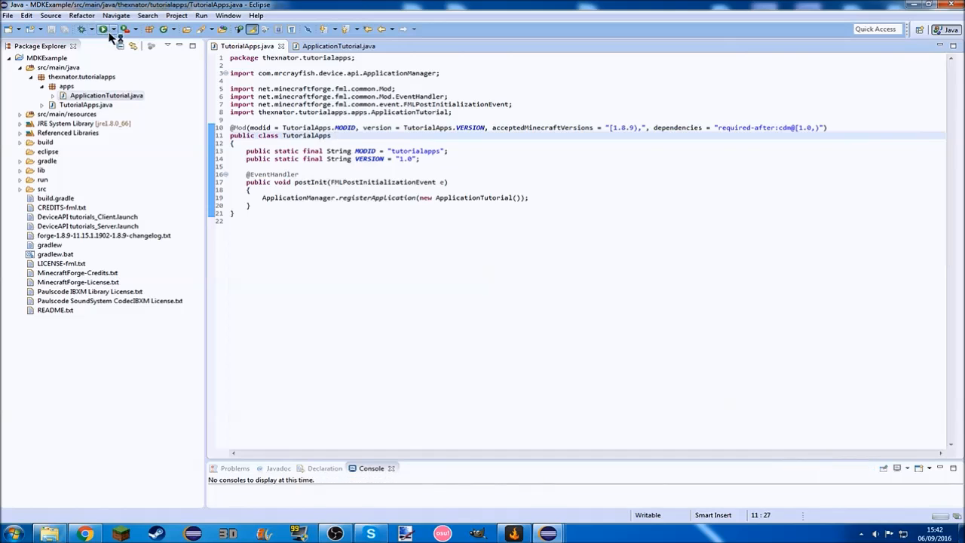
# Step: Run the client again until the Minecraft 1.8.9 title screen reports 4 mods loaded
pyautogui.click(103, 28)
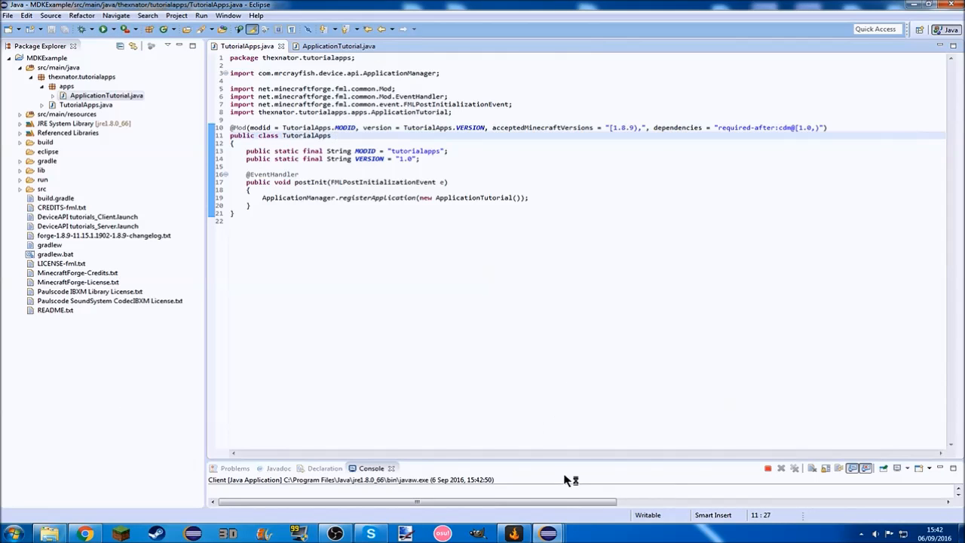
pyautogui.moveTo(658, 478)
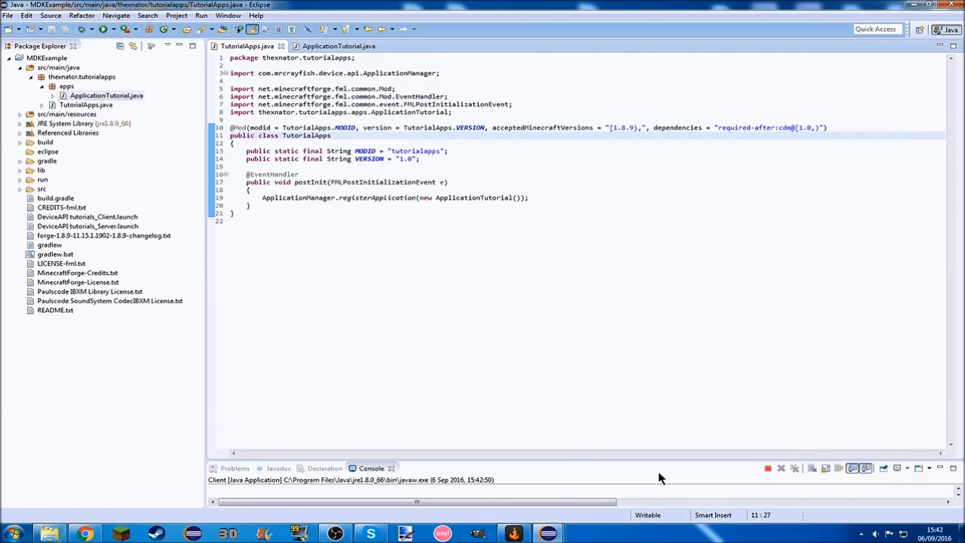
pyautogui.click(336, 135)
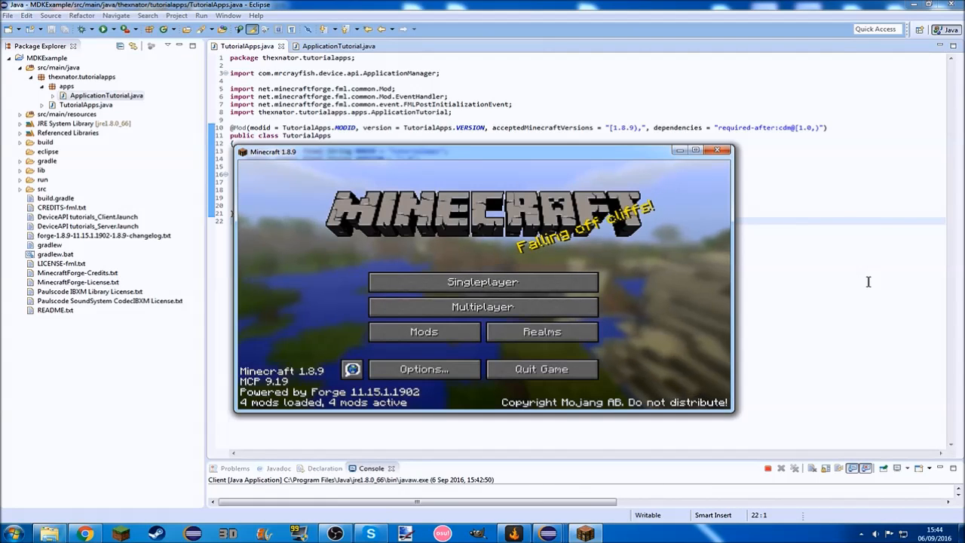
# Step: Create a new singleplayer Superflat world with Generate Structures off
pyautogui.click(482, 281)
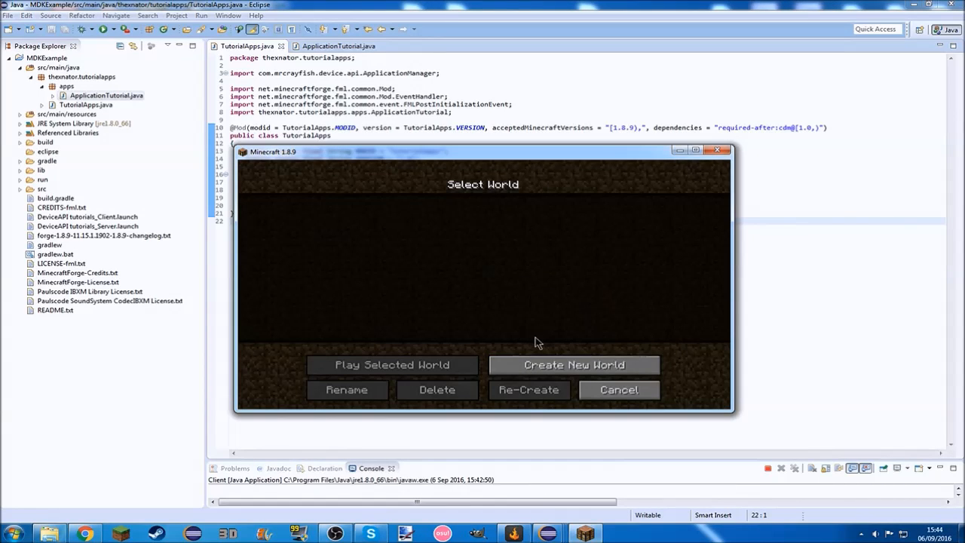
pyautogui.click(574, 364)
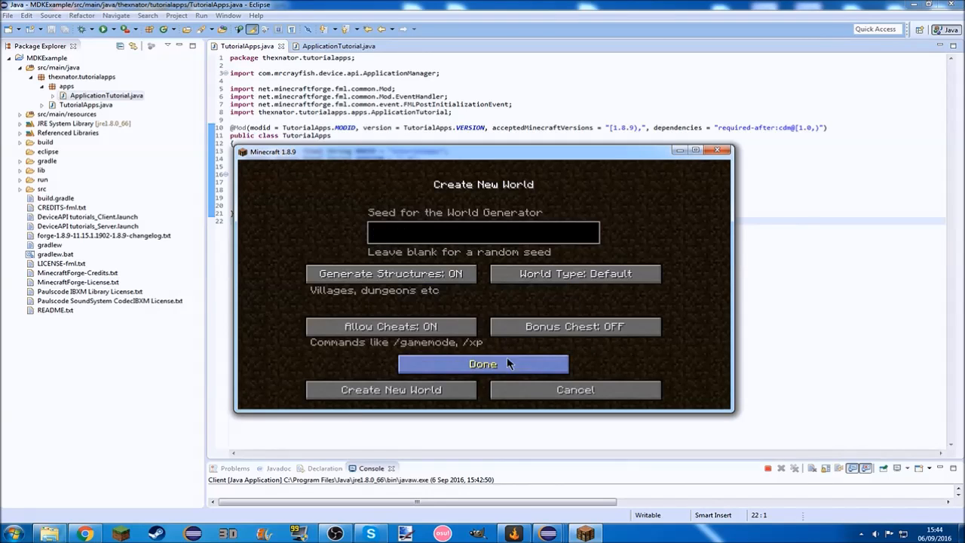
pyautogui.click(575, 272)
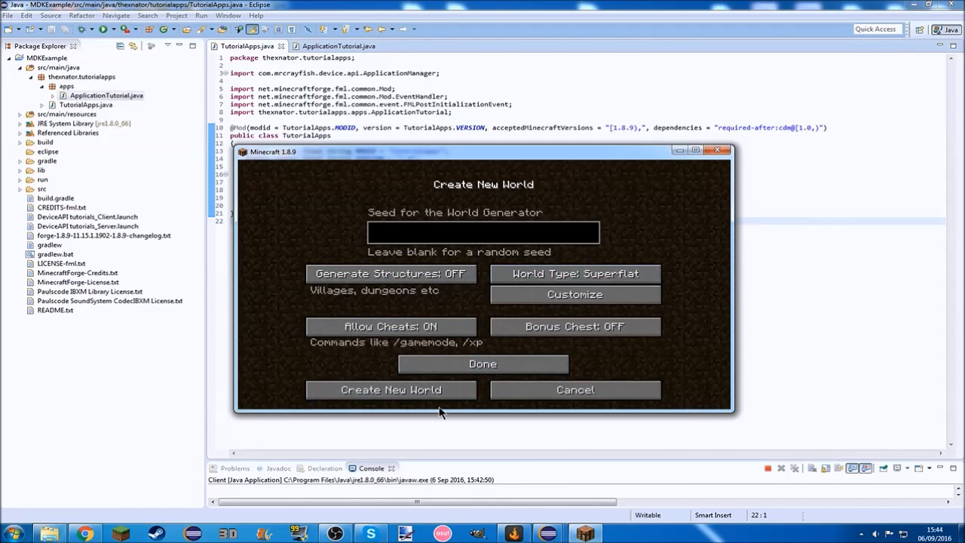
pyautogui.click(390, 390)
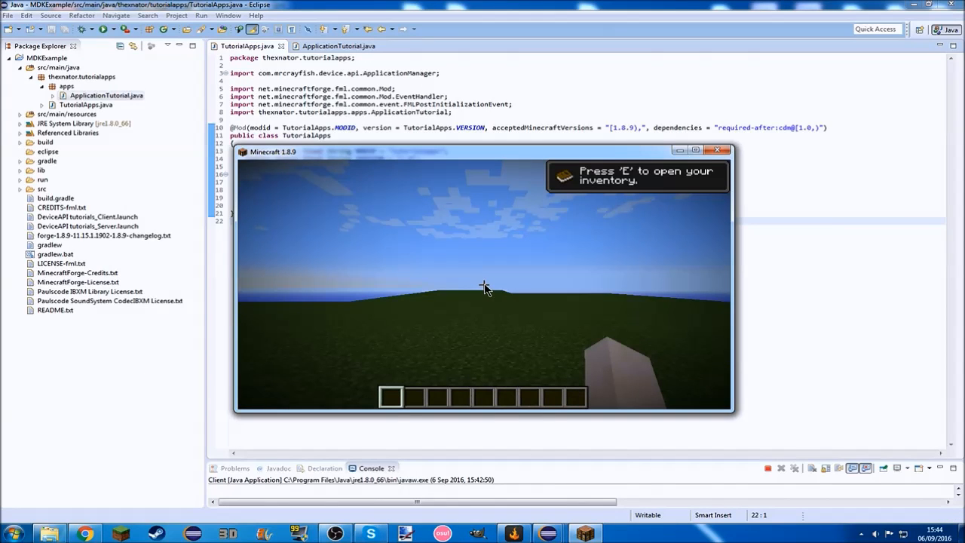
# Step: Run /give Player328 cdm:laptop and grab Stone from the creative inventory
pyautogui.press('e')
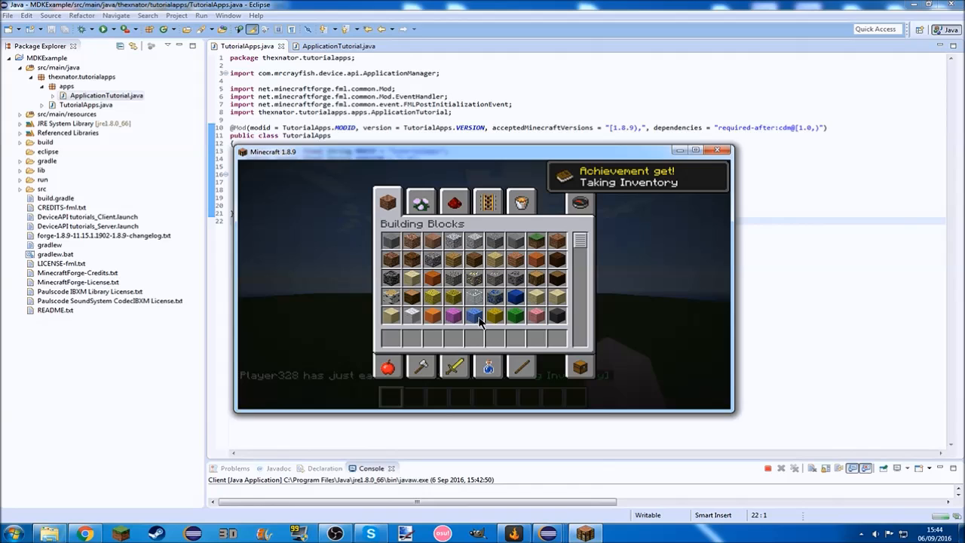
pyautogui.moveTo(473, 315)
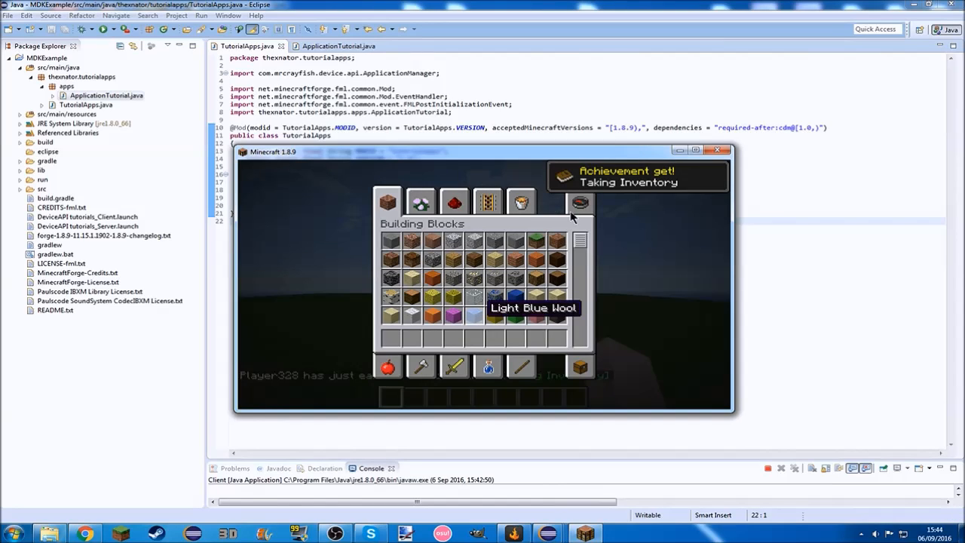
pyautogui.moveTo(673, 263)
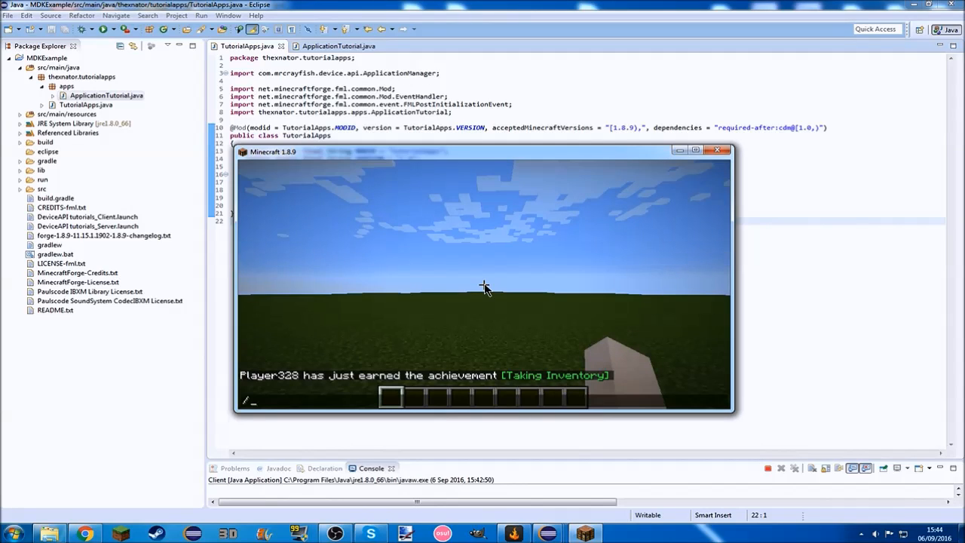
pyautogui.write('give')
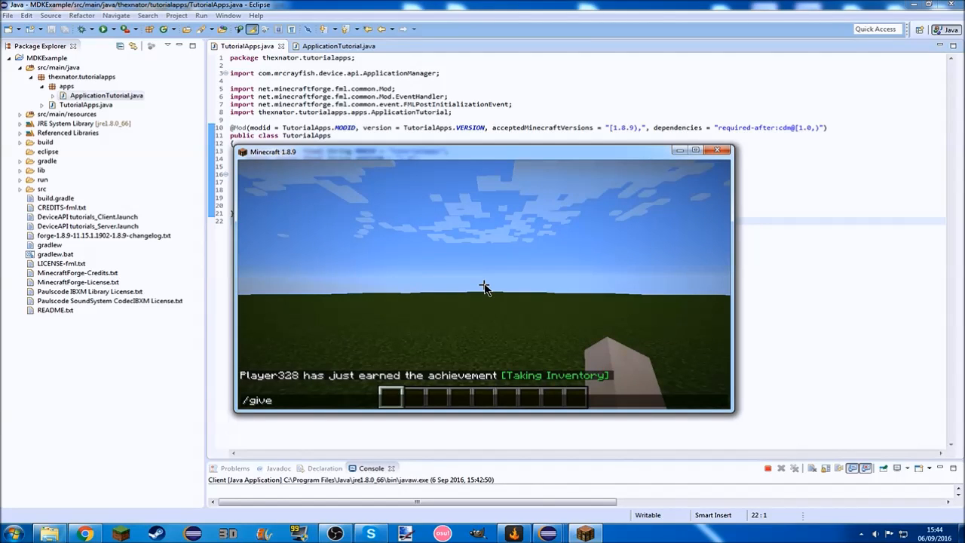
pyautogui.write('Player328')
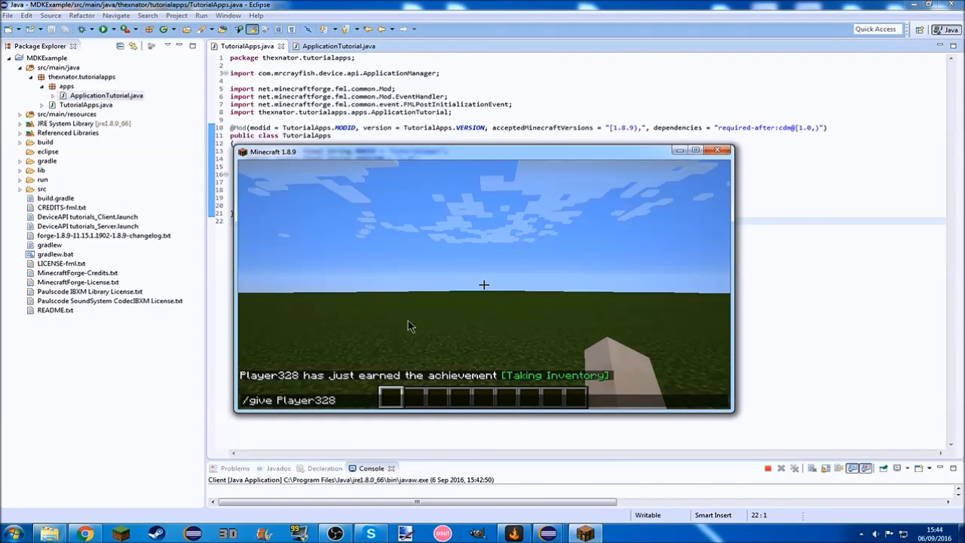
pyautogui.write('cdm:')
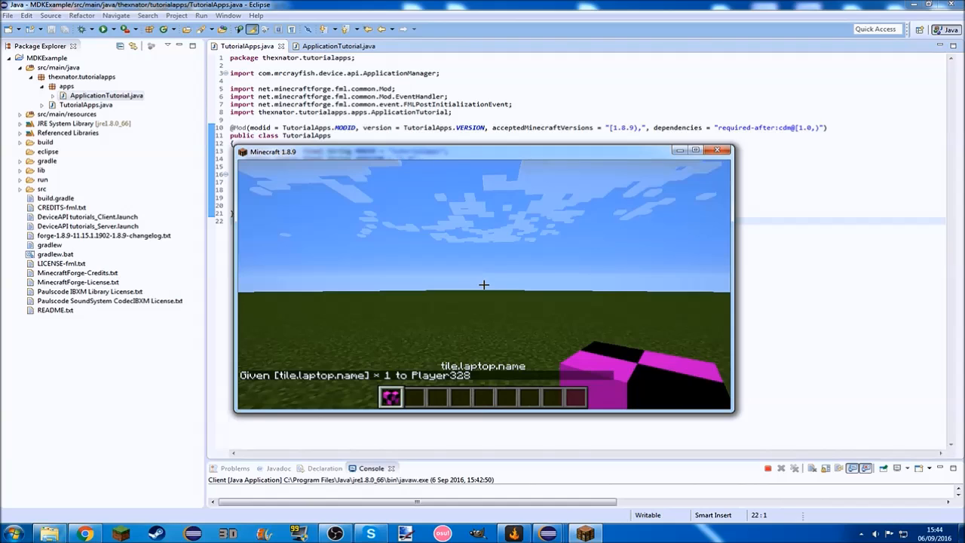
pyautogui.press('e')
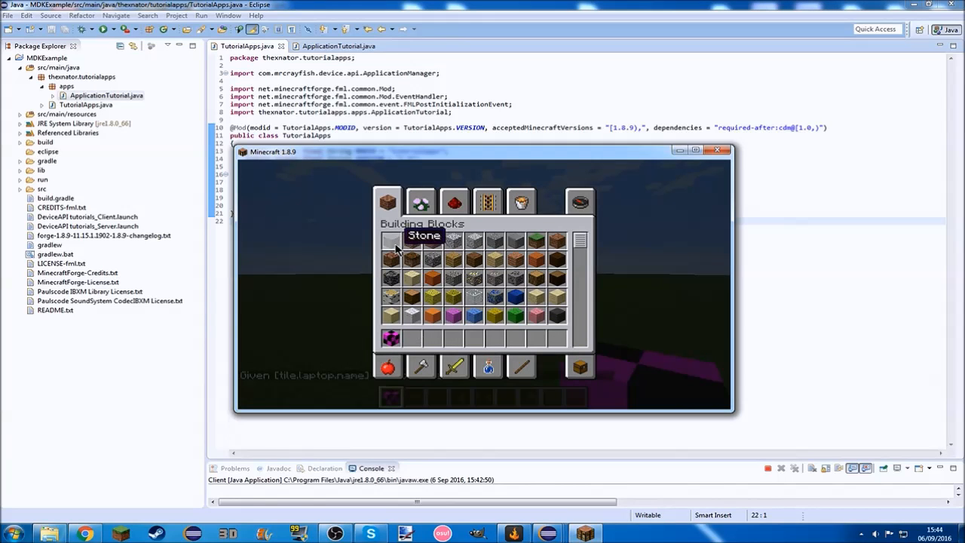
pyautogui.moveTo(408, 339)
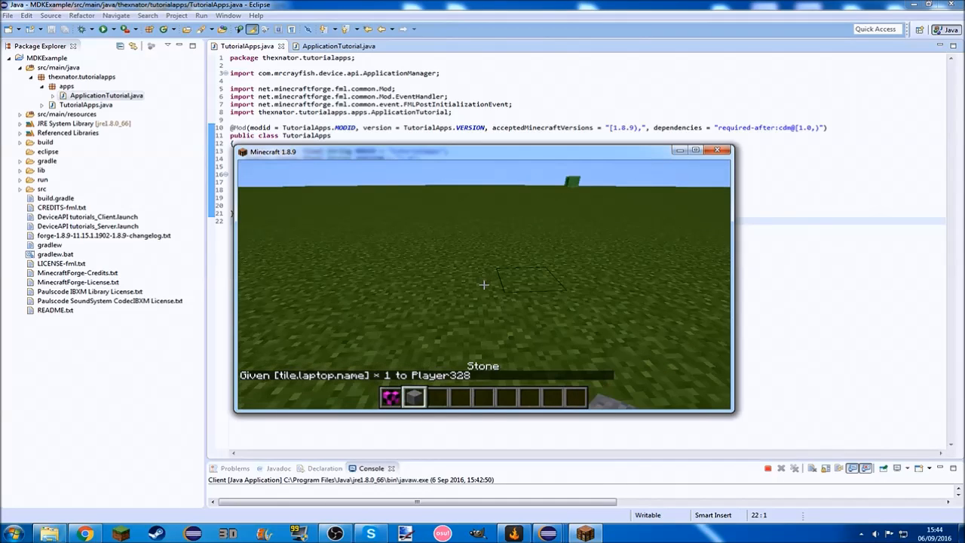
# Step: Pause the game and go into the Options menu
pyautogui.press('Escape')
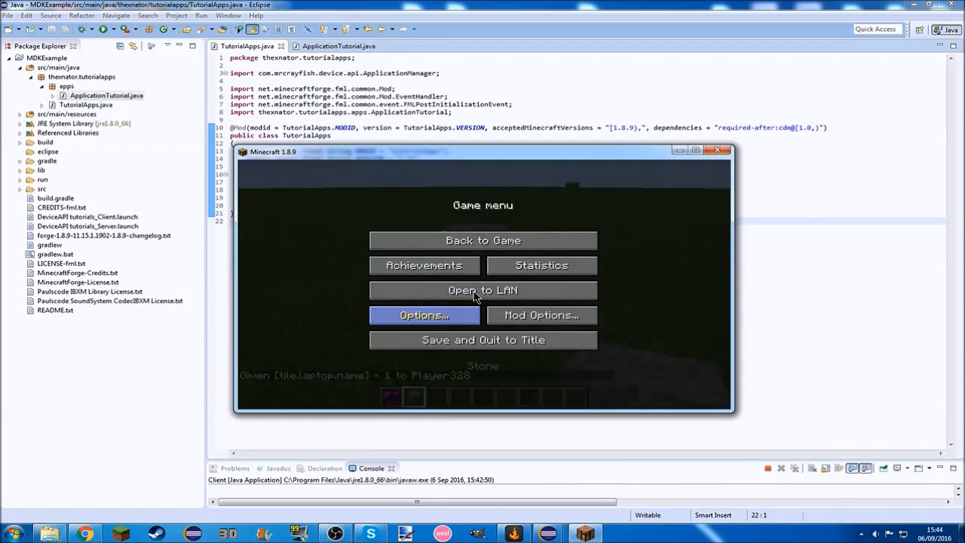
pyautogui.click(424, 315)
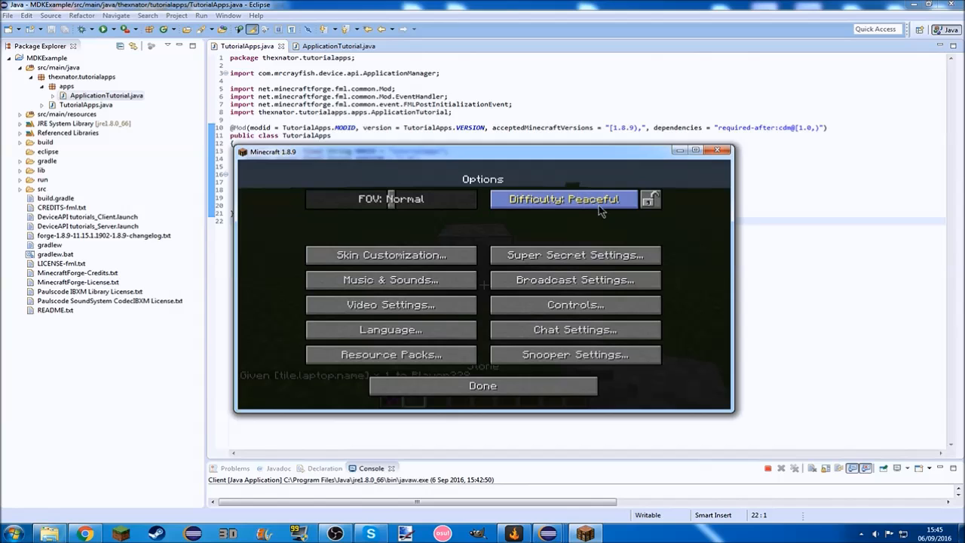
pyautogui.click(481, 385)
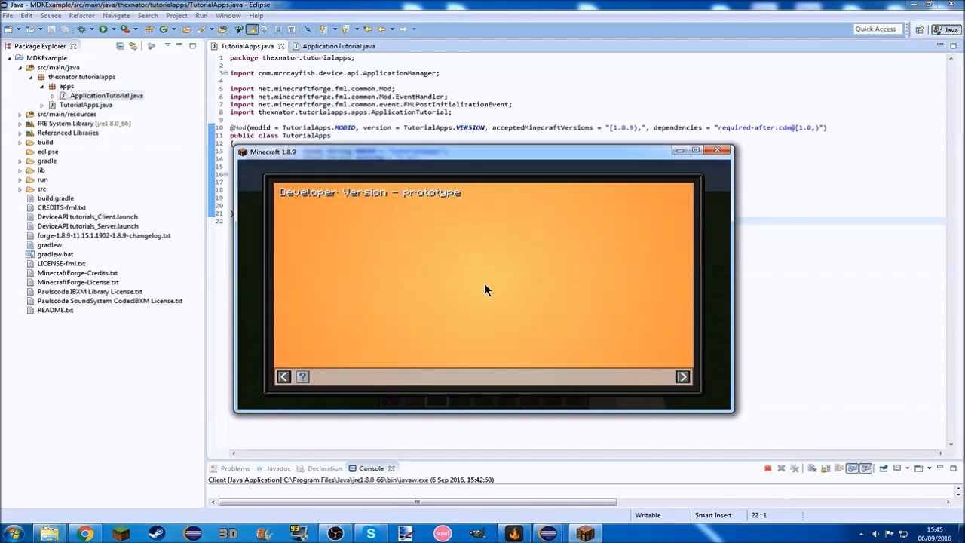
pyautogui.moveTo(331, 379)
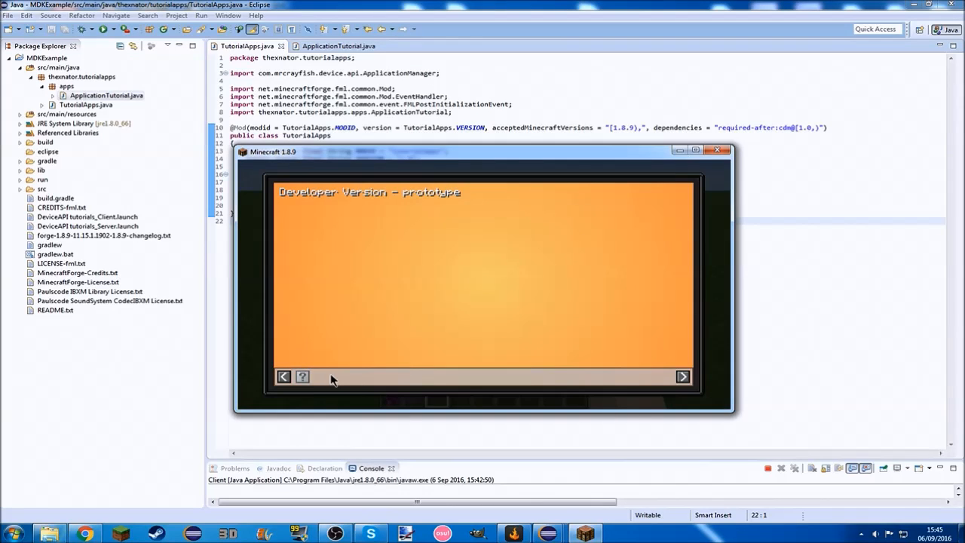
# Step: Launch the laptop's built-in UI Components demo app and close it again
pyautogui.click(302, 377)
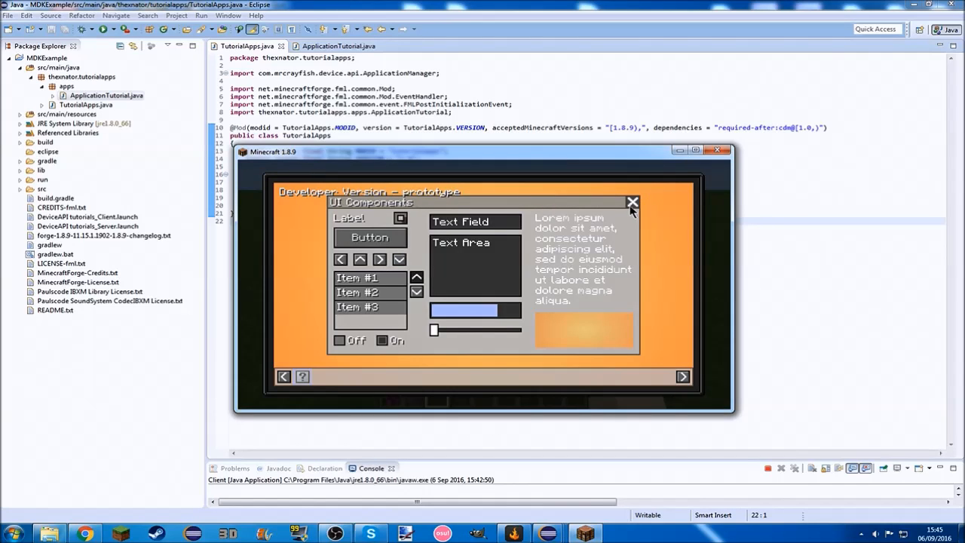
pyautogui.click(632, 202)
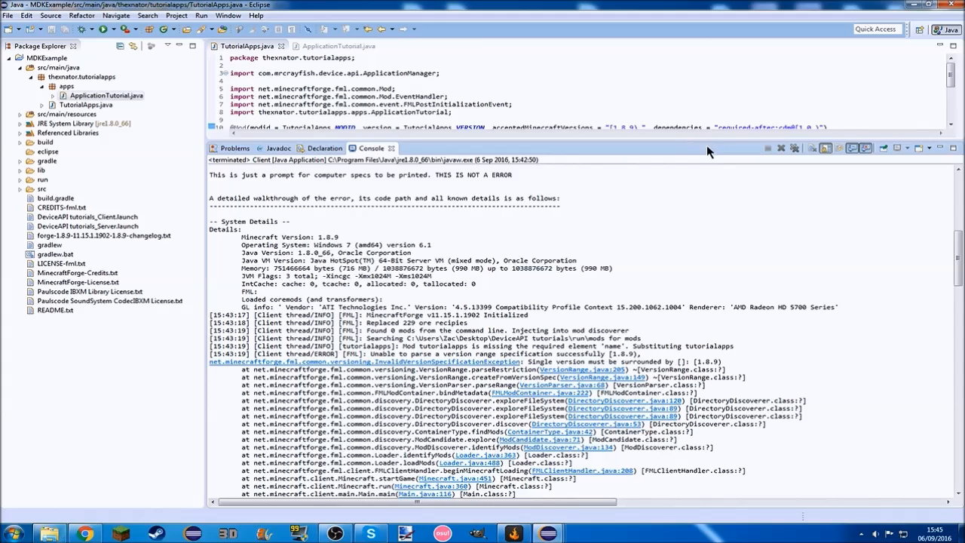
pyautogui.moveTo(654, 148)
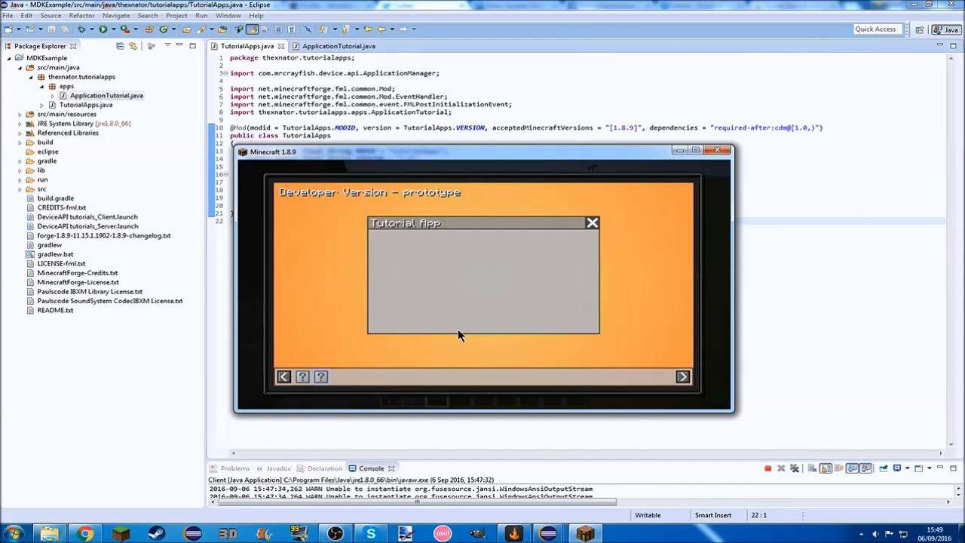
pyautogui.moveTo(511, 226)
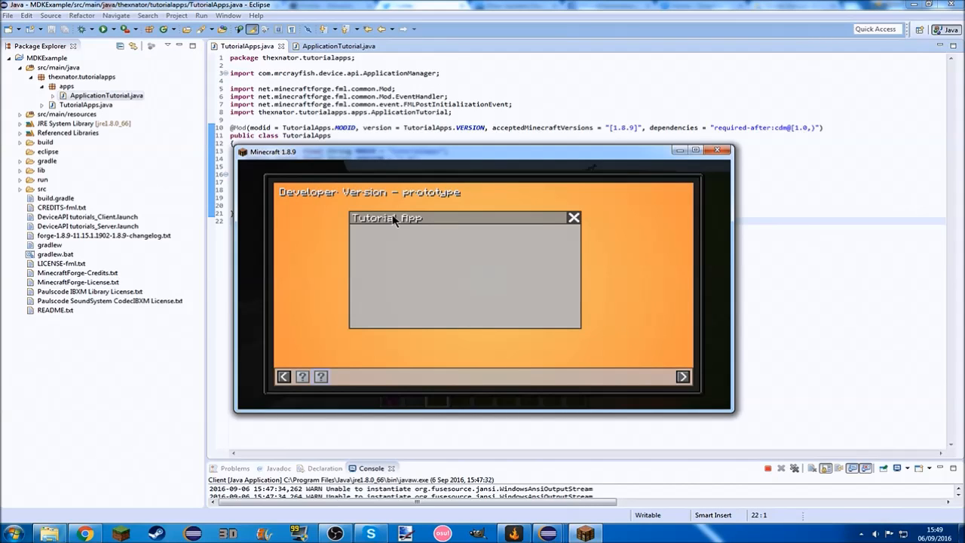
pyautogui.moveTo(448, 347)
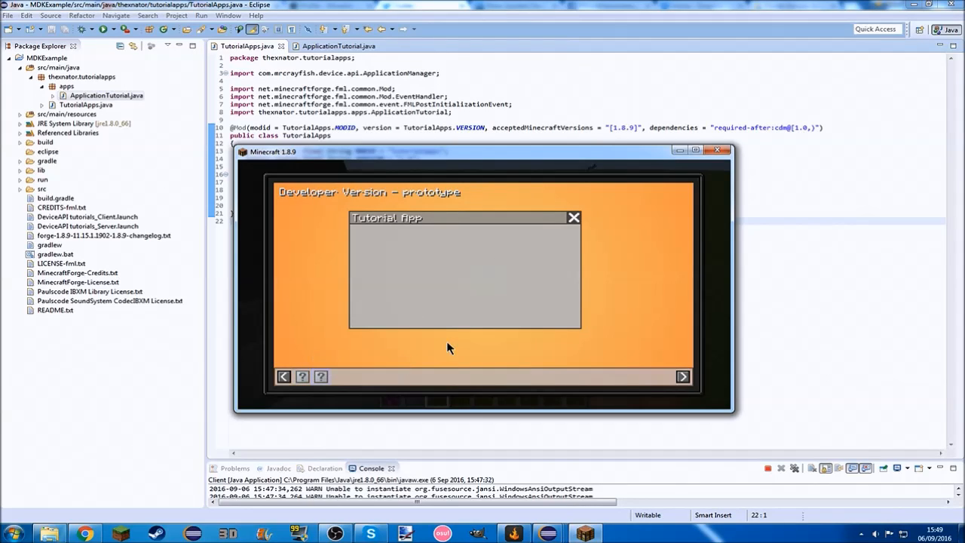
pyautogui.moveTo(477, 281)
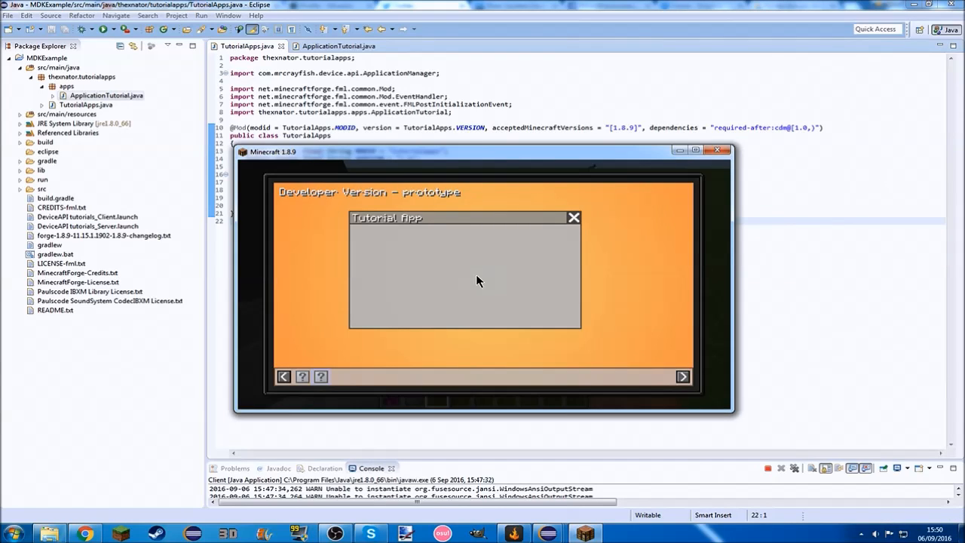
pyautogui.moveTo(557, 208)
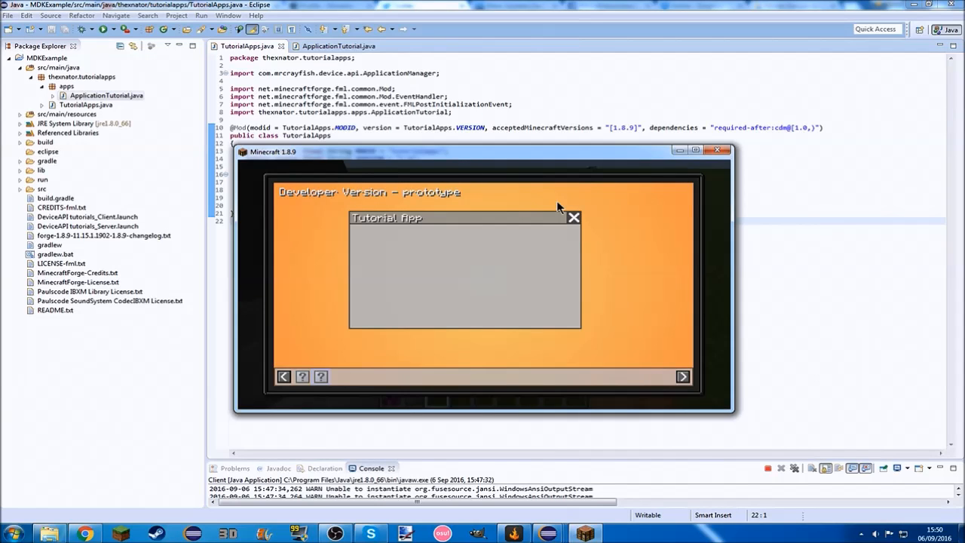
# Step: Close and relaunch the Tutorial App from the taskbar, then quit the Minecraft window
pyautogui.click(573, 218)
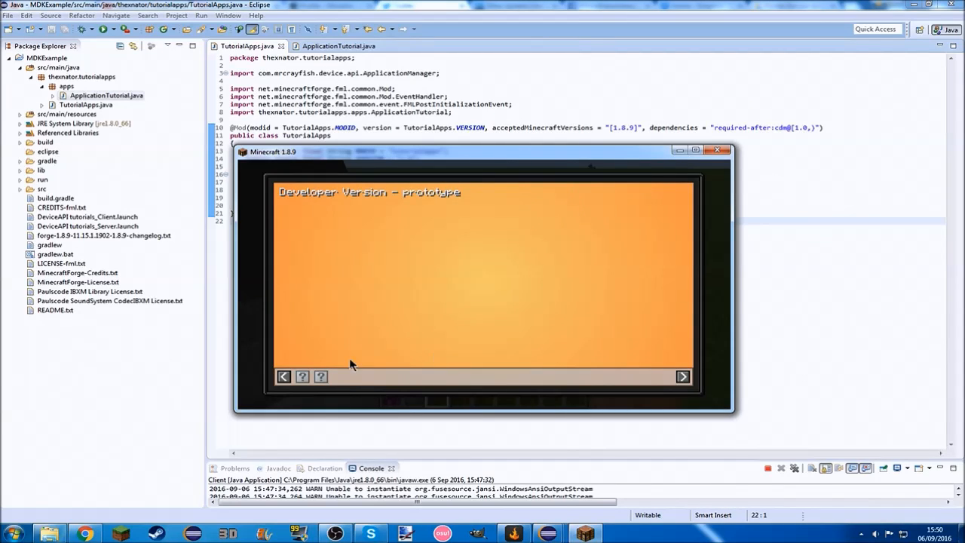
pyautogui.click(320, 376)
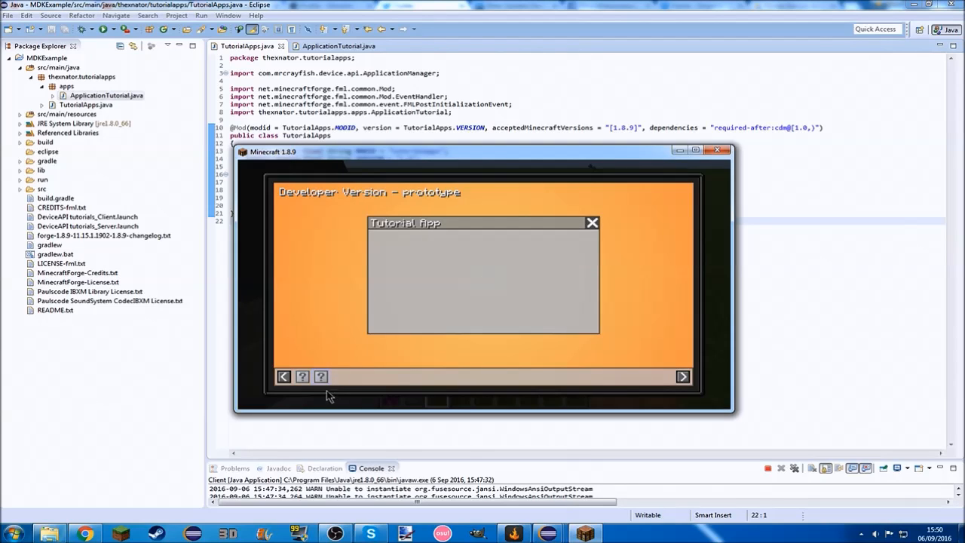
pyautogui.moveTo(321, 377)
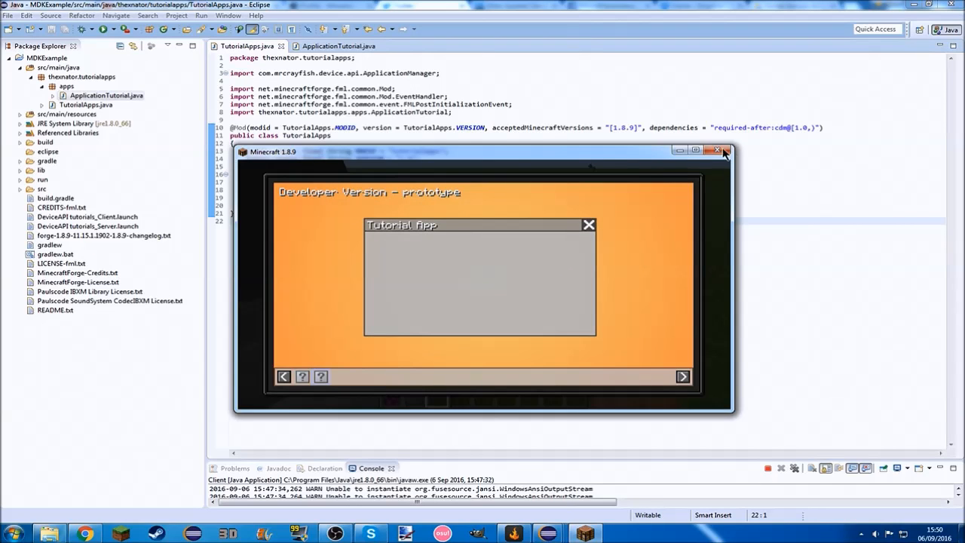
pyautogui.click(717, 150)
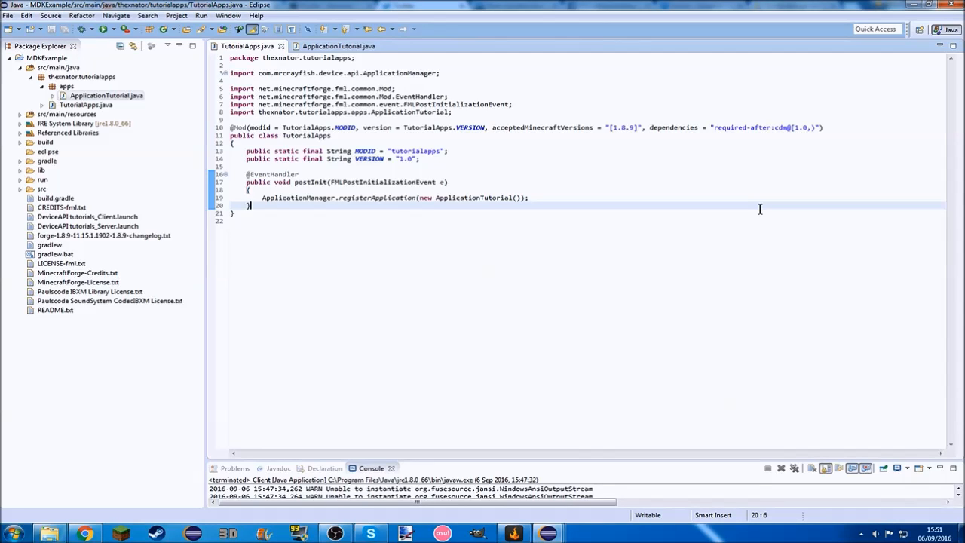
pyautogui.moveTo(798, 175)
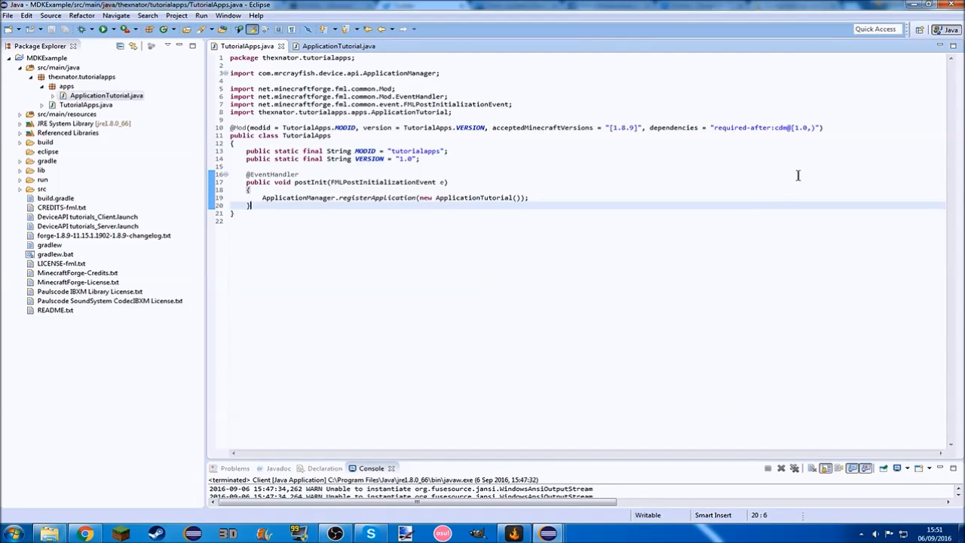